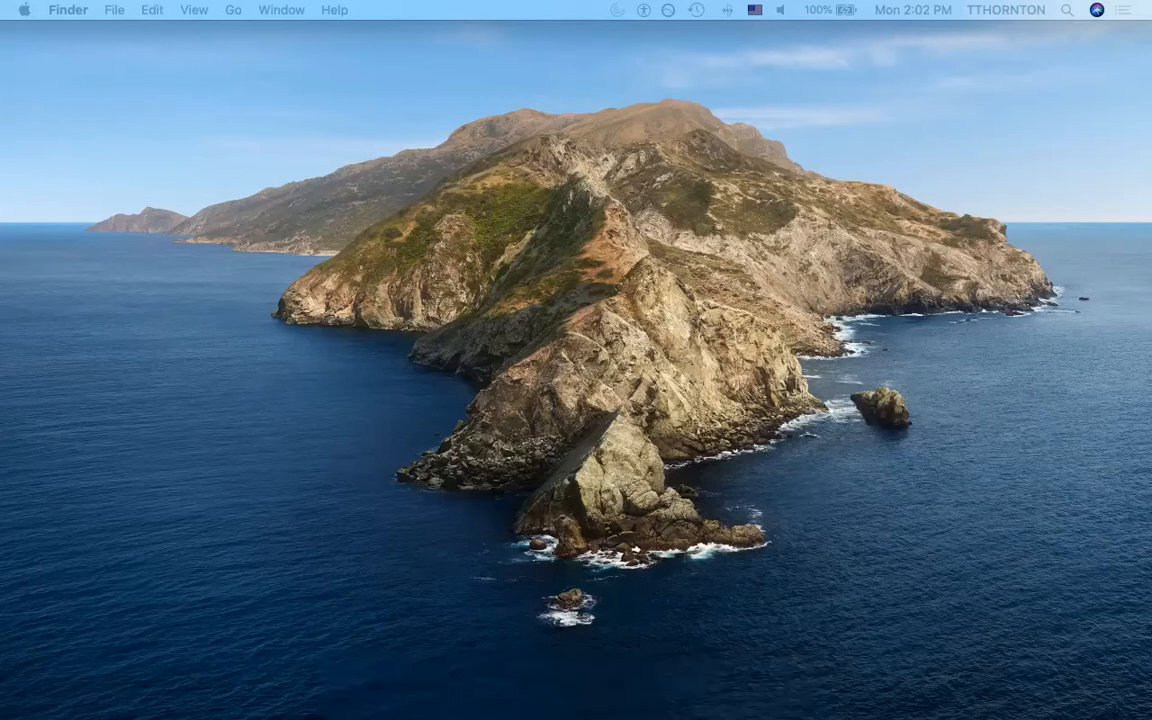
Step: From drive.google.com, create a new blank Google Slides presentation
left_click(1098, 12)
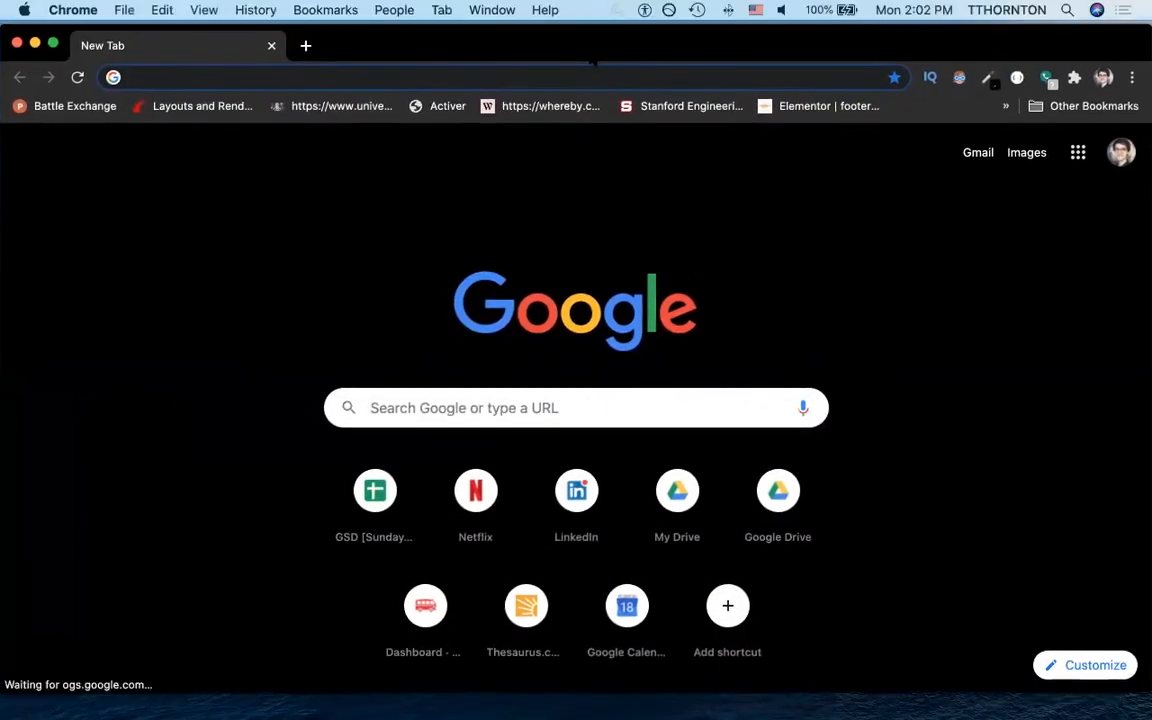
type("drive.google.com/drive/u/0/")
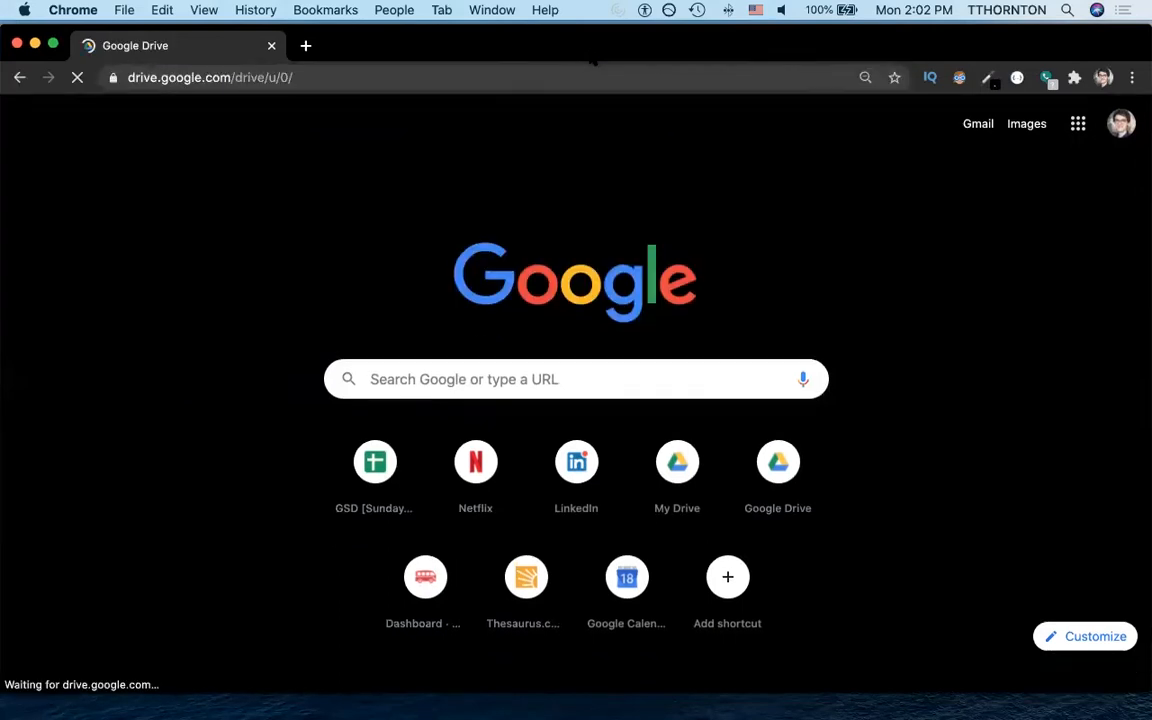
left_click(776, 460)
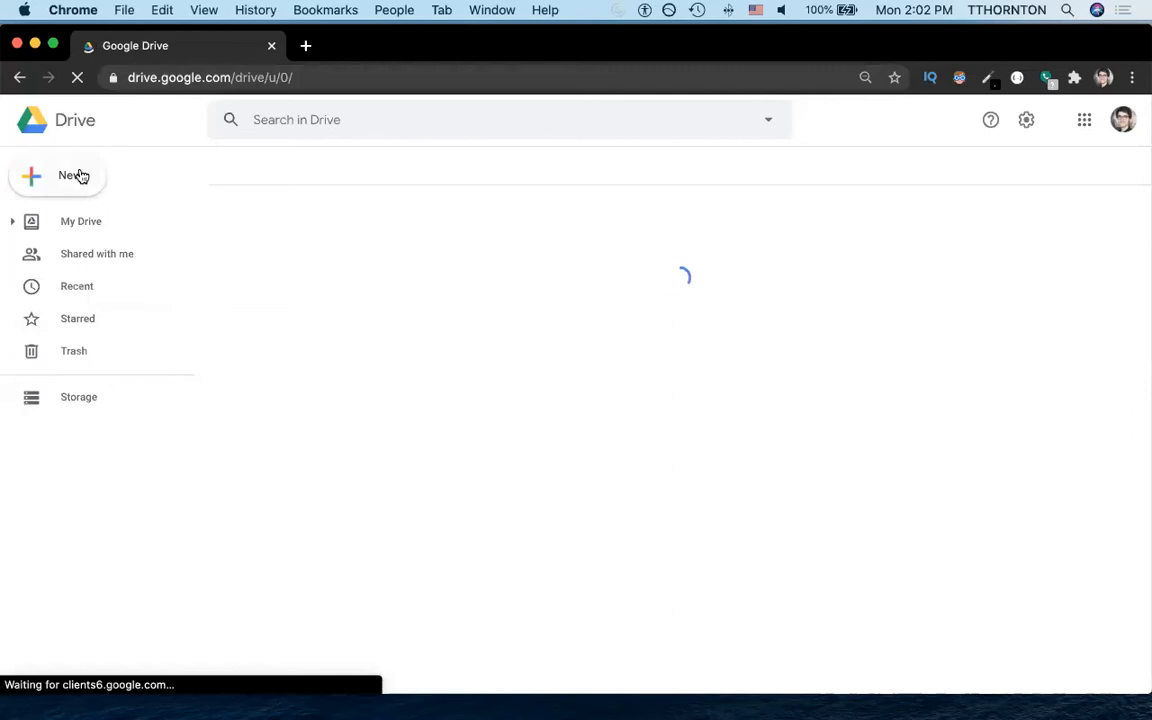
left_click(56, 176)
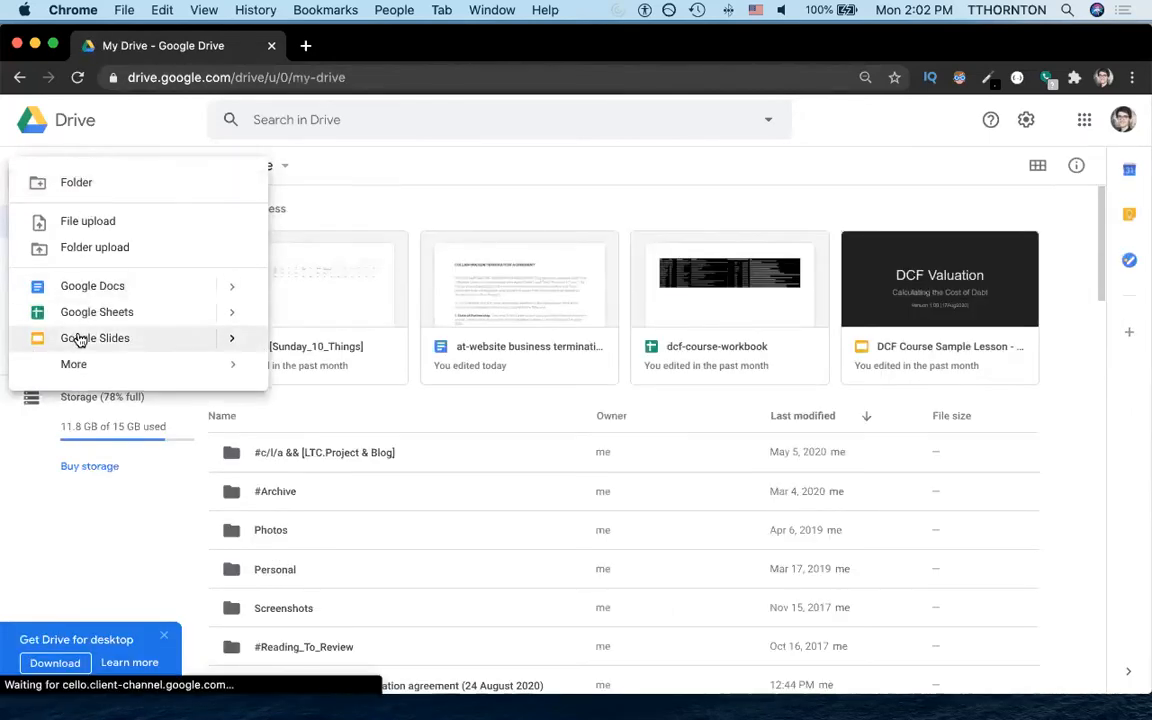
left_click(96, 336)
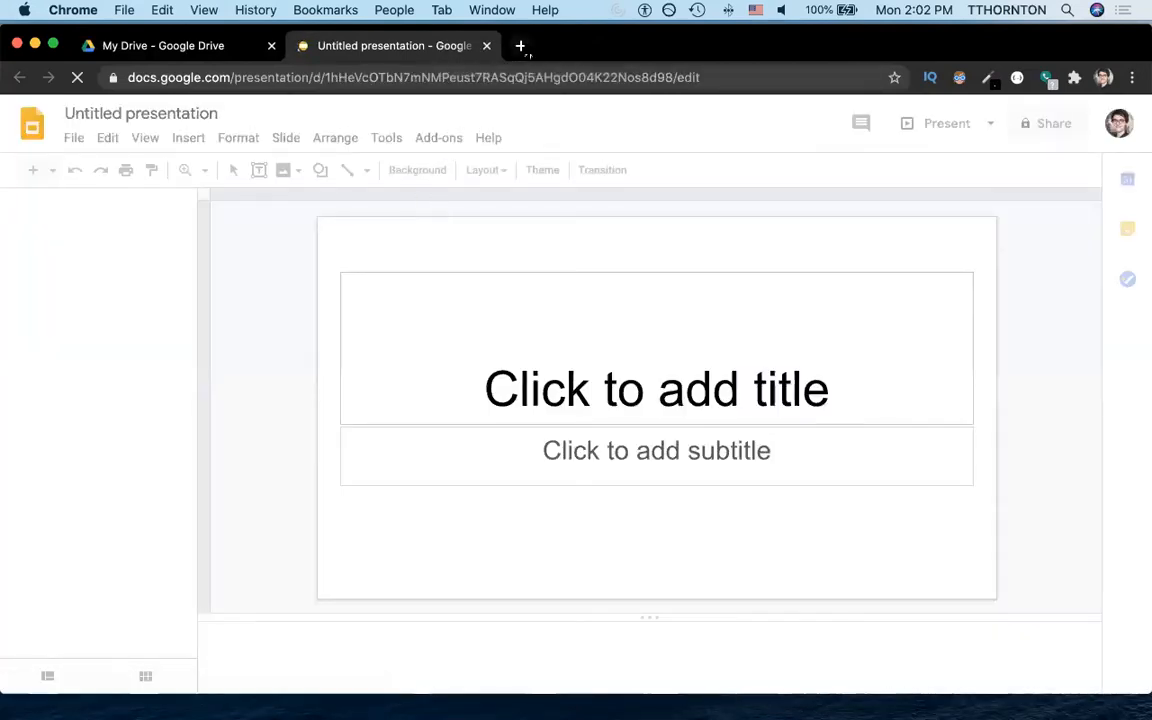
Step: In a new tab, find the Splativity Project instructor page on Udemy and view its courses
left_click(520, 44)
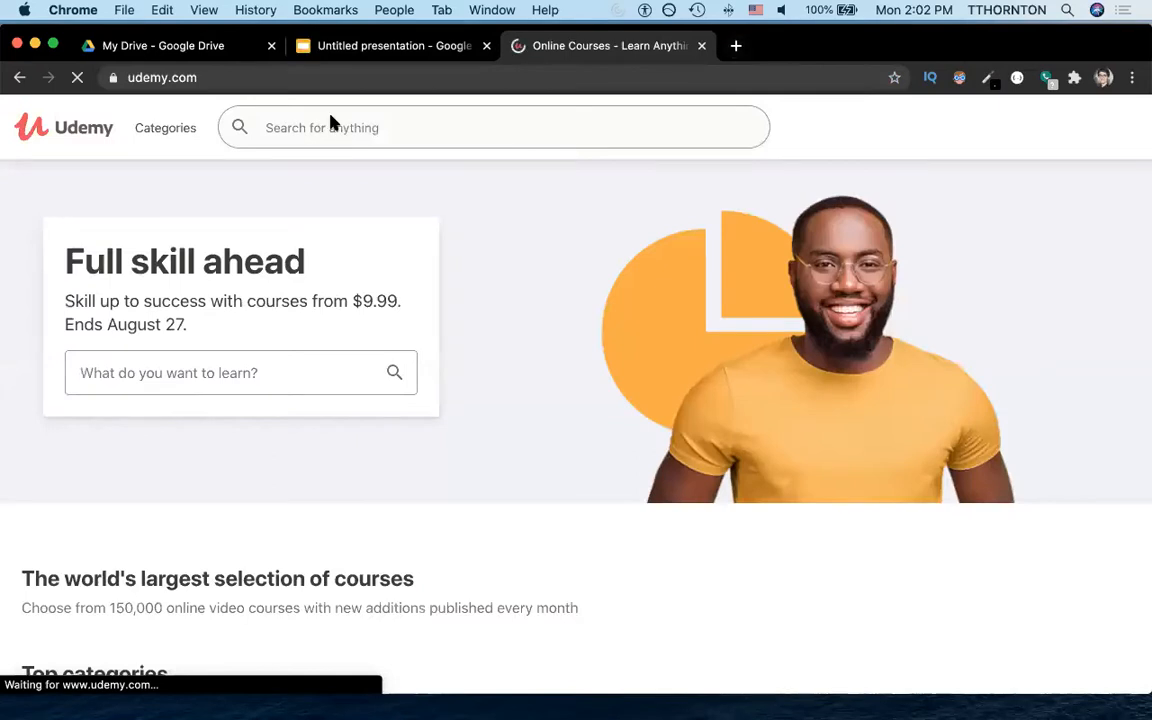
type("splativity")
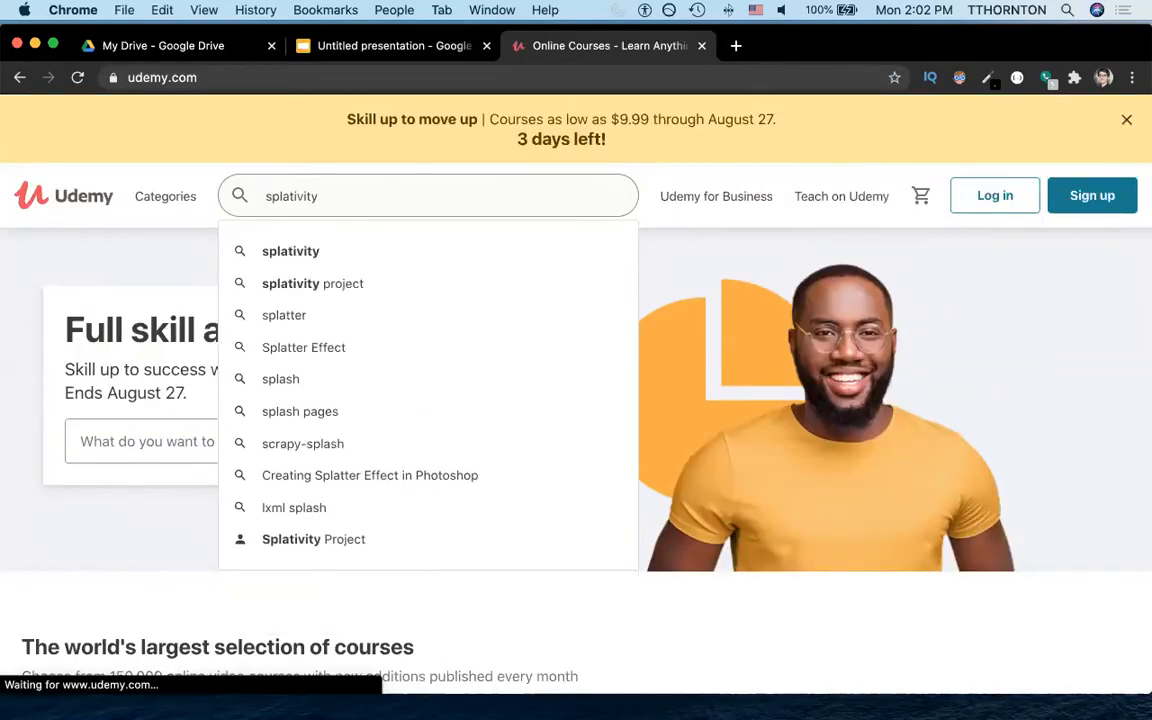
left_click(312, 540)
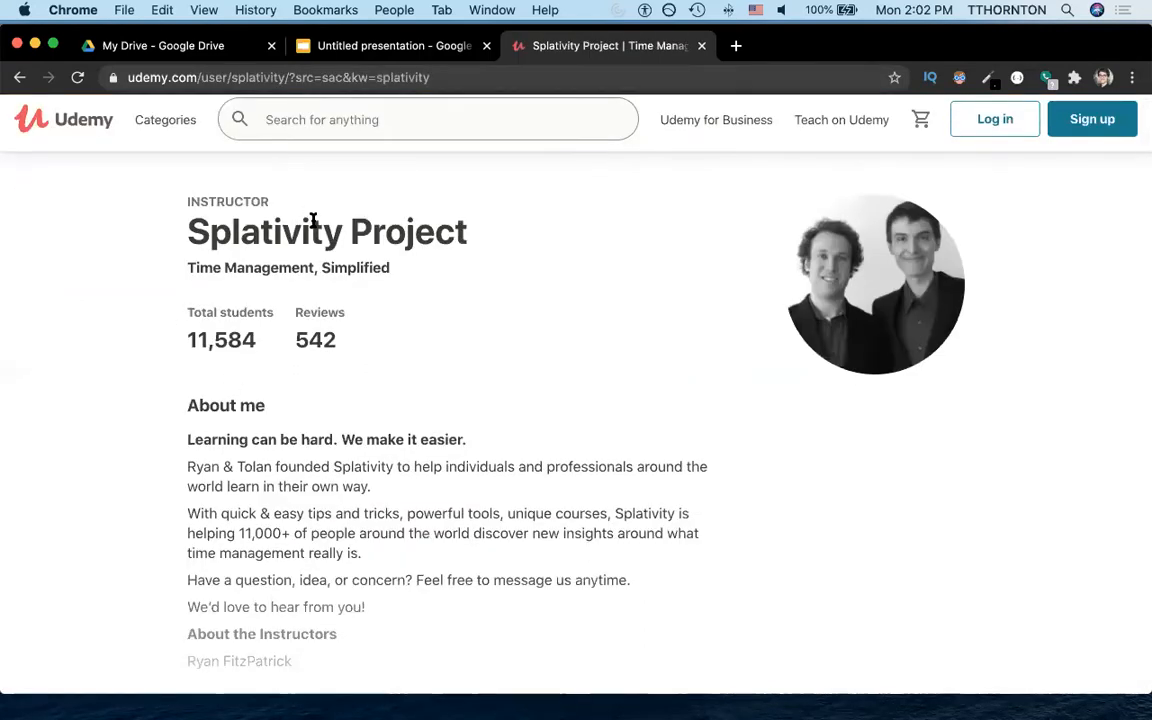
scroll("down", 3)
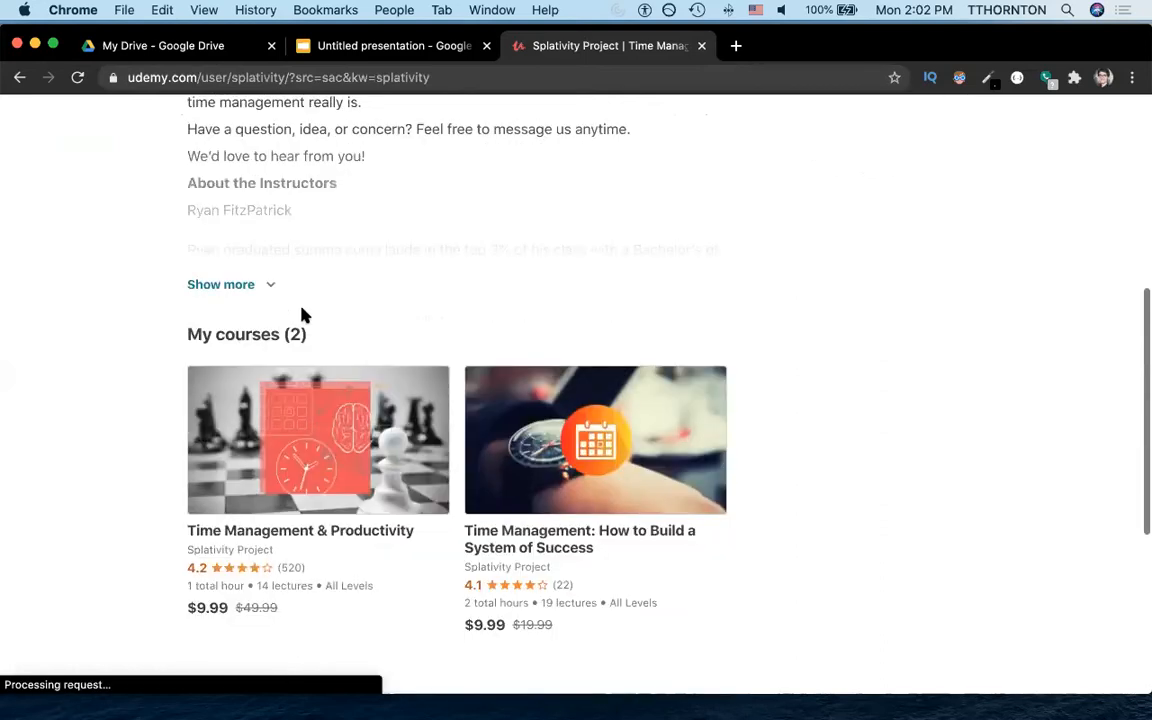
mouse_move(412, 540)
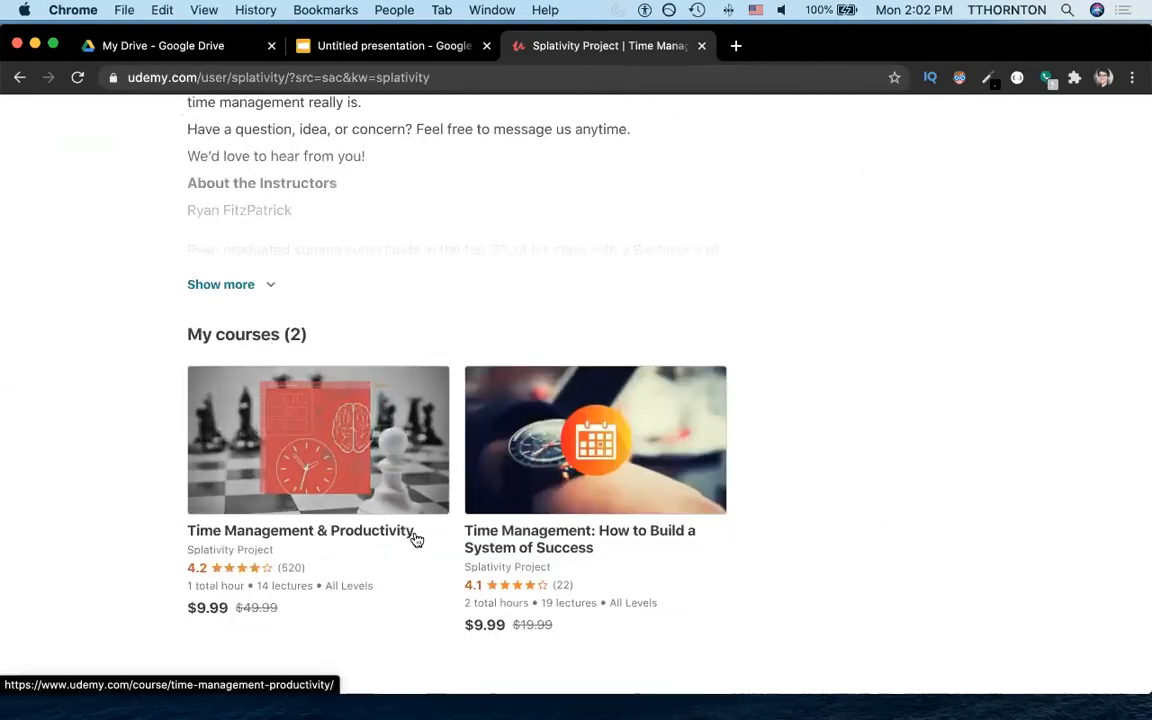
mouse_move(552, 548)
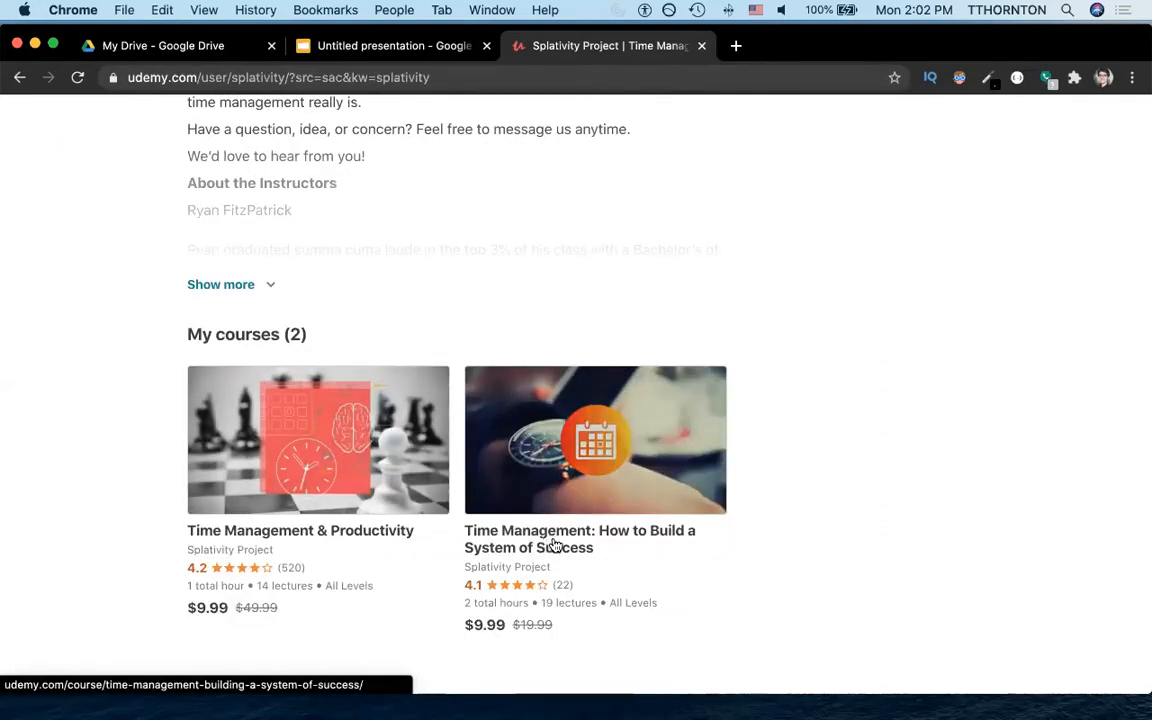
mouse_move(628, 12)
type("time management")
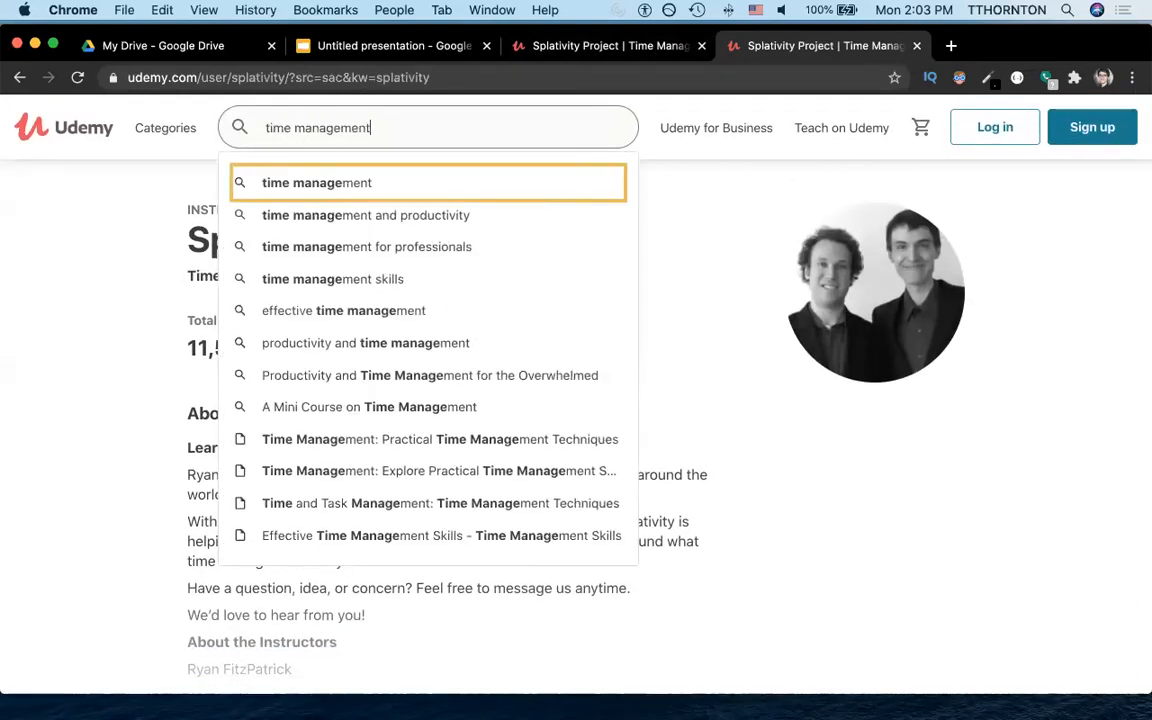
Step: Search Udemy for time management and productivity and open the top two courses in new tabs
left_click(364, 216)
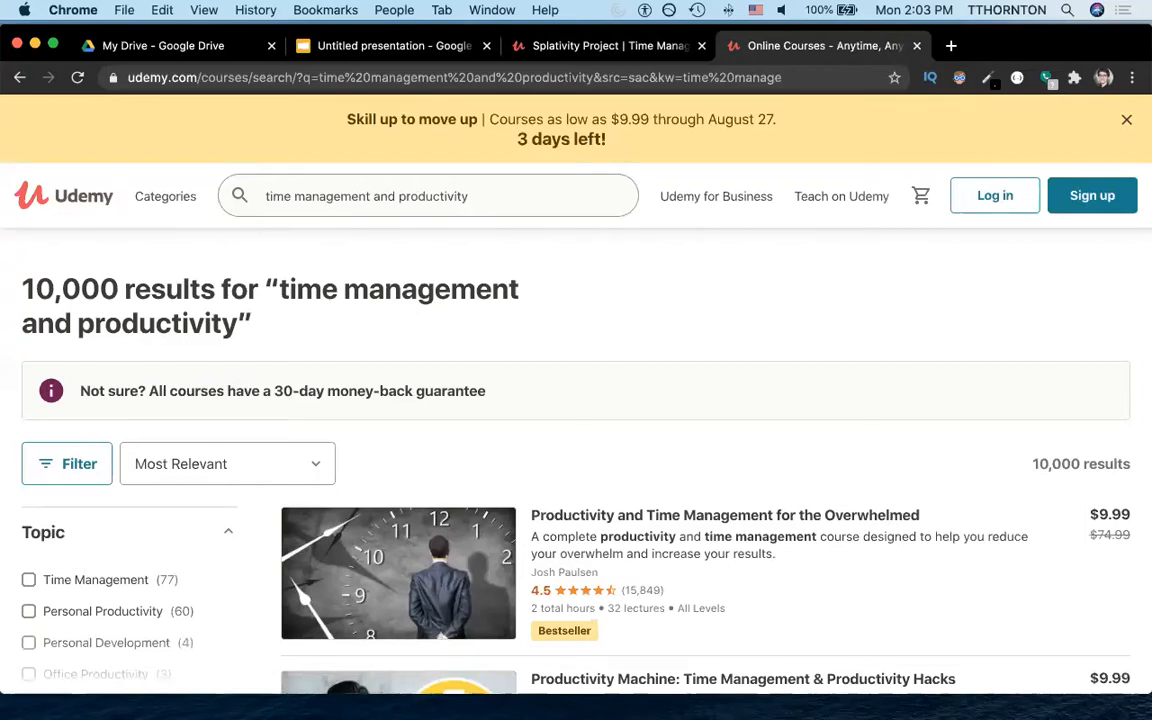
mouse_move(504, 296)
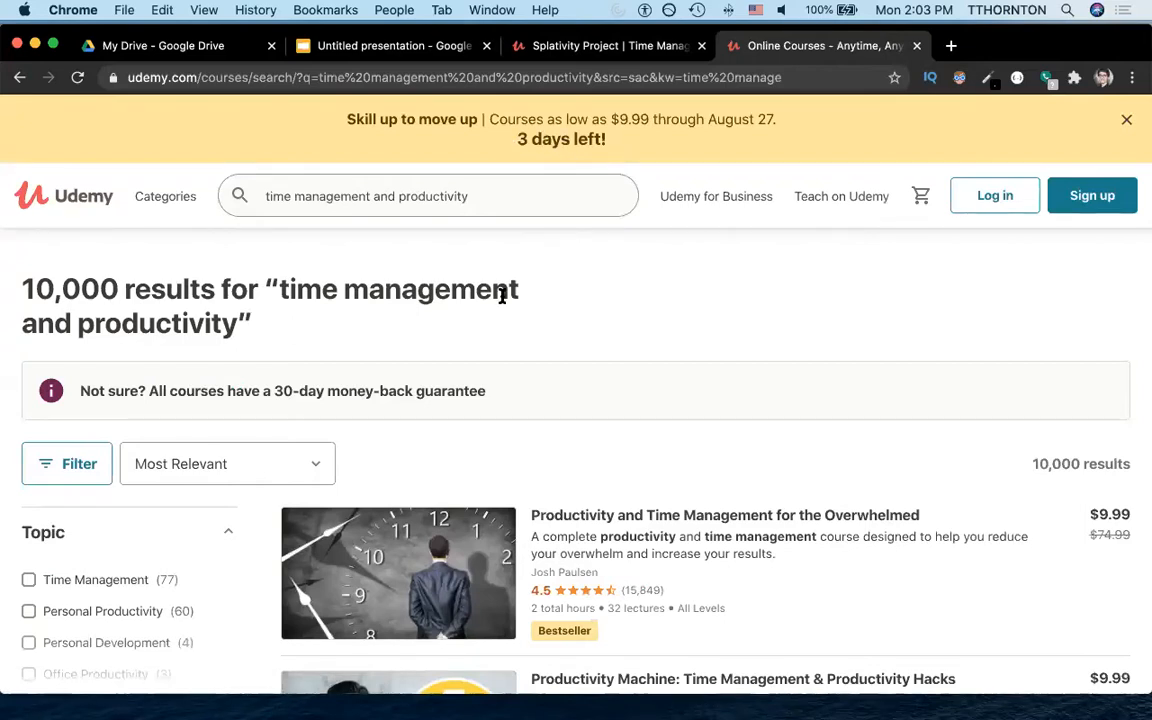
scroll("down", 3)
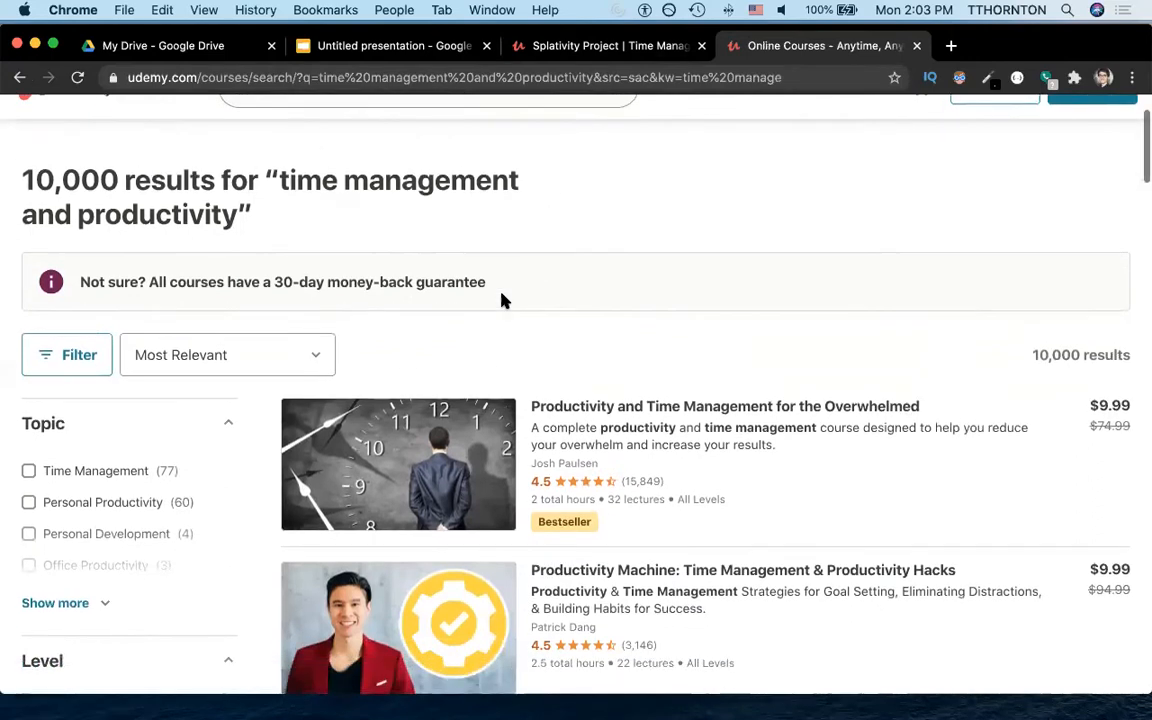
right_click(724, 406)
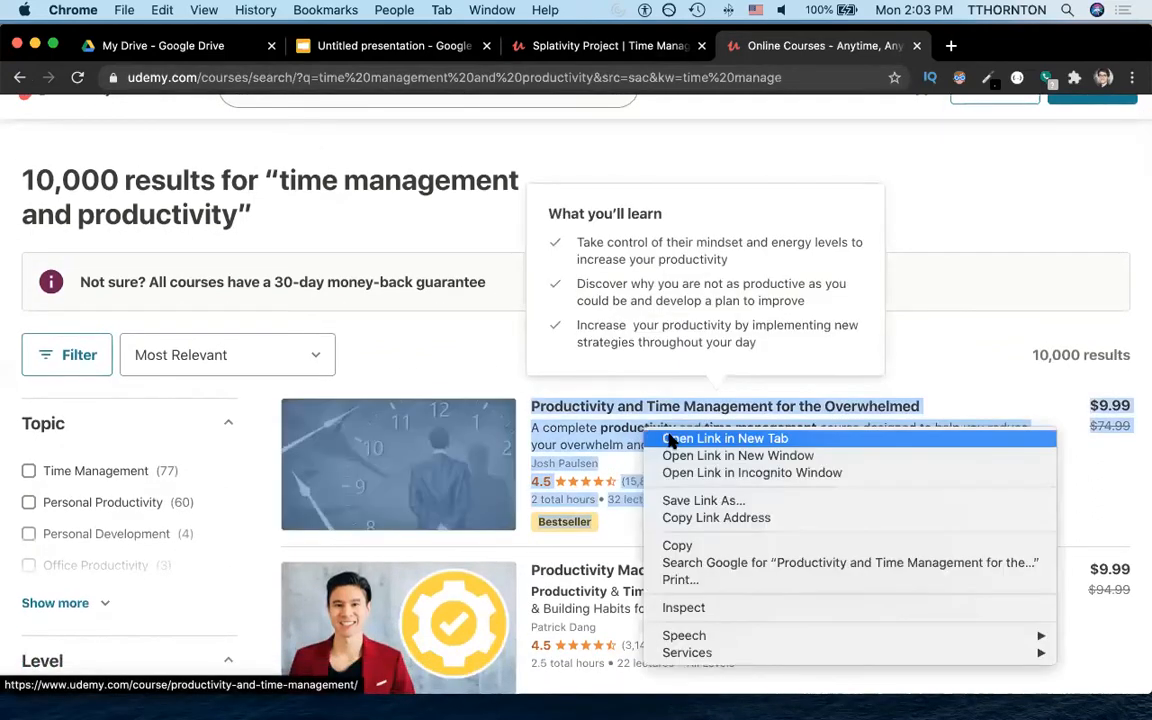
left_click(728, 438)
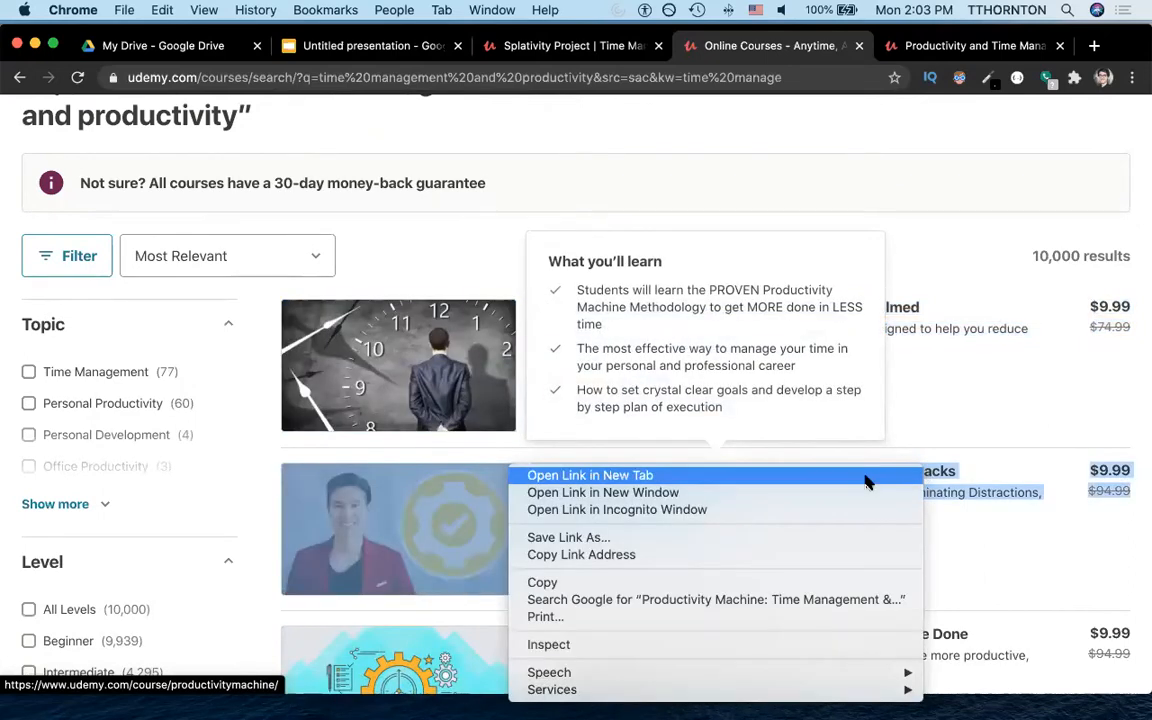
left_click(590, 476)
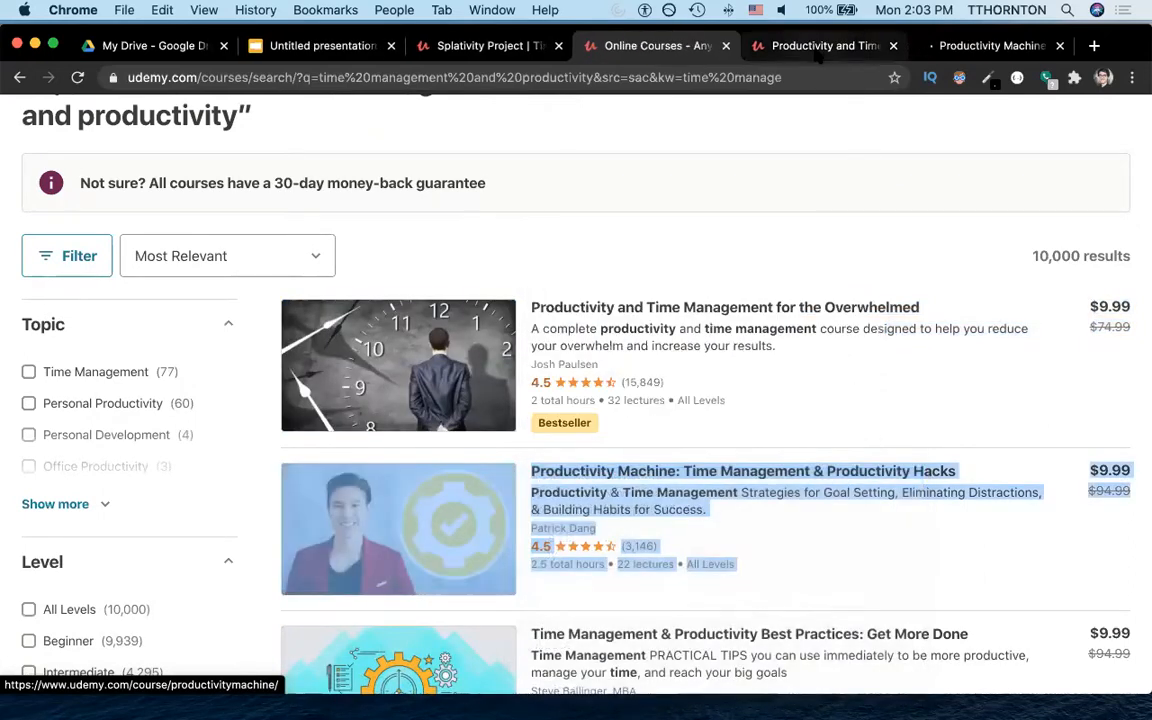
Step: Go to the Productivity and Time Management course and reach its instructor details
left_click(724, 308)
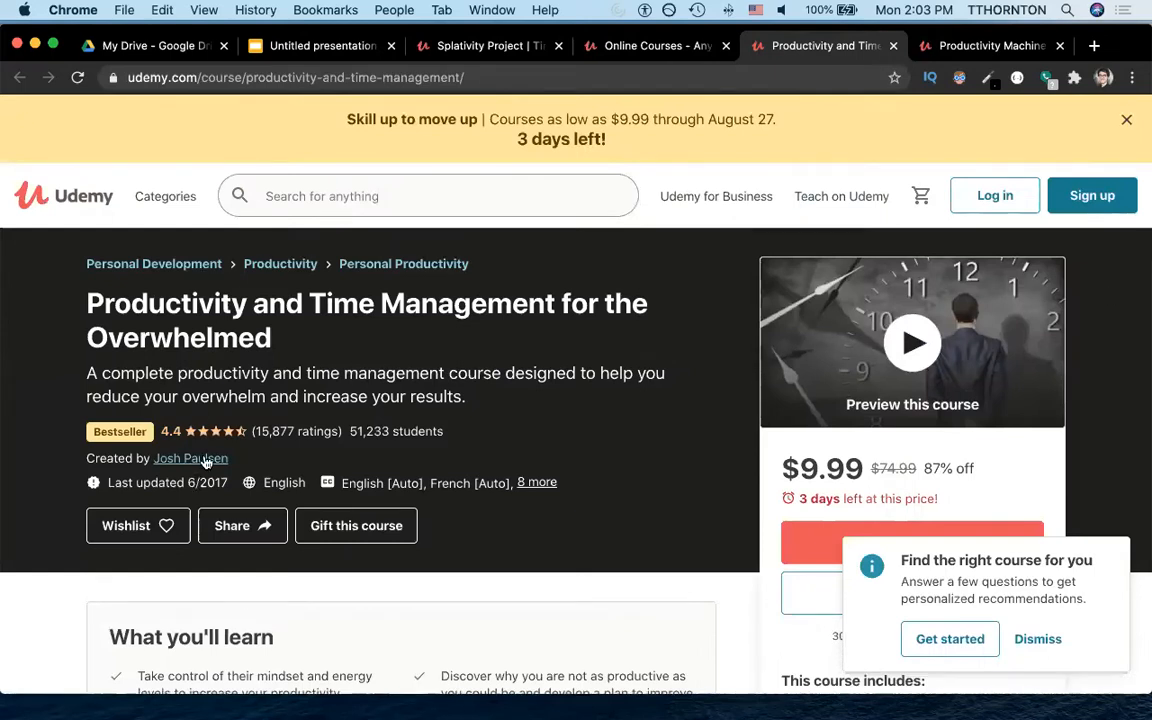
scroll("down", 3)
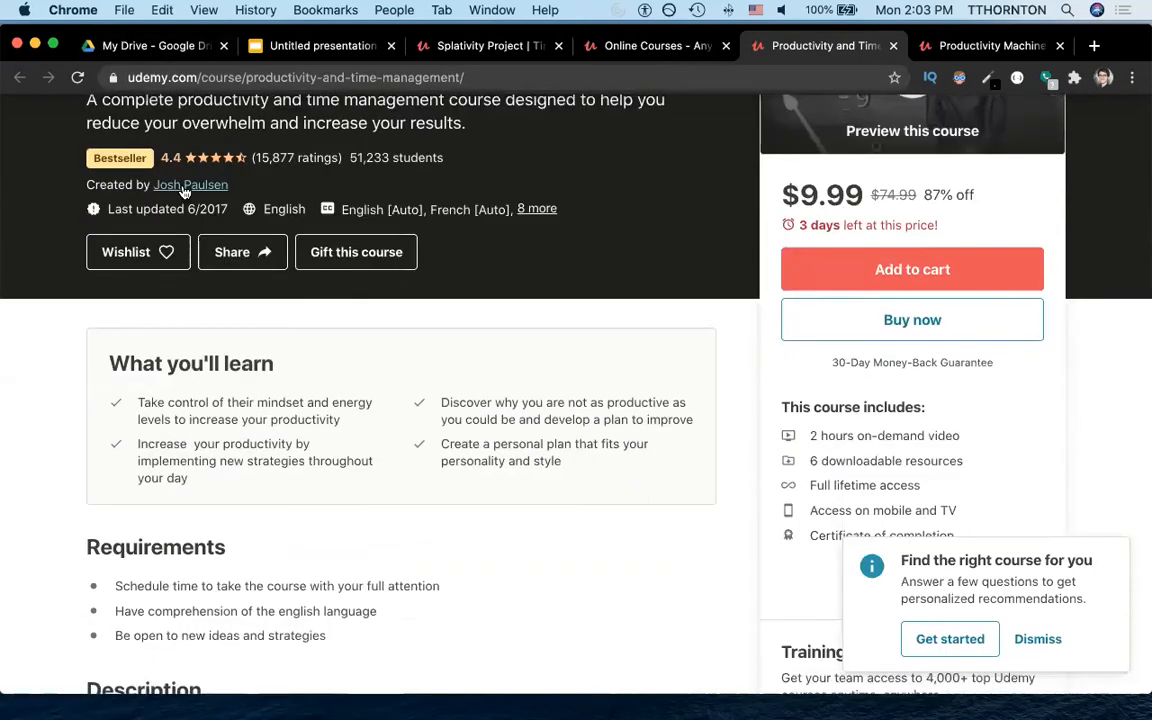
right_click(236, 490)
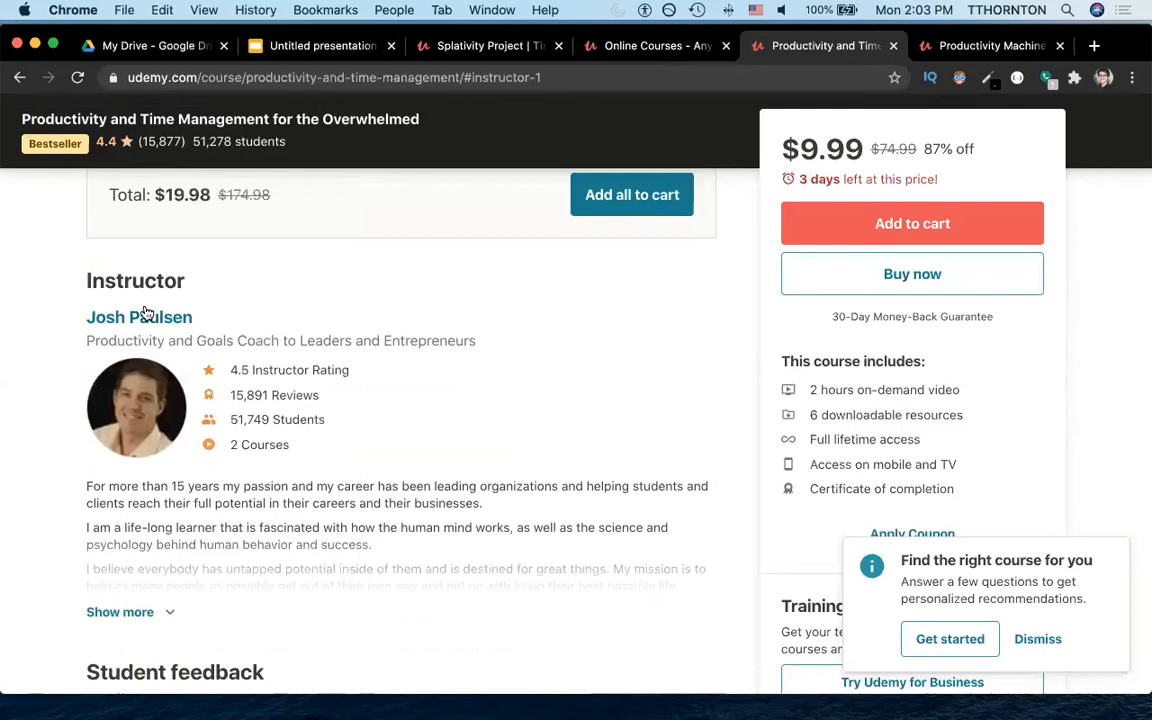
left_click(140, 316)
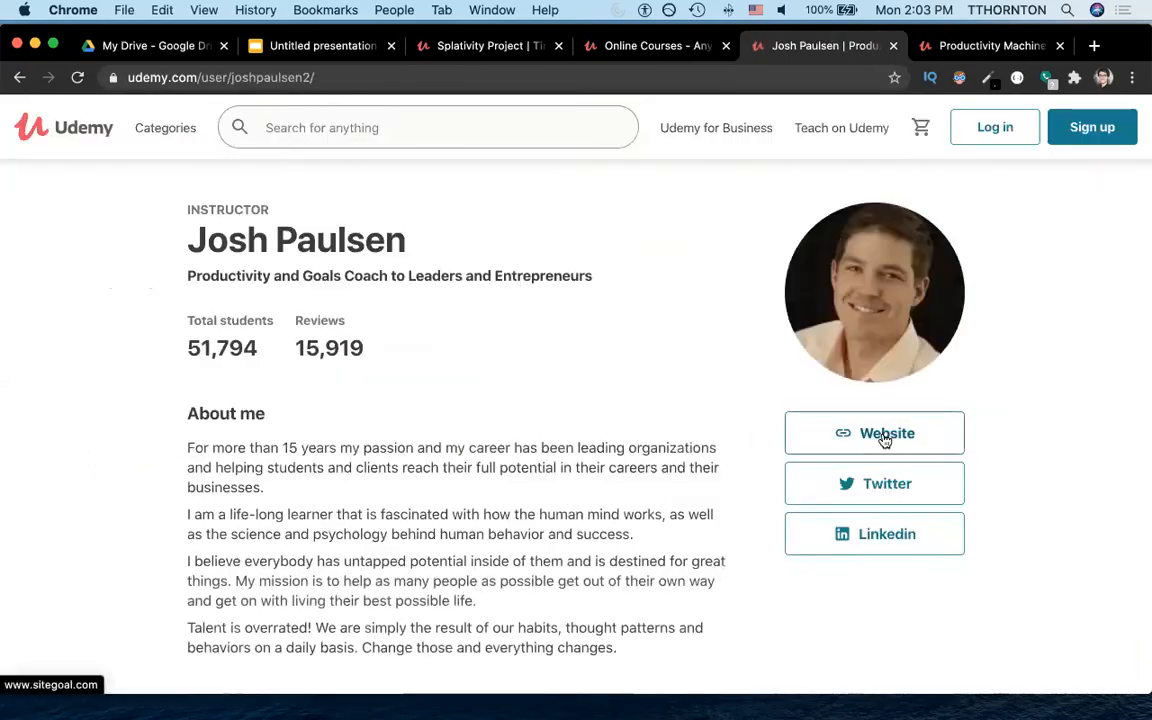
left_click(874, 432)
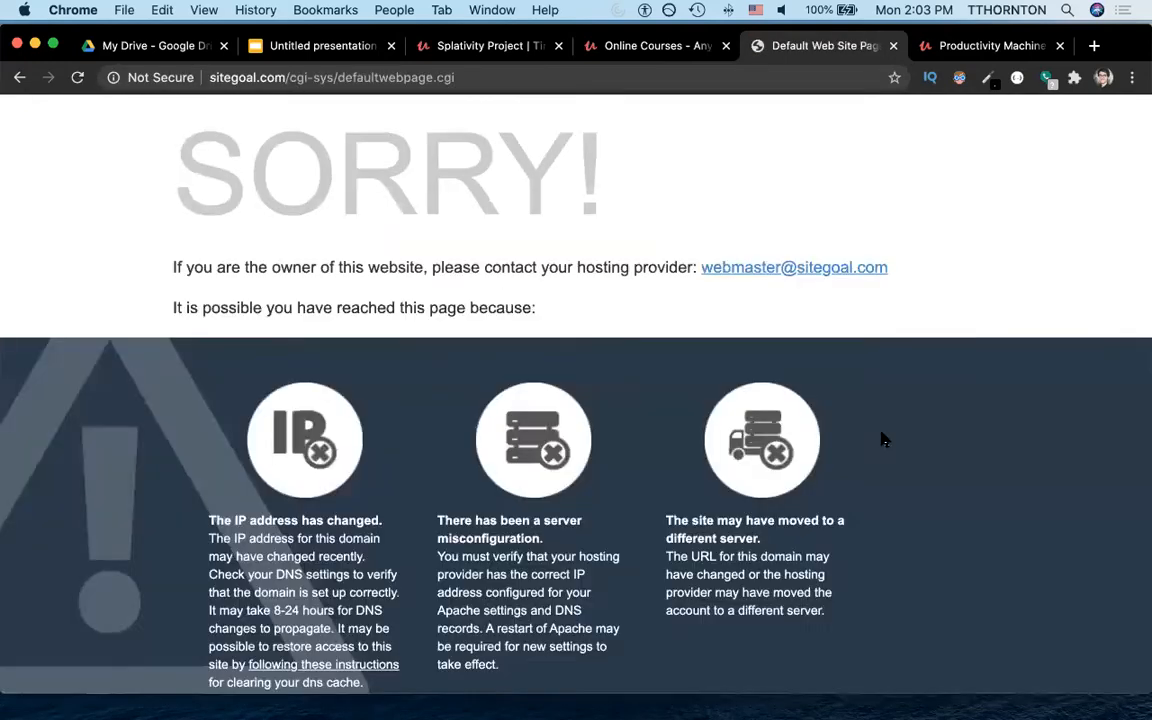
mouse_move(1016, 280)
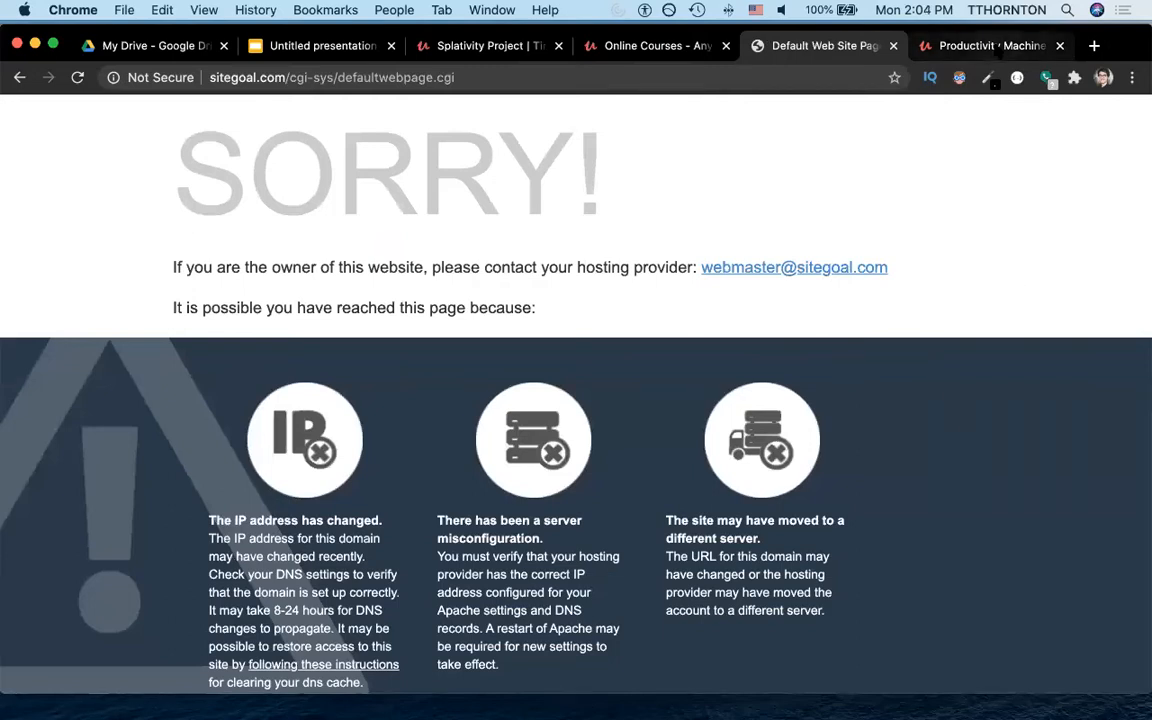
left_click(998, 44)
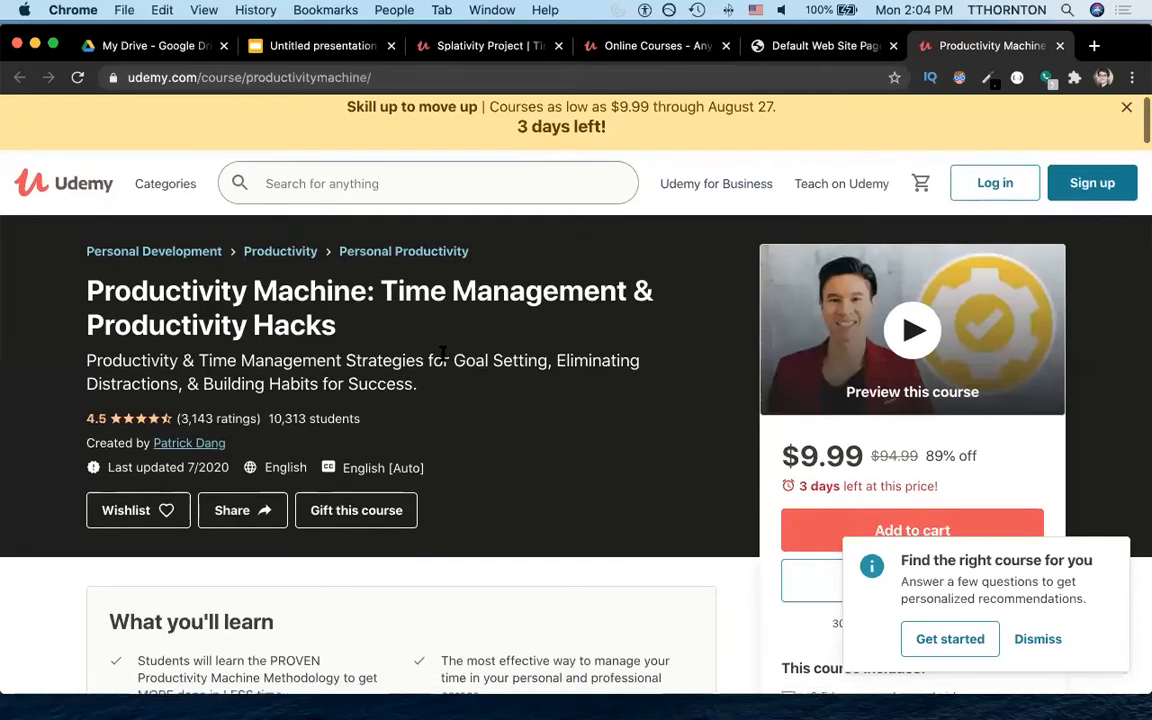
scroll("down", 3)
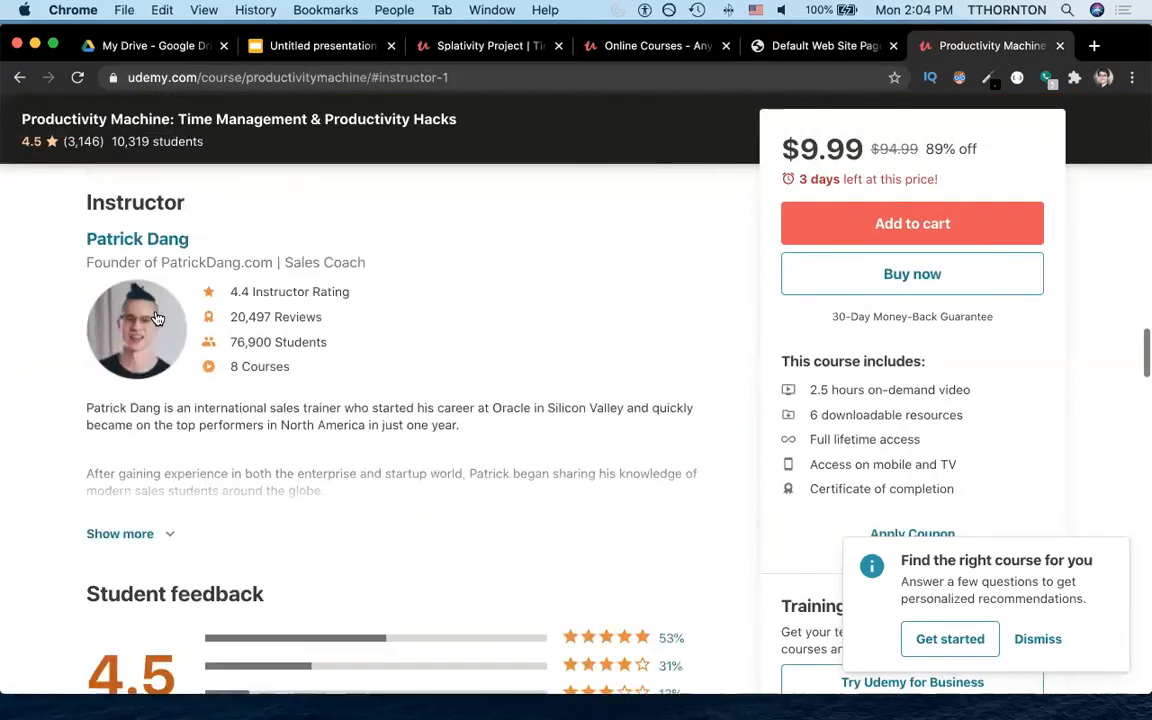
left_click(136, 240)
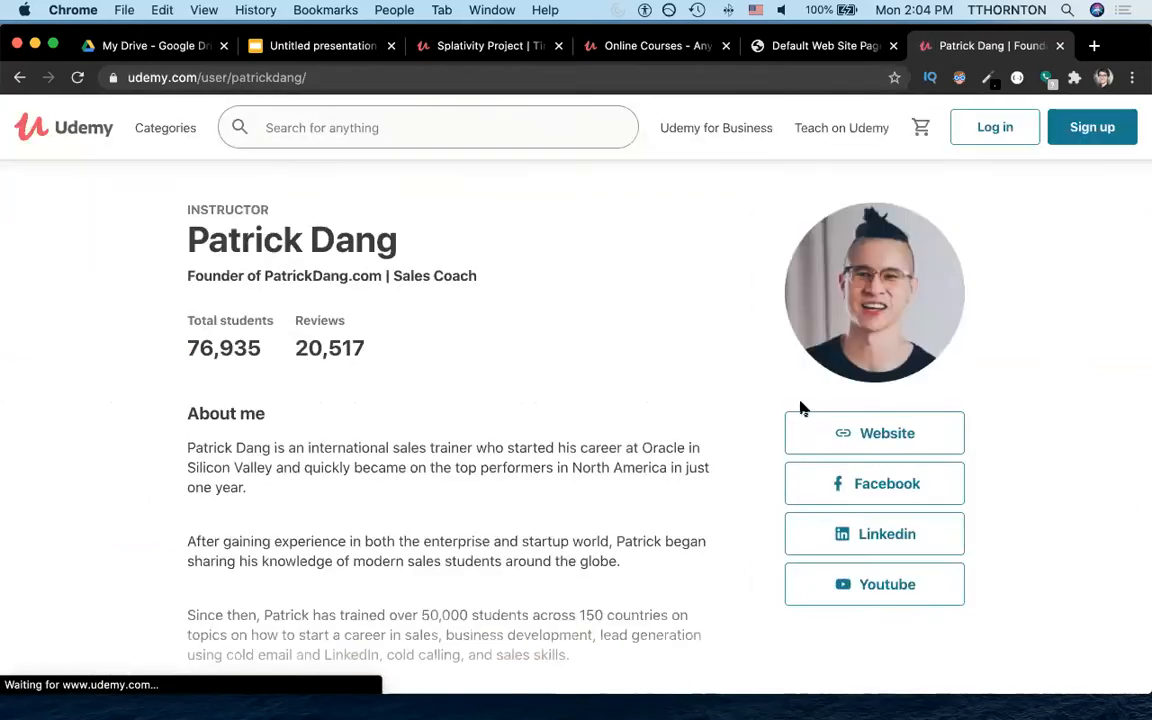
Step: Review Patrick Dang's sales training website to the footer and return to the Udemy results
left_click(874, 432)
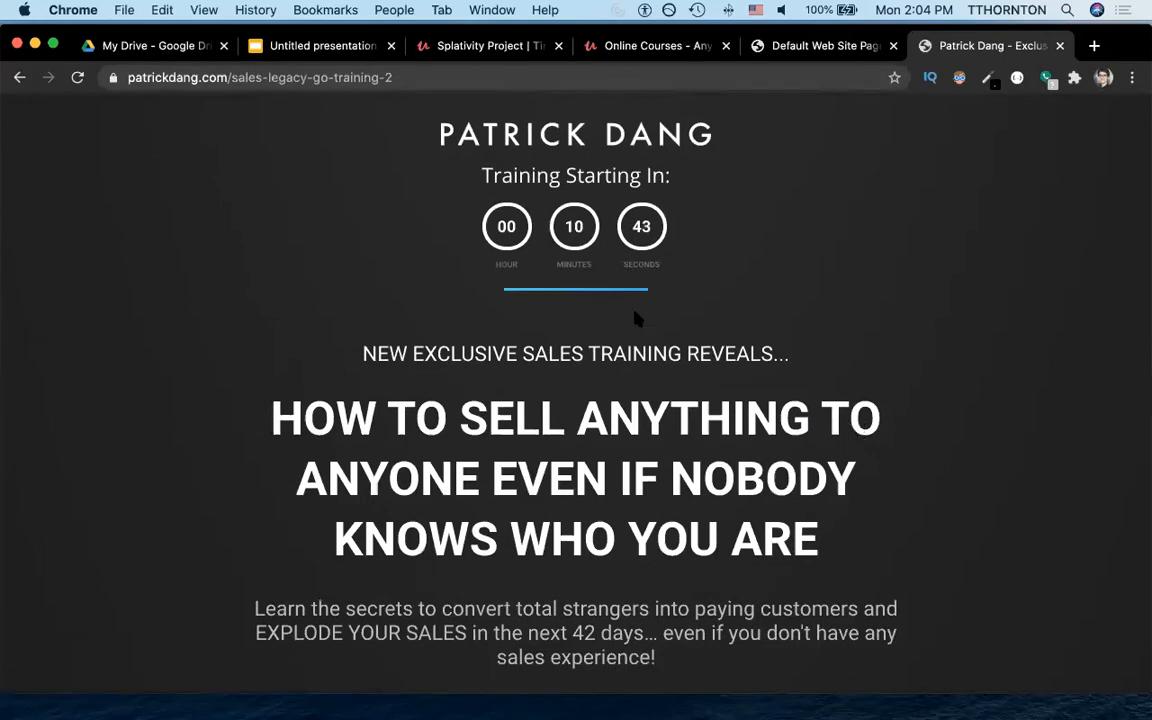
scroll("down", 3)
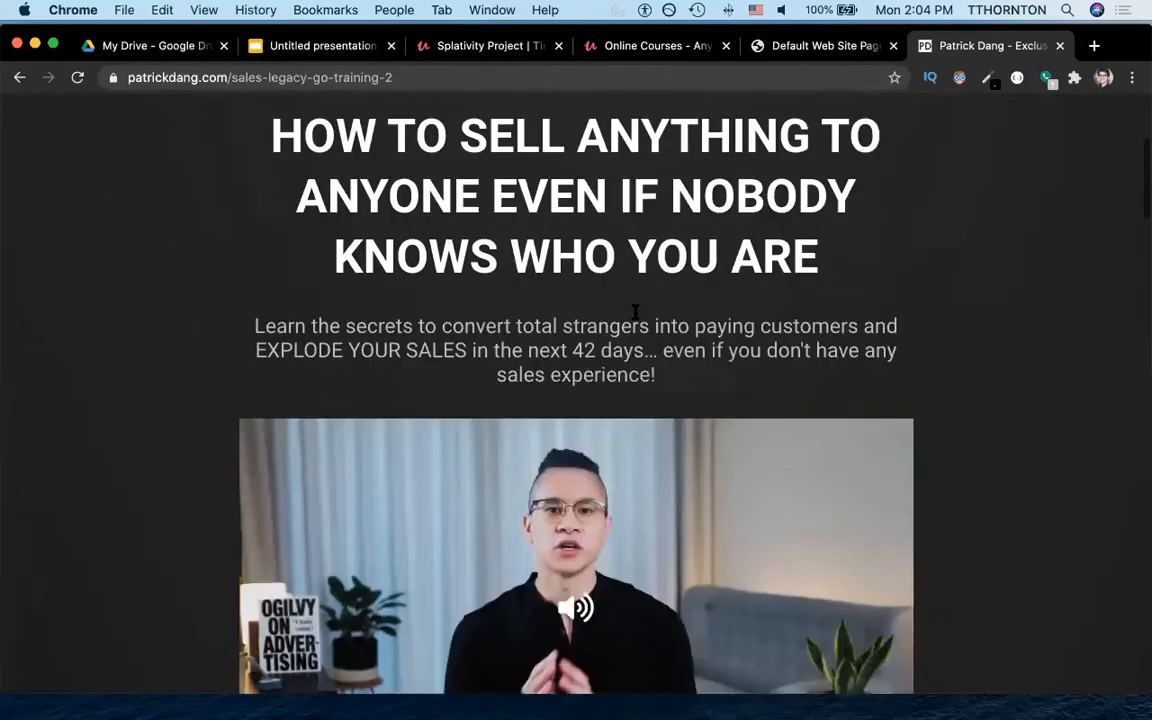
scroll("down", 3)
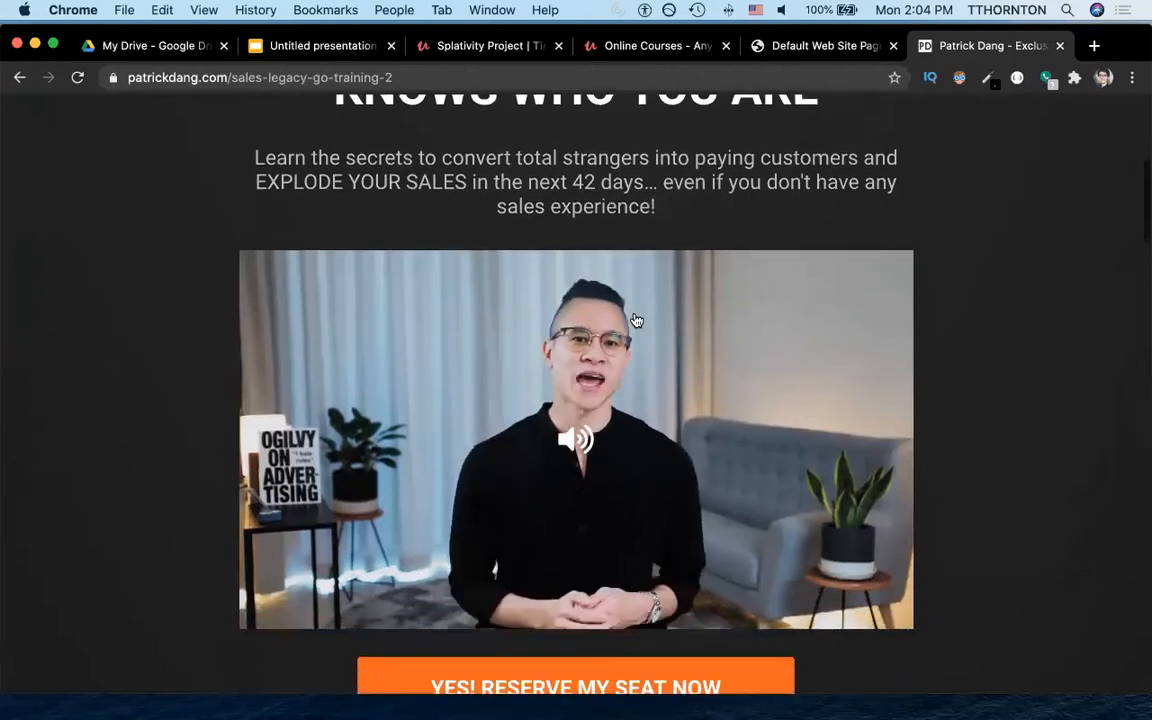
scroll("down", 3)
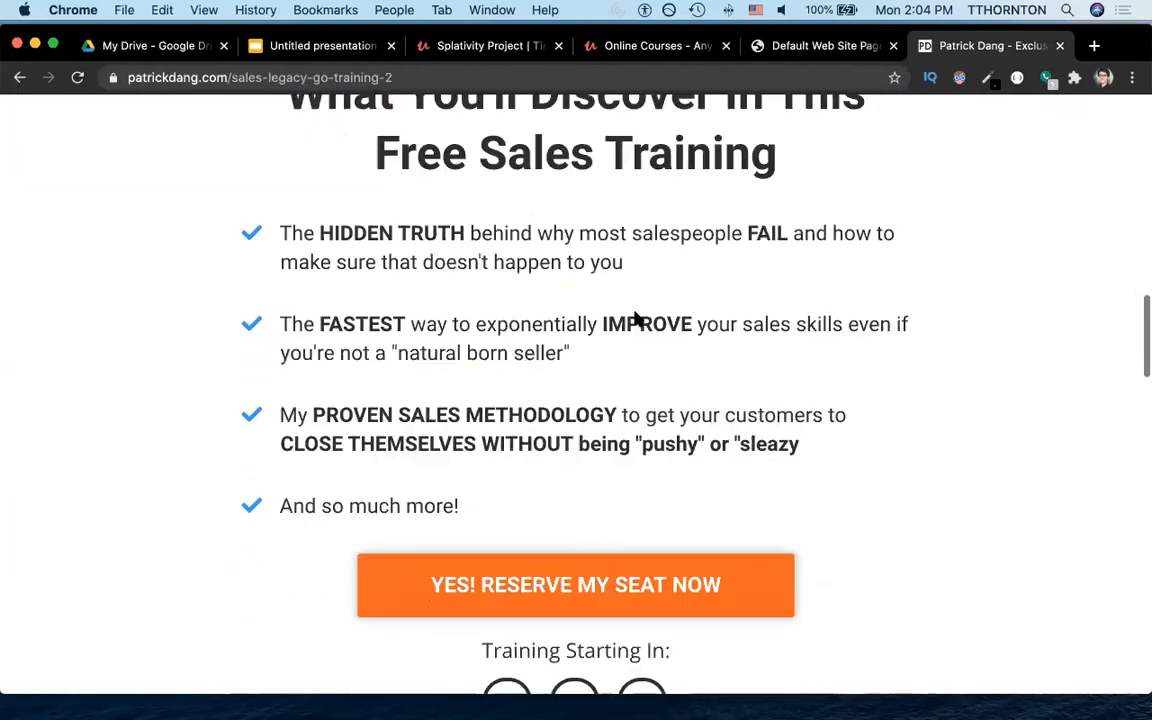
scroll("down", 3)
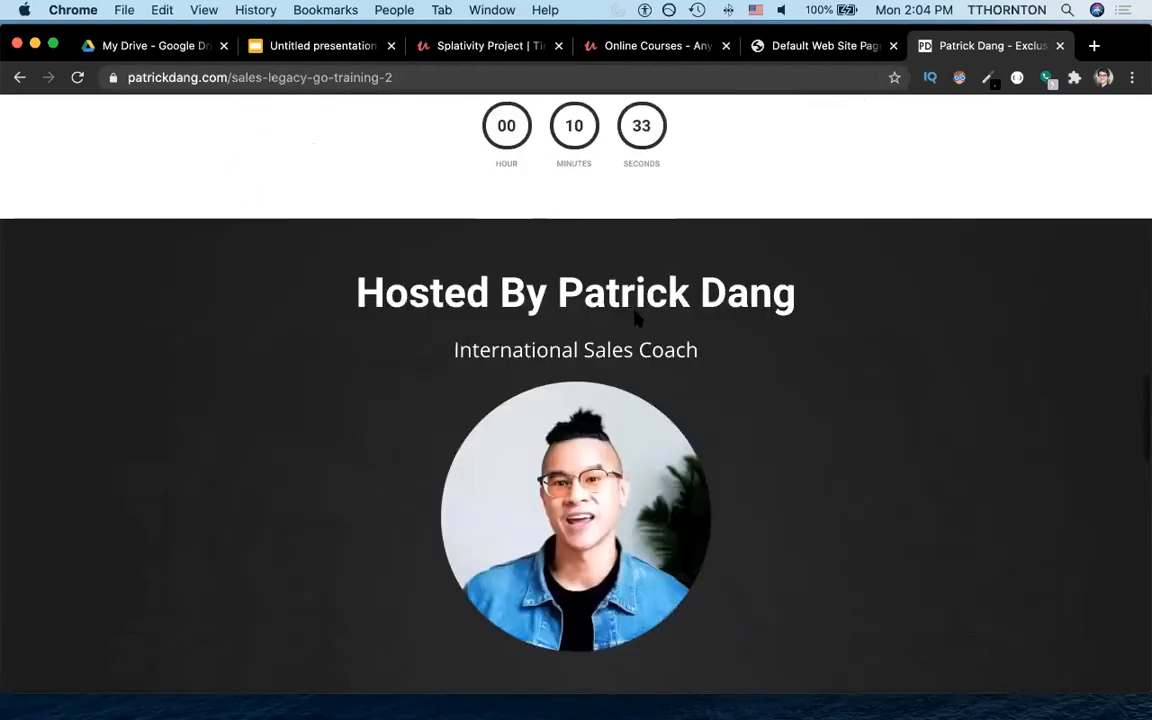
scroll("down", 3)
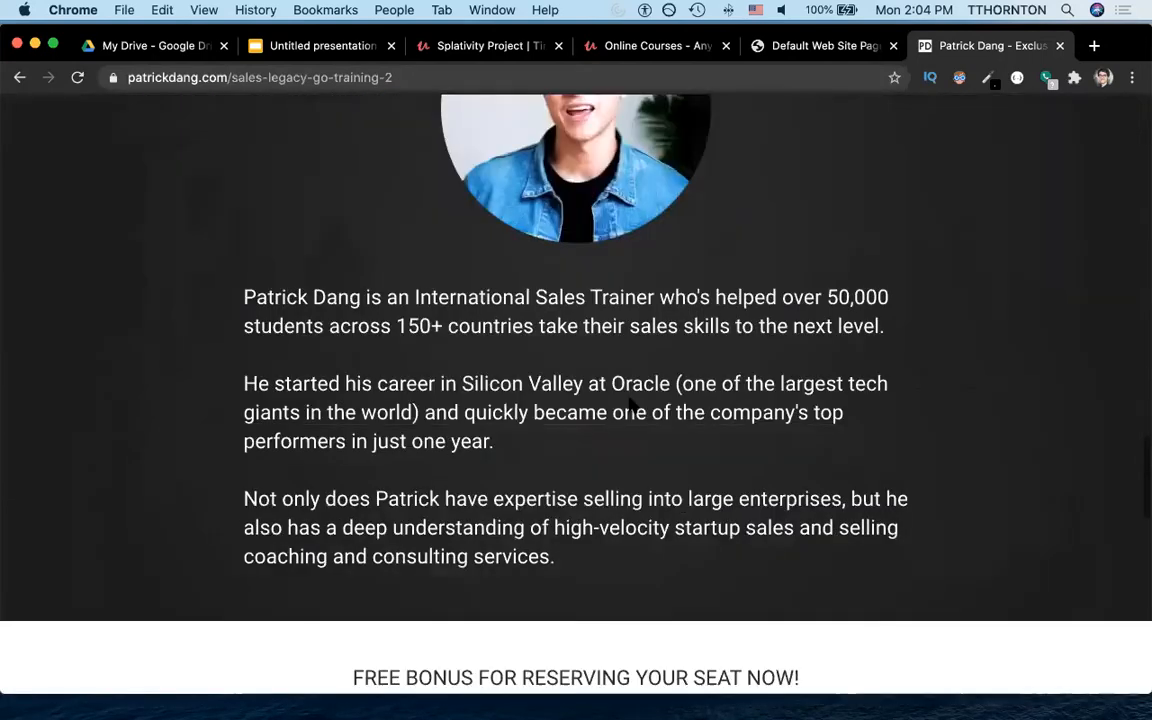
scroll("down", 3)
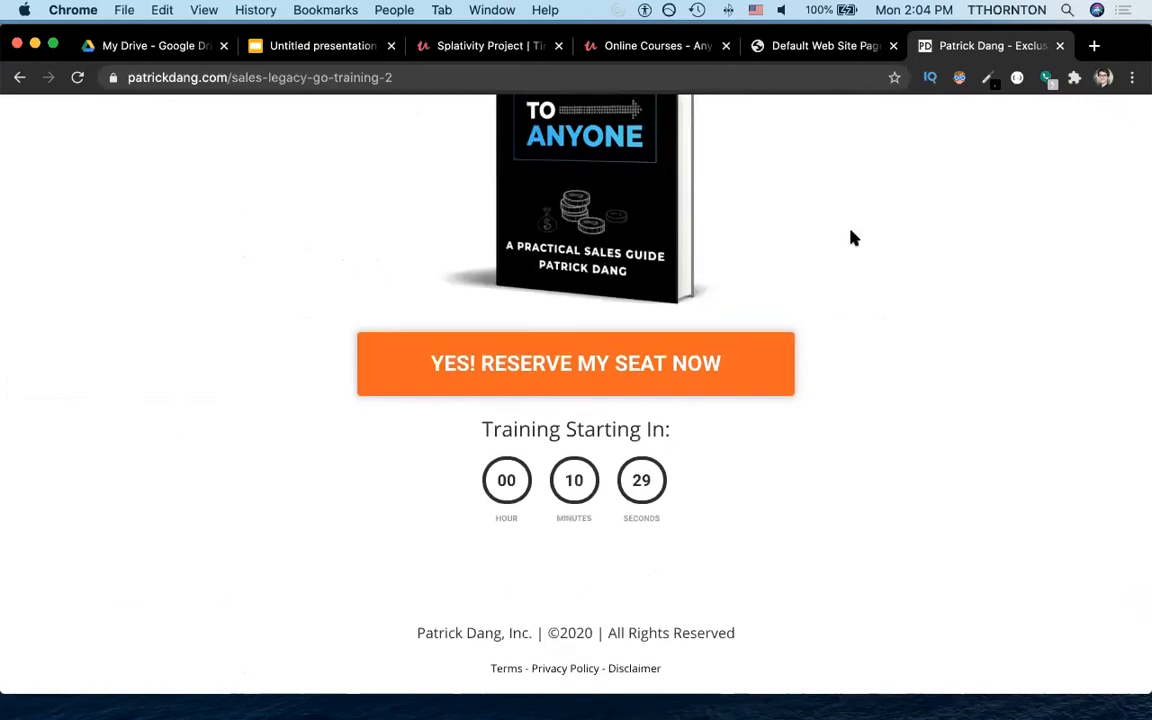
left_click(656, 44)
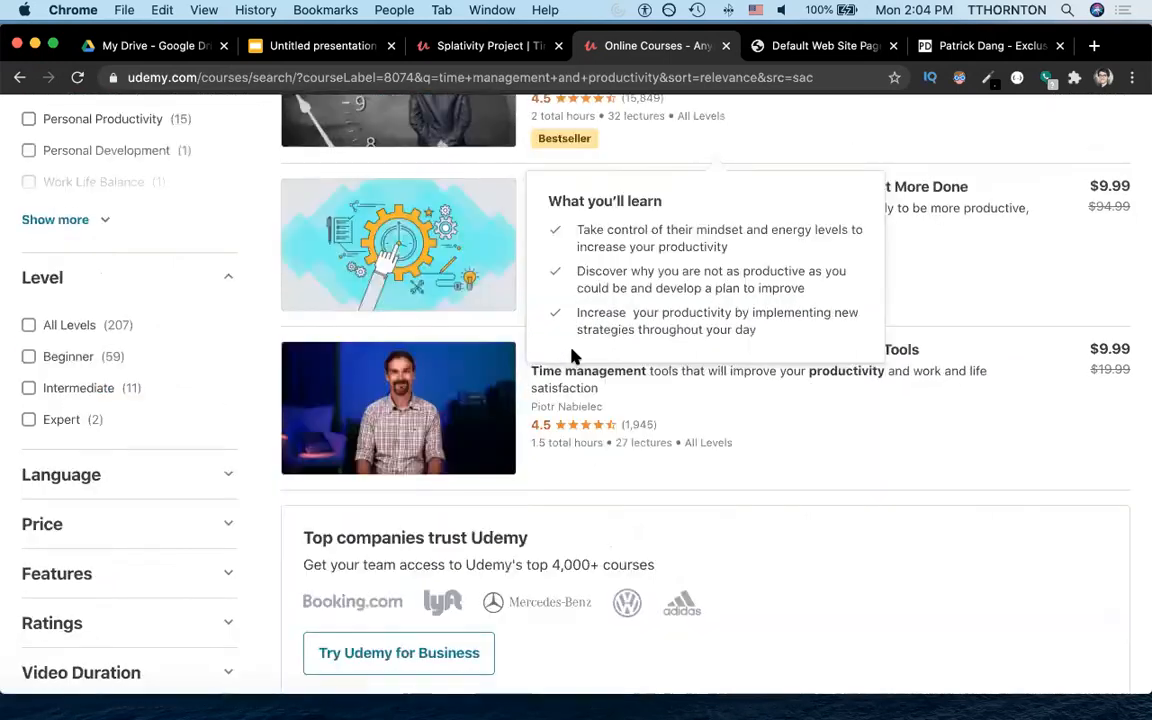
Step: From the Complete Time Management course, open TJ Walker's instructor profile
scroll("down", 3)
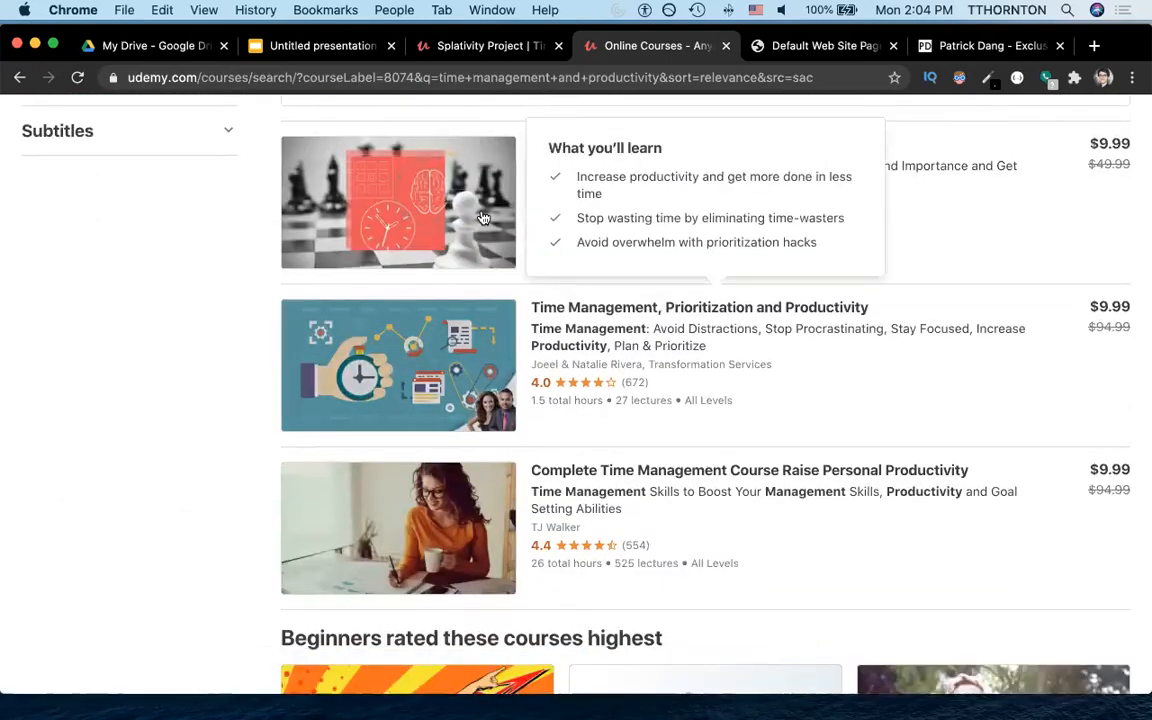
scroll("down", 3)
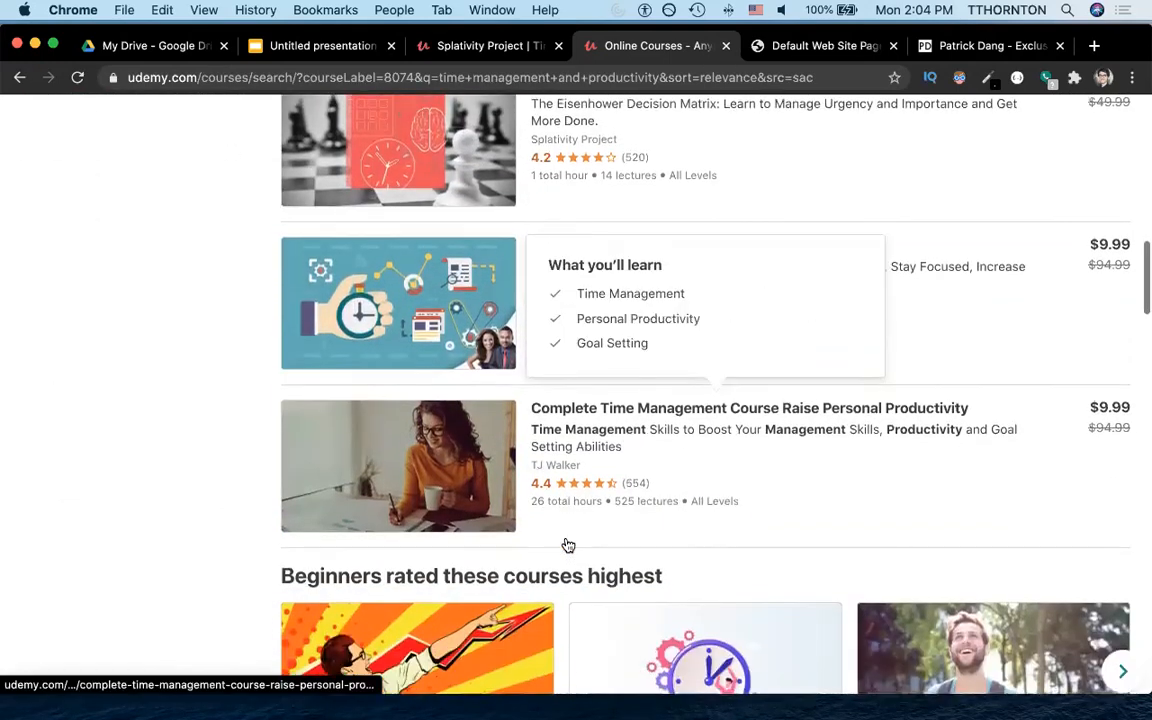
scroll("down", 3)
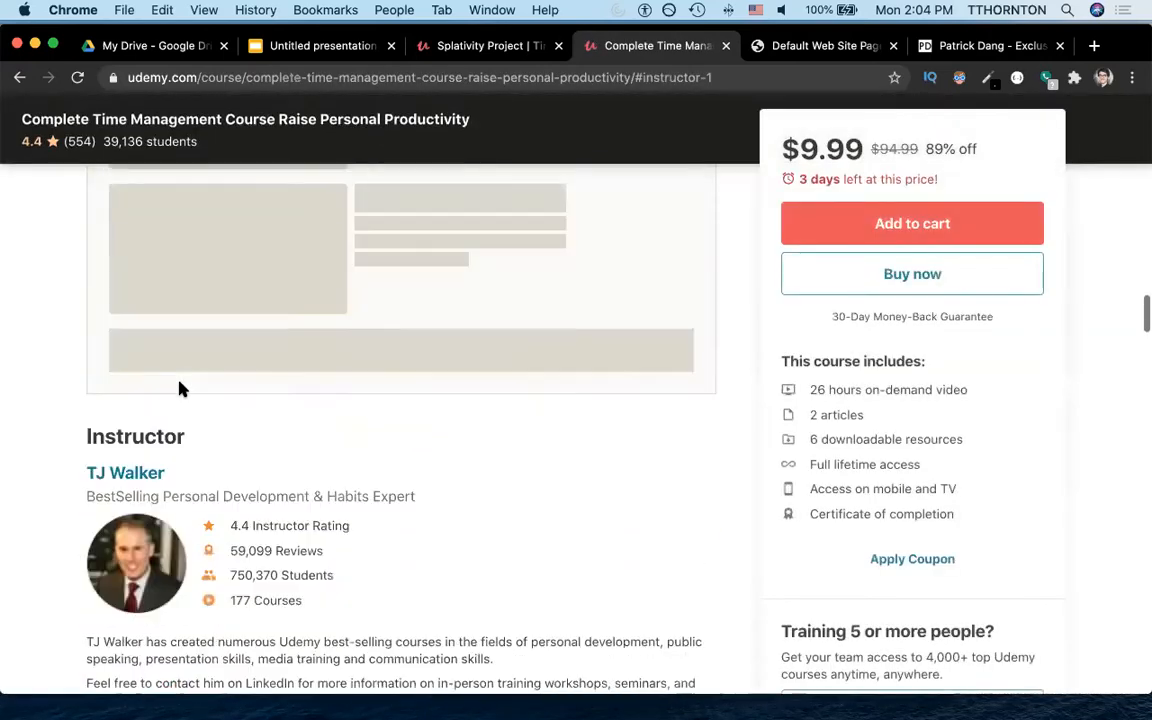
scroll("down", 3)
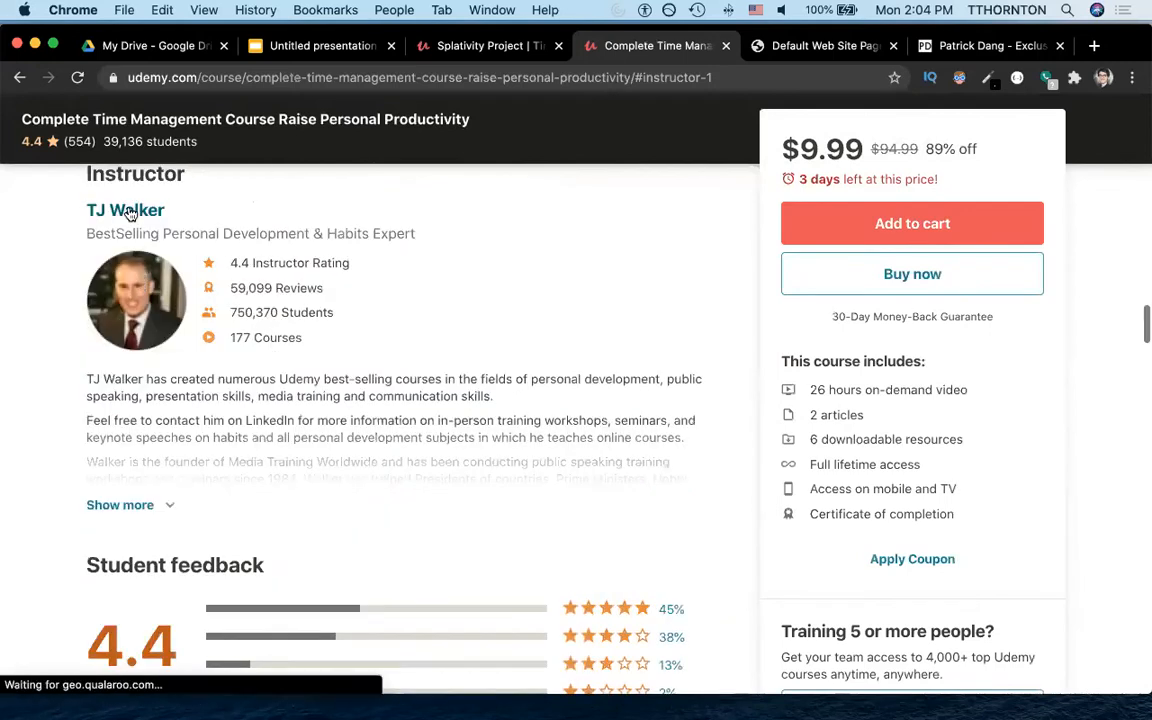
left_click(124, 210)
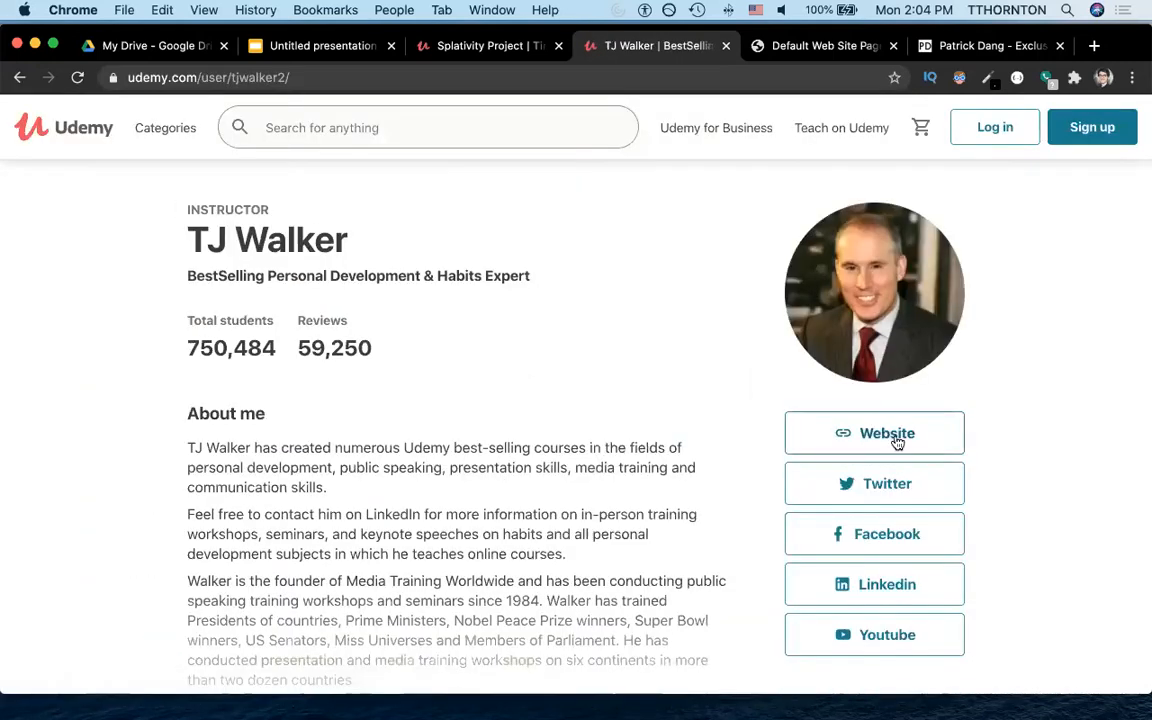
Step: Visit TJ Walker's Media Training Worldwide site and browse down to the testimonials
left_click(886, 432)
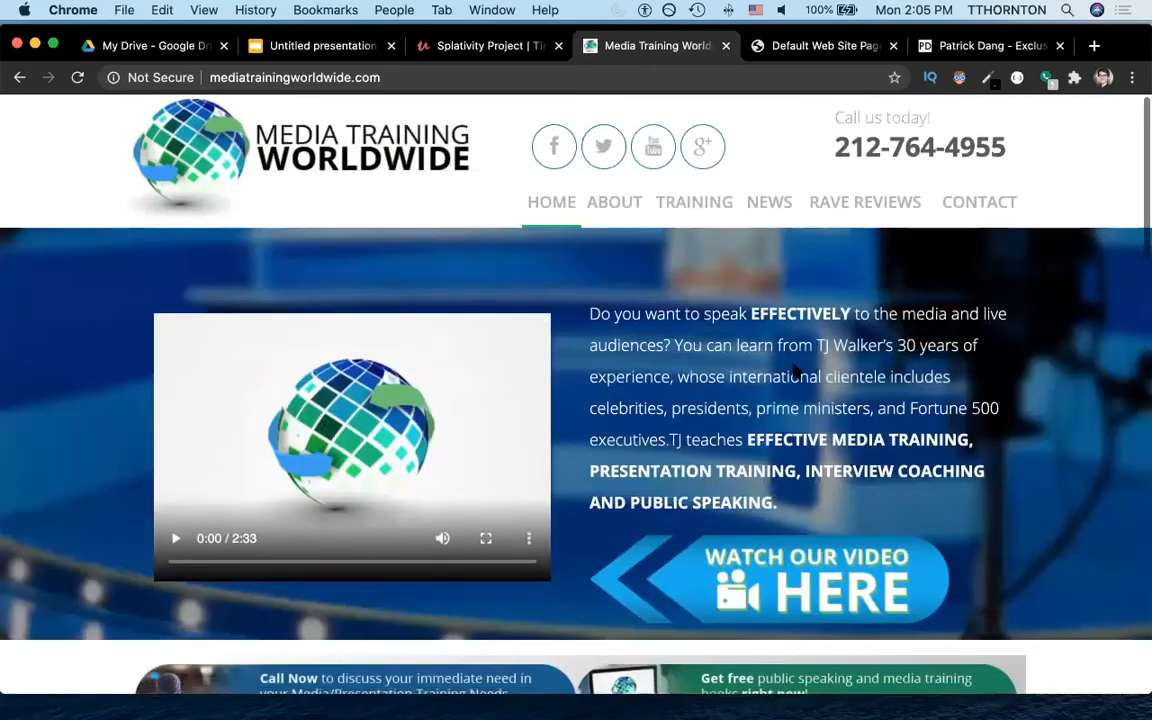
scroll("down", 3)
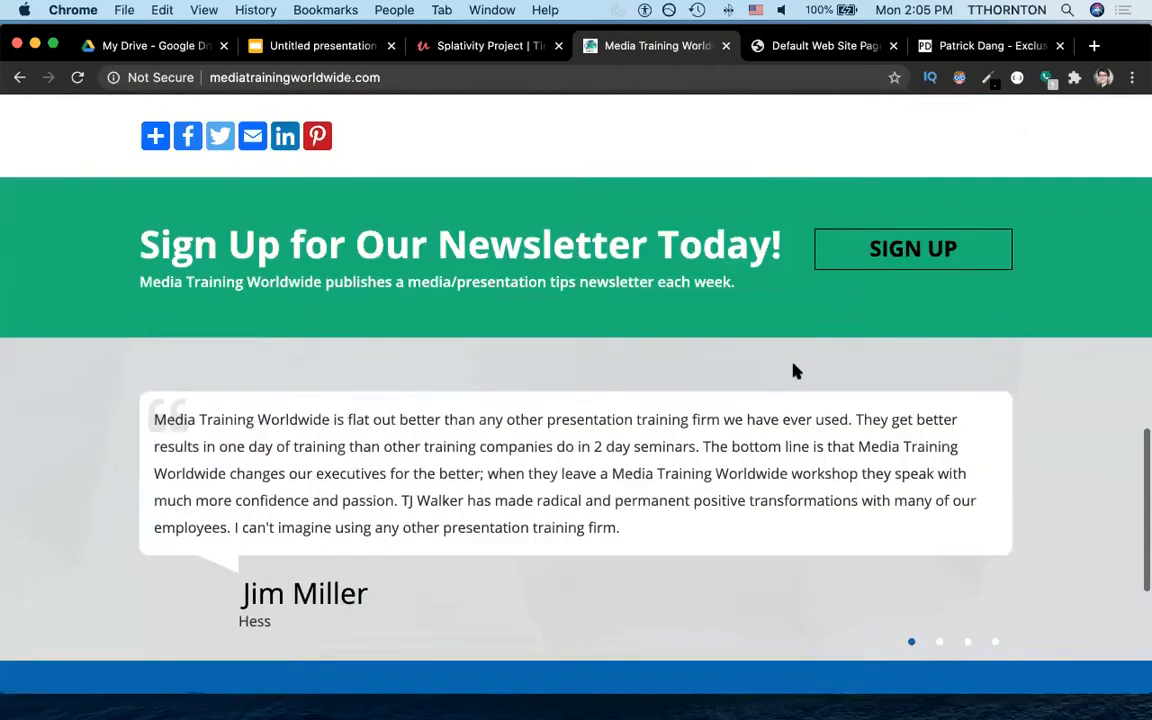
scroll("down", 3)
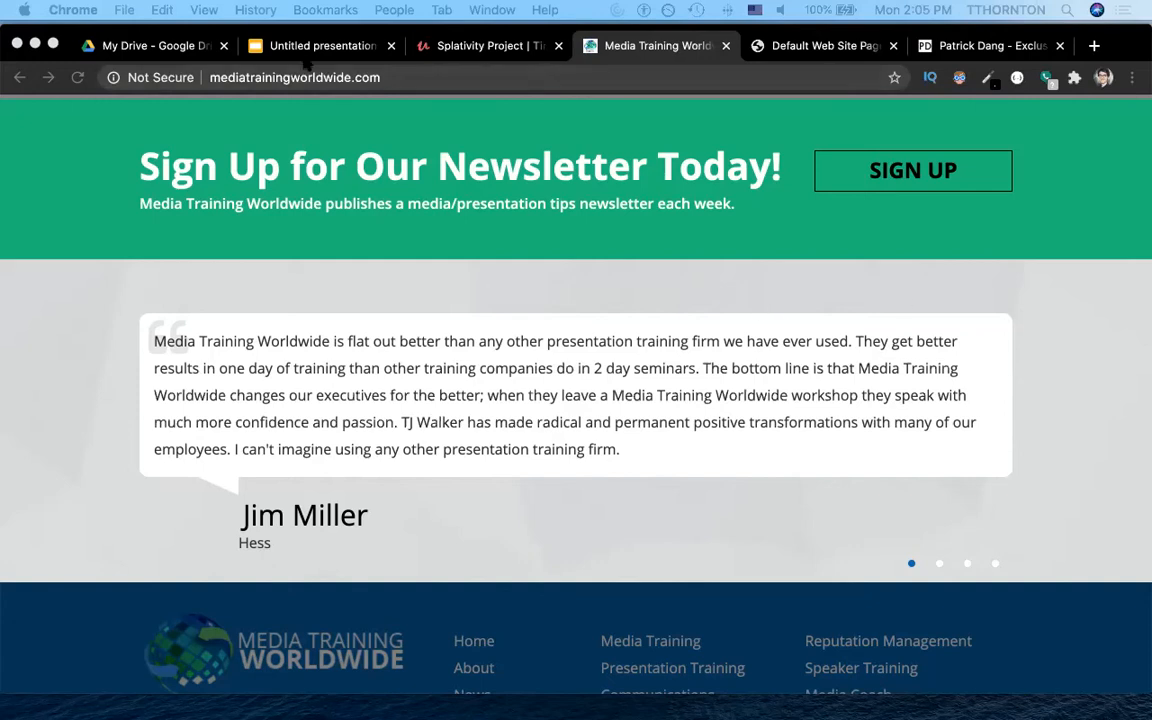
Step: Return to the untitled presentation and show the layout choices for the first slide
left_click(320, 44)
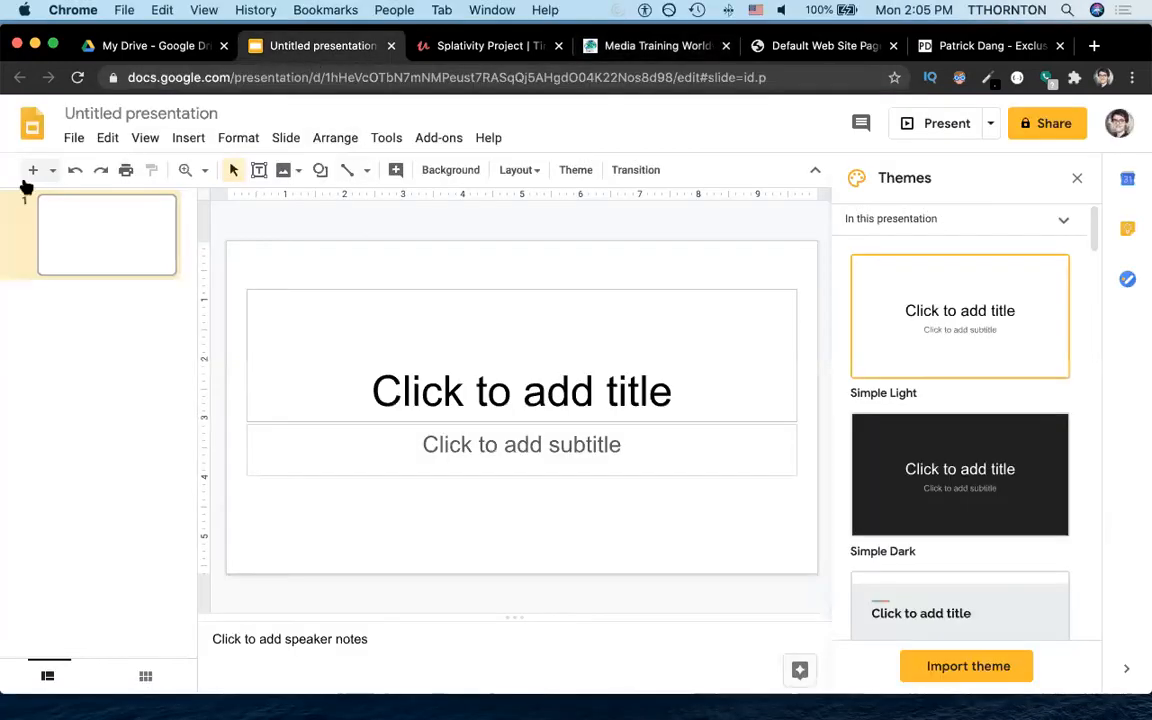
right_click(108, 236)
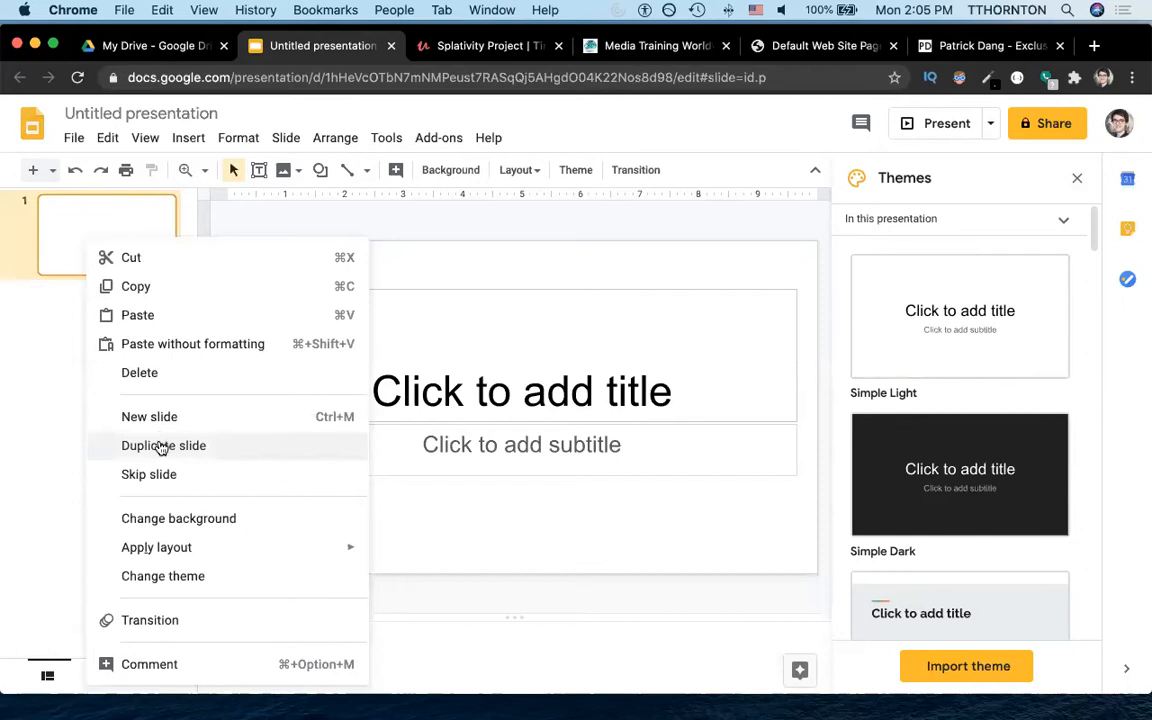
left_click(156, 548)
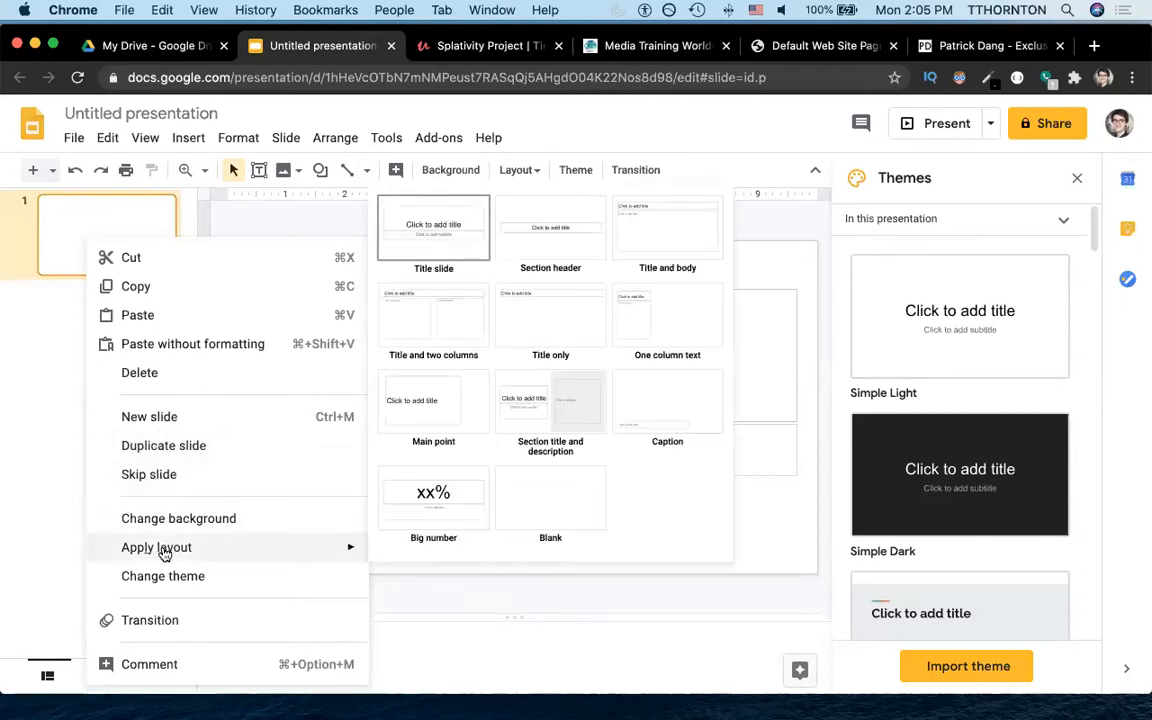
mouse_move(436, 338)
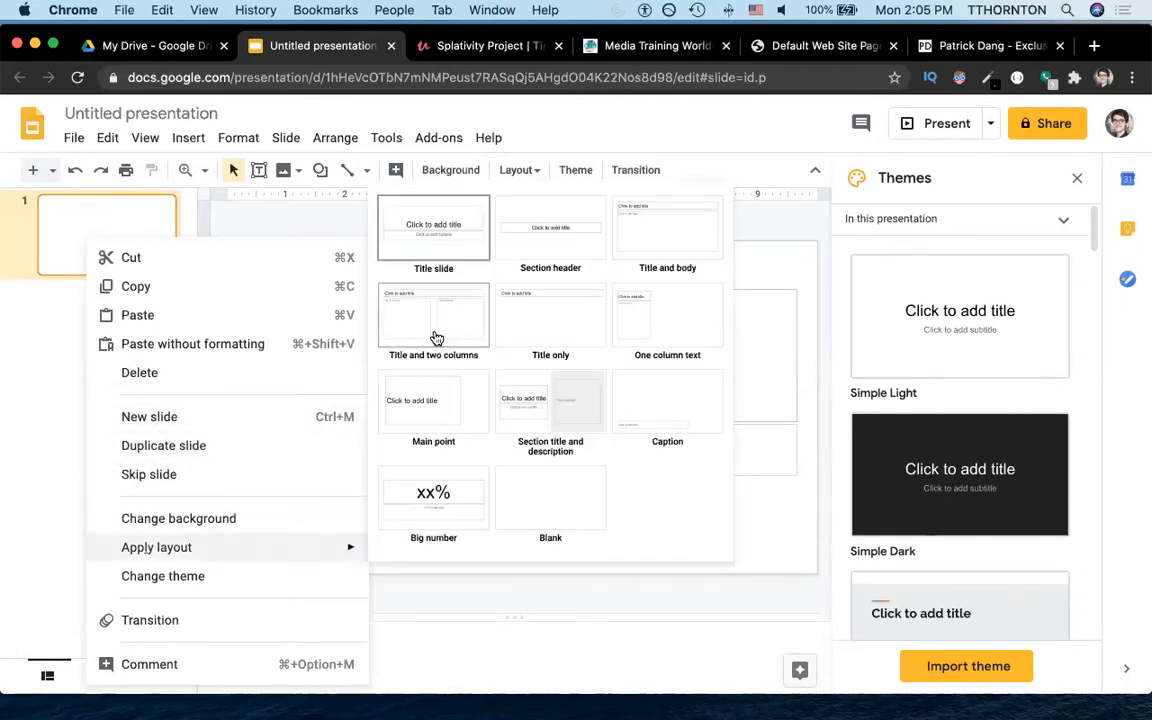
Step: Apply Title and two columns, with STRENGTHS/WEAKNESSES left and OPPORTUNITIES/THREATS right
left_click(432, 316)
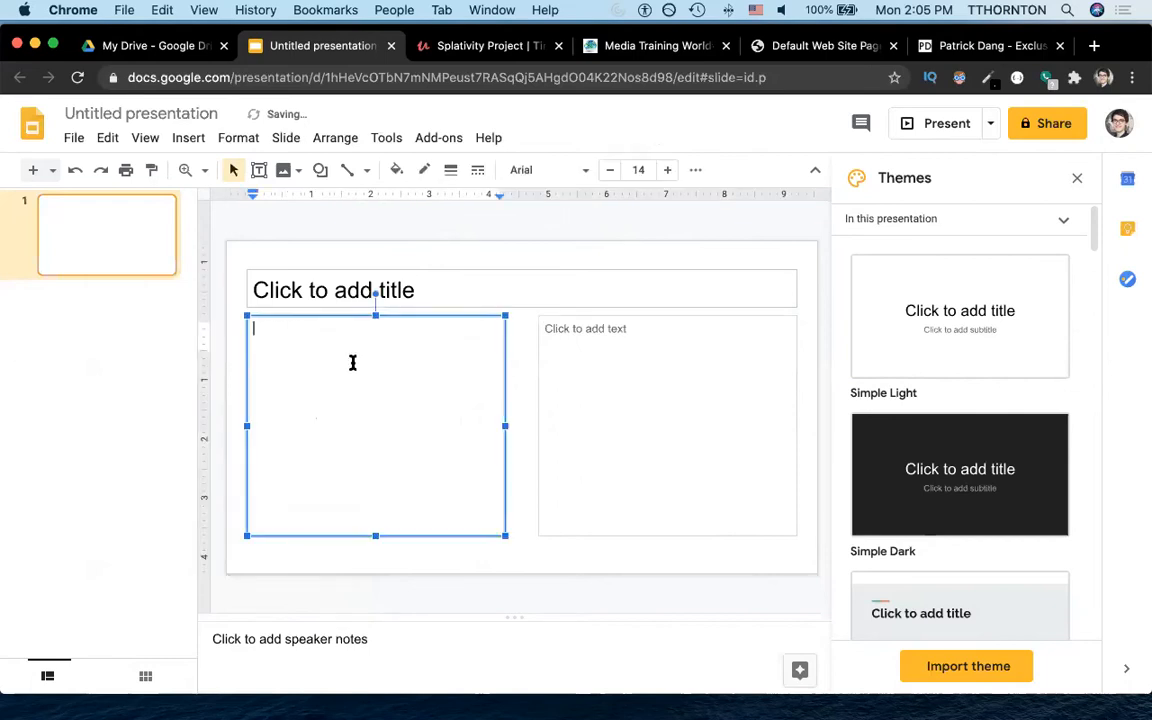
type("s")
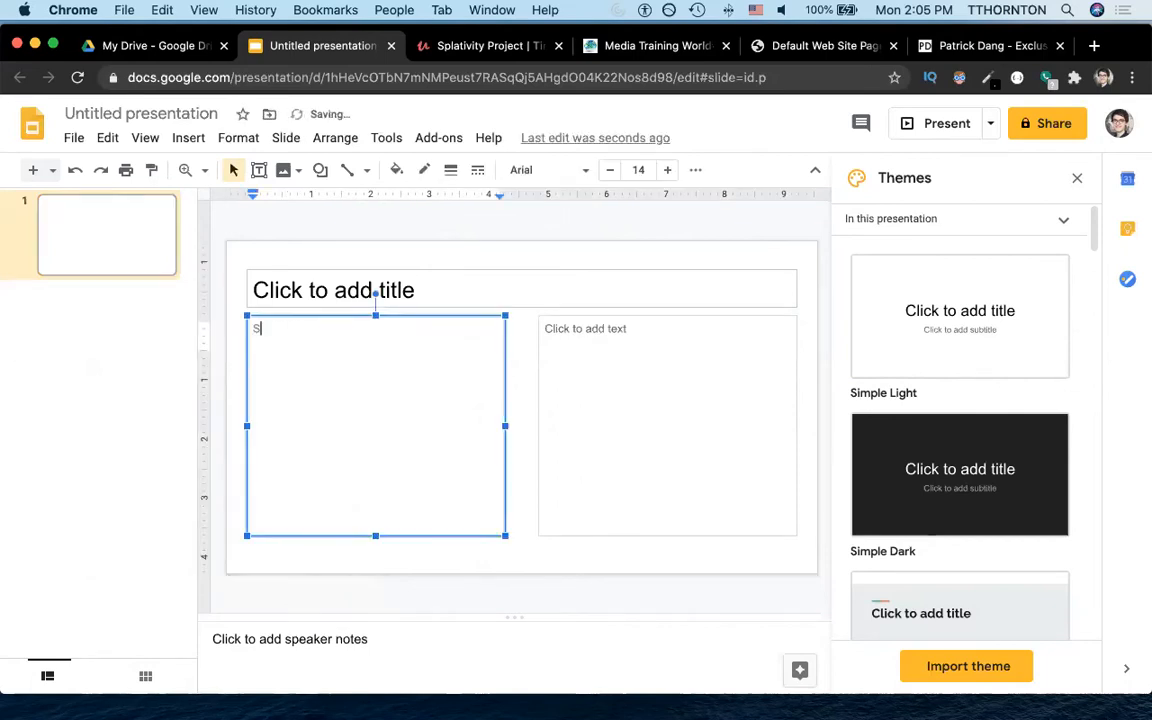
type("STRENGTHS")
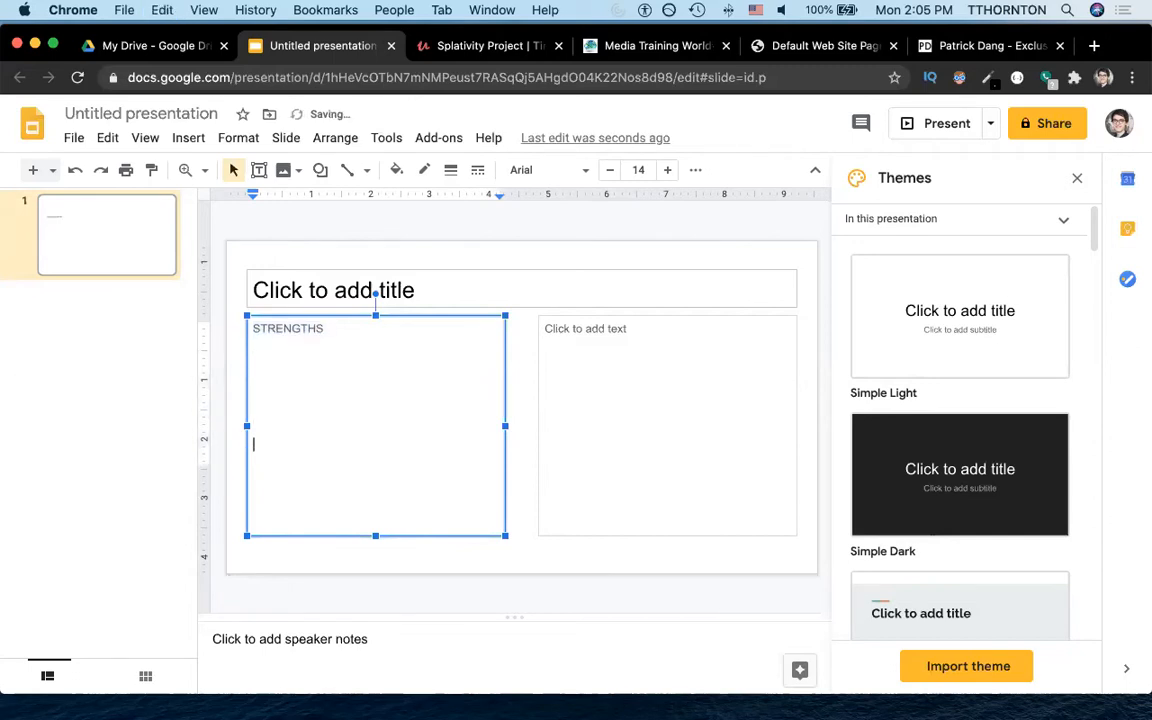
type("WEAKNESSE")
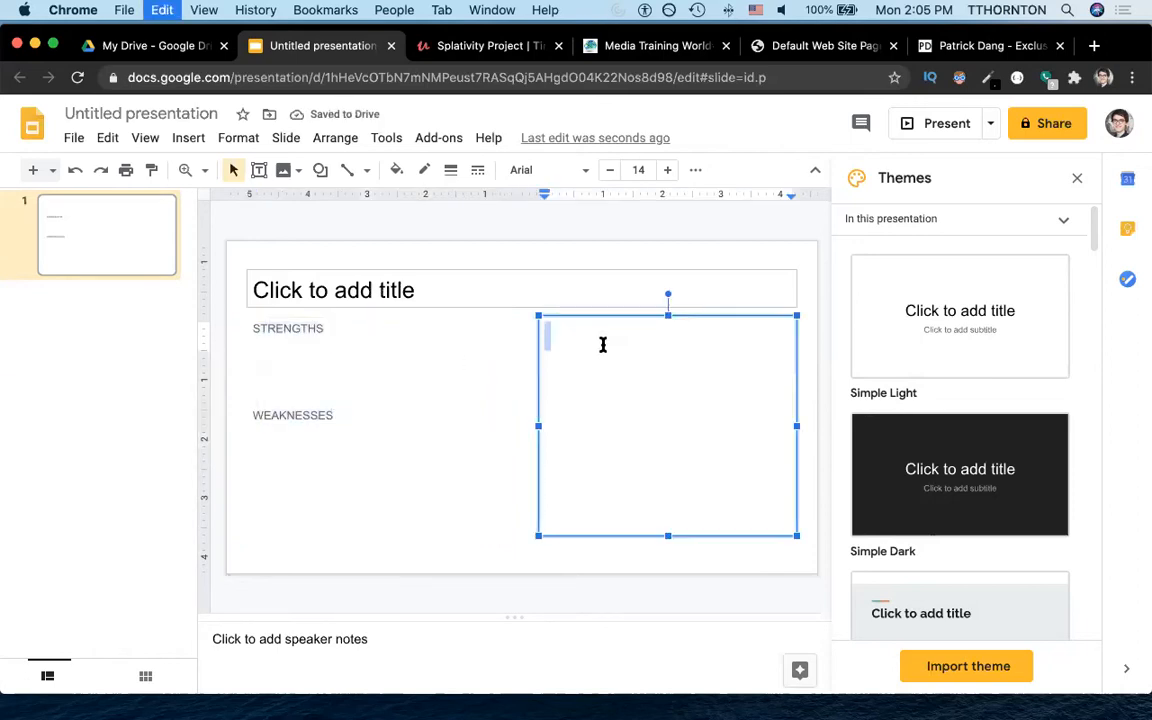
type("STRENGTHS")
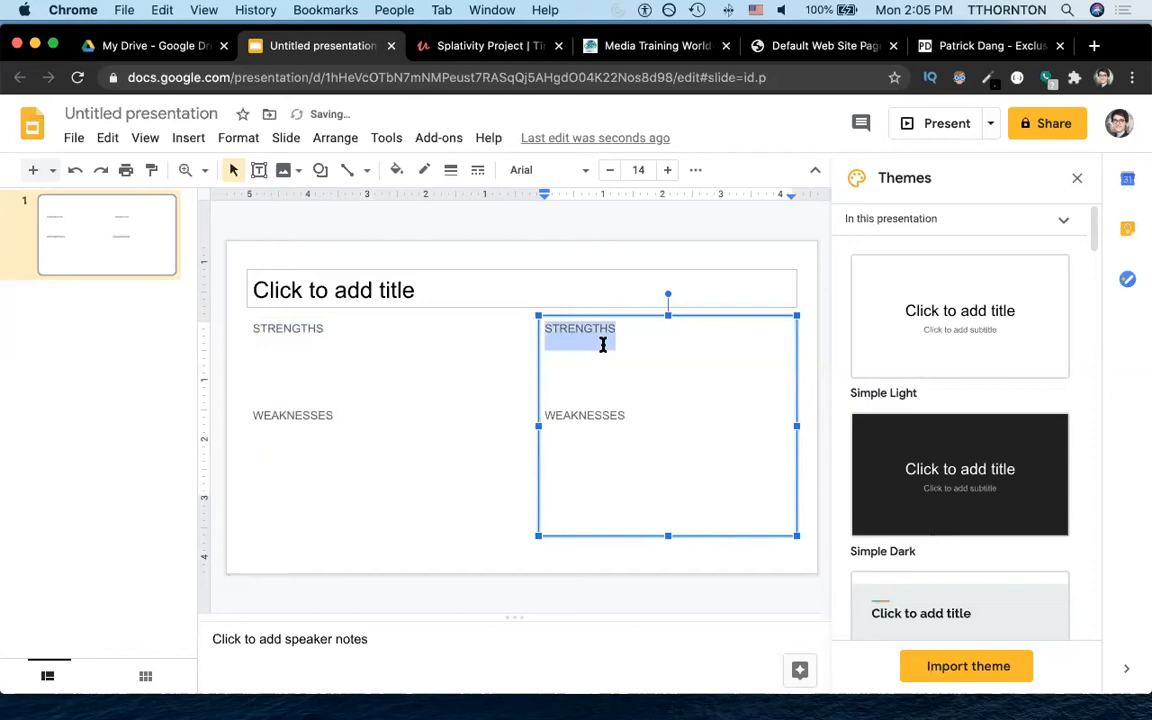
type("OPPORTUNITIES")
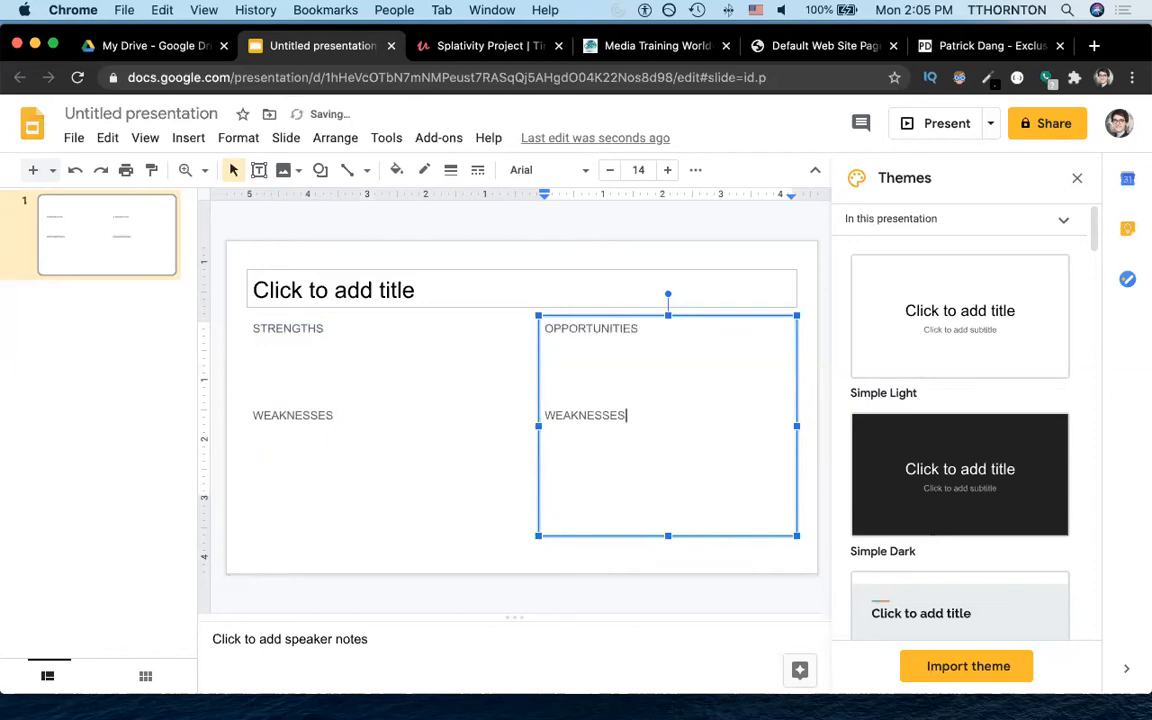
type("Th")
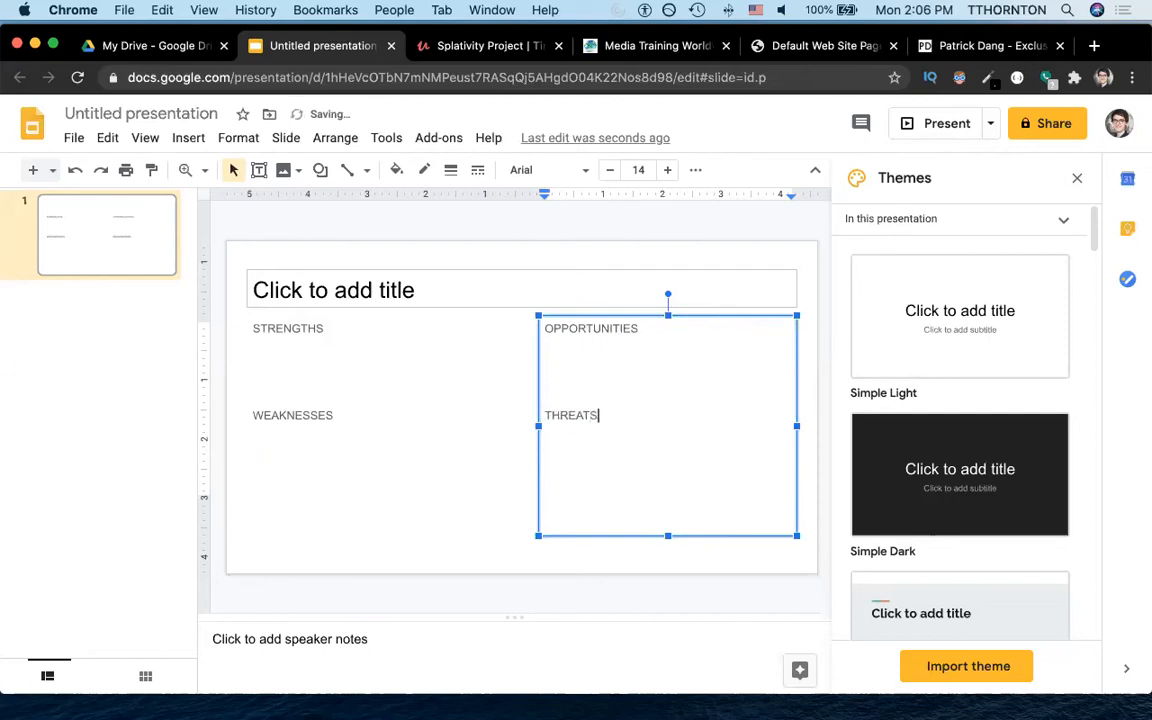
Step: Title the slide SWOT ANALYSIS
type("SWOT")
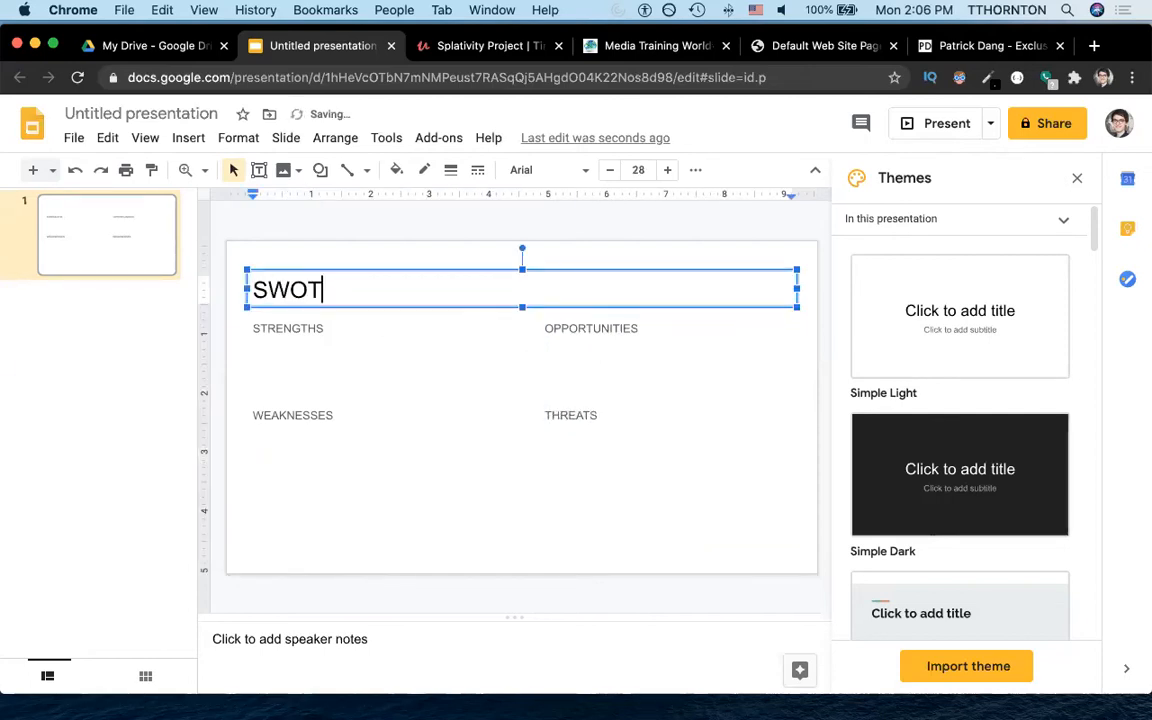
type("ANALYSIS")
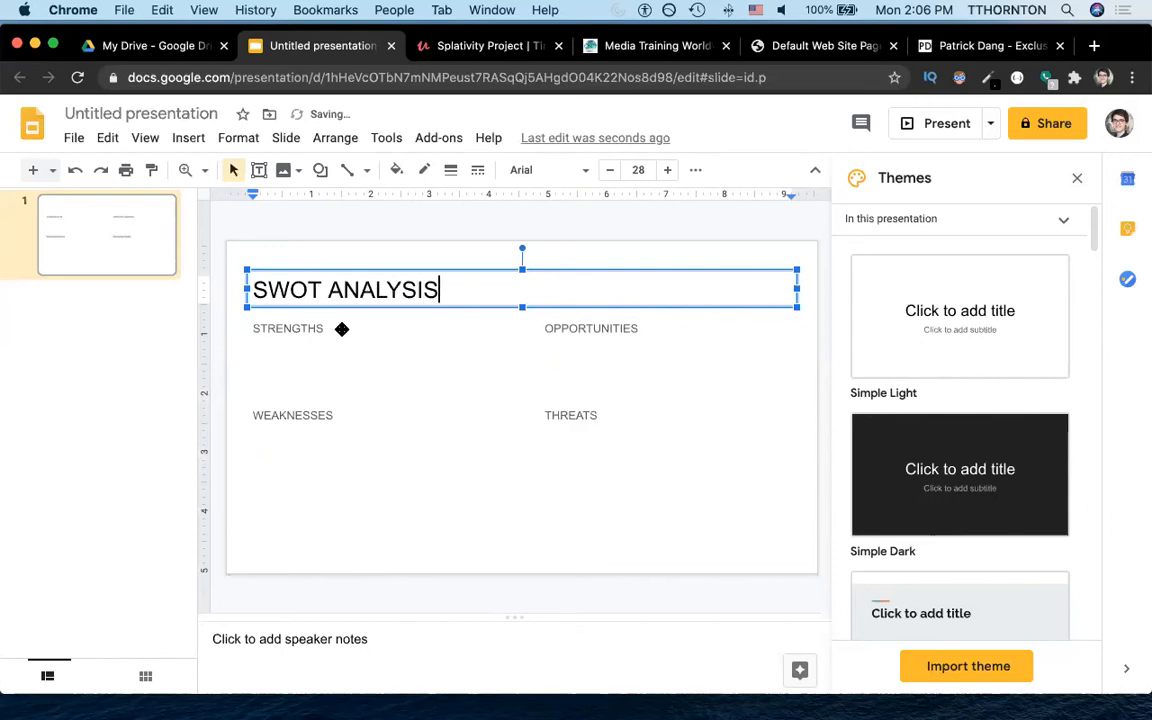
Step: Add bracketed cues: Strengths (Emulate), Weaknesses (Avoid), Opportunities (Leverage), Threats (Protect)
left_click(344, 370)
type(" (Emulate")
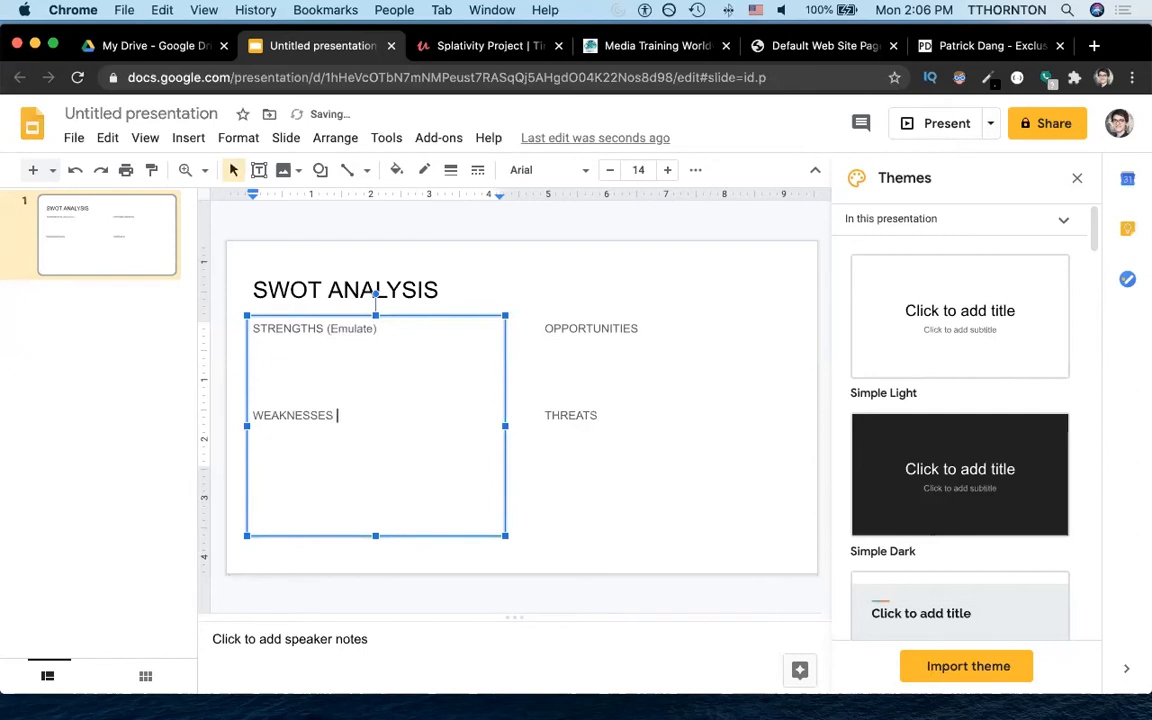
type("()")
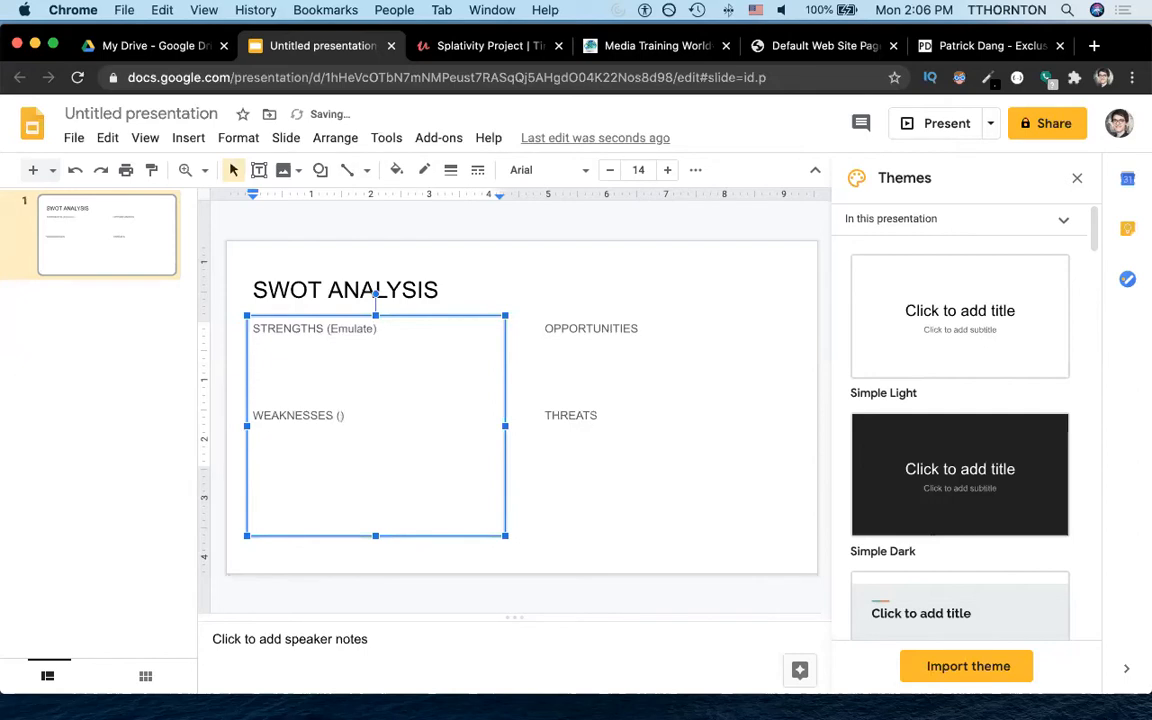
type("Avoid")
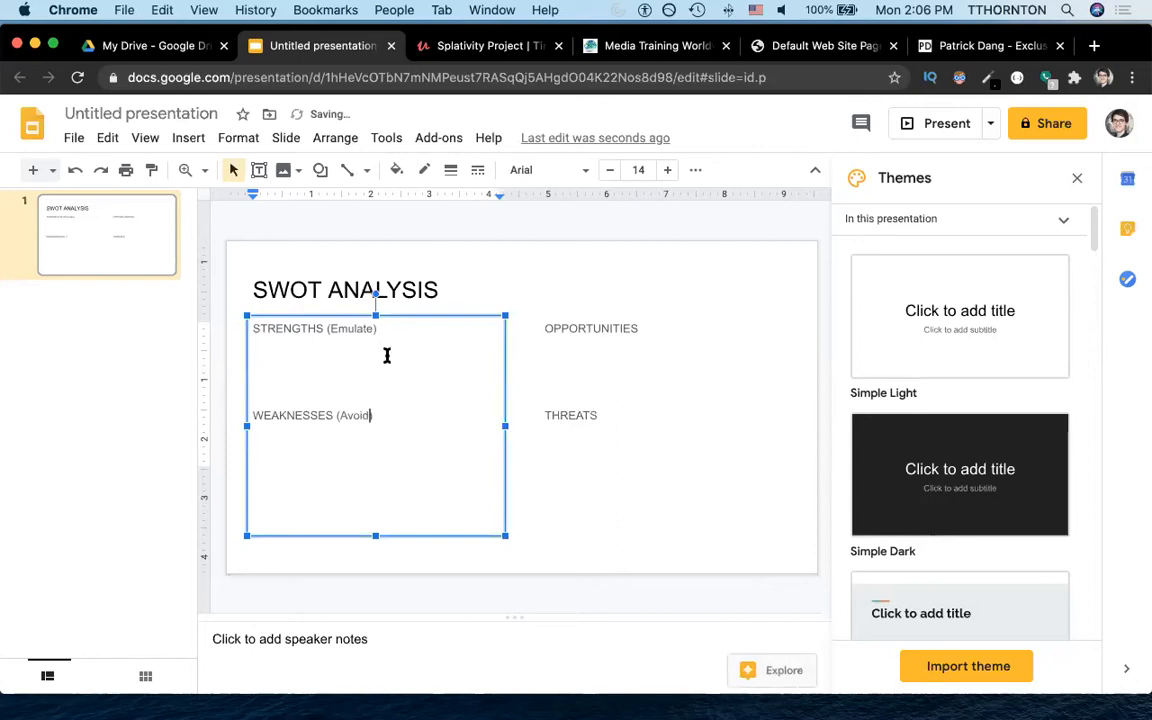
left_click(632, 328)
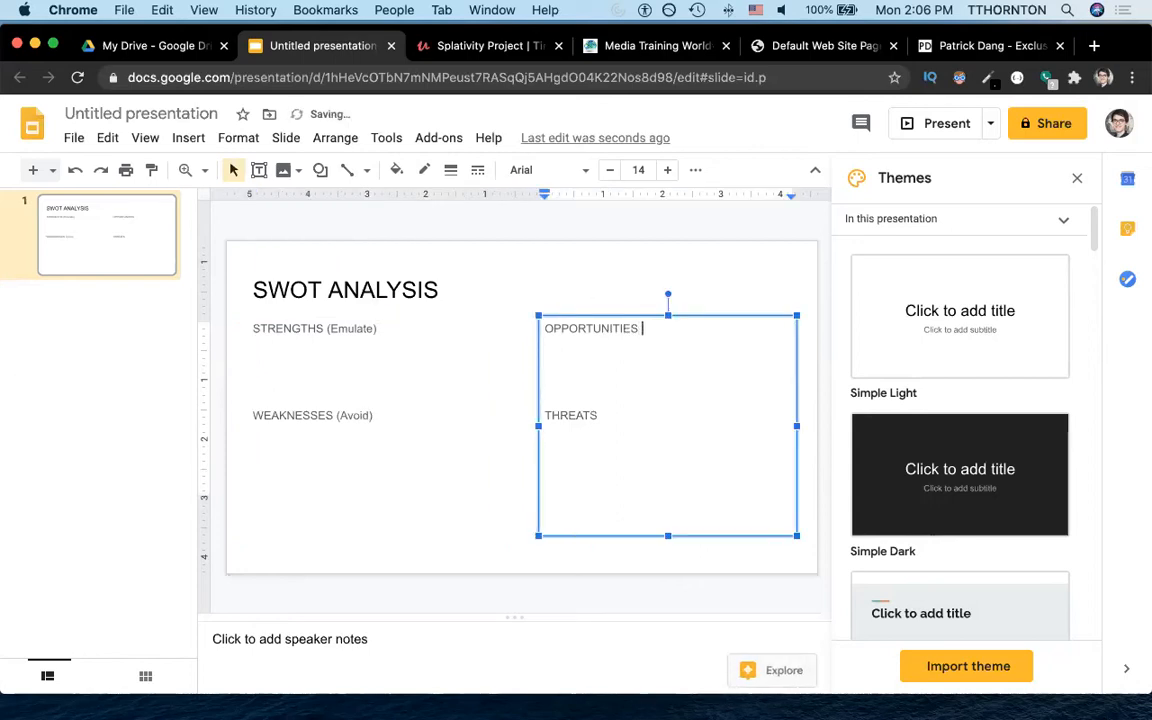
type("()")
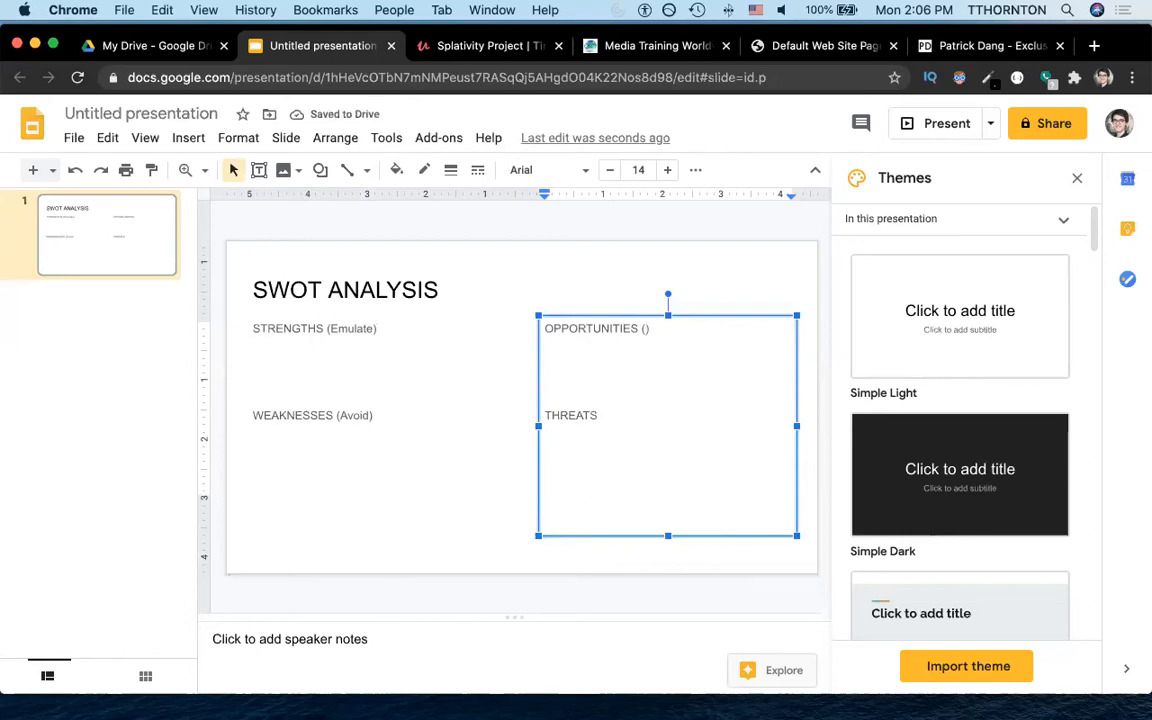
type("Leverage")
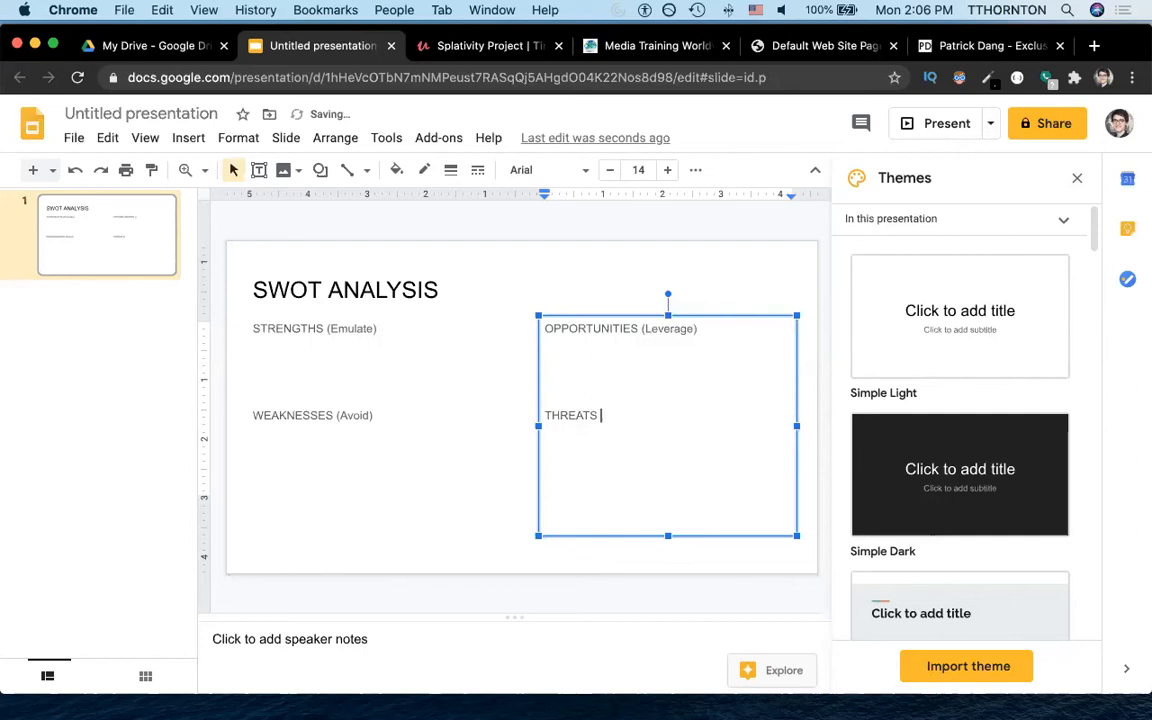
type("()")
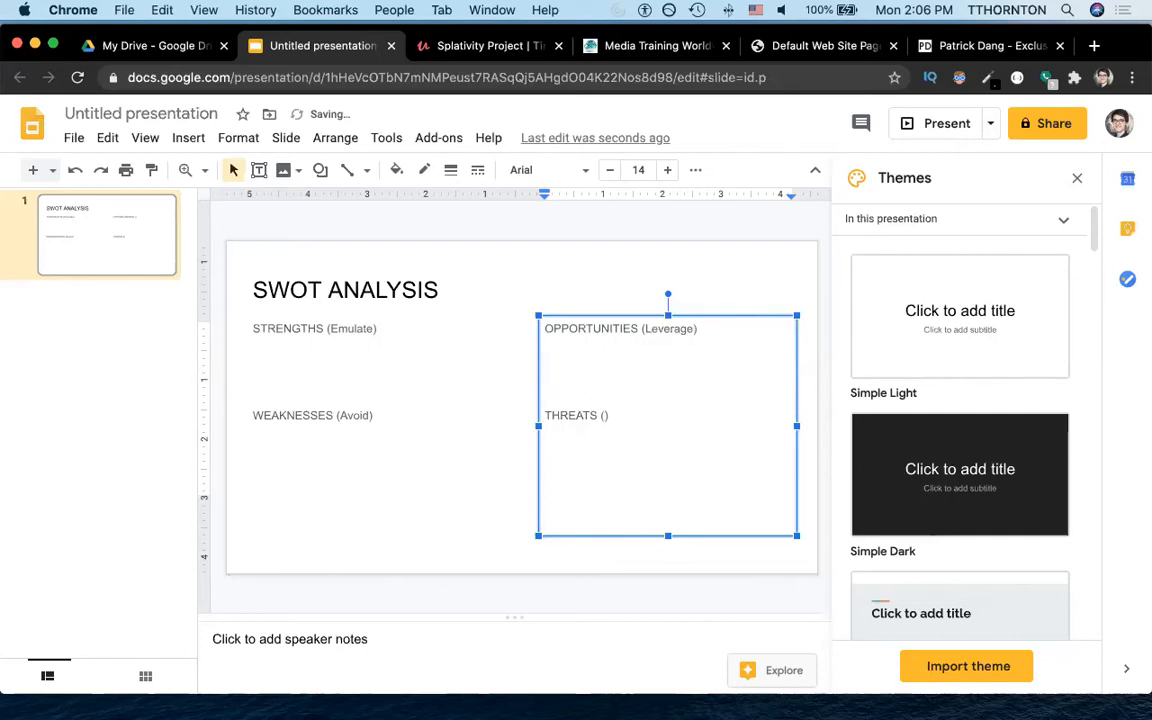
type("P")
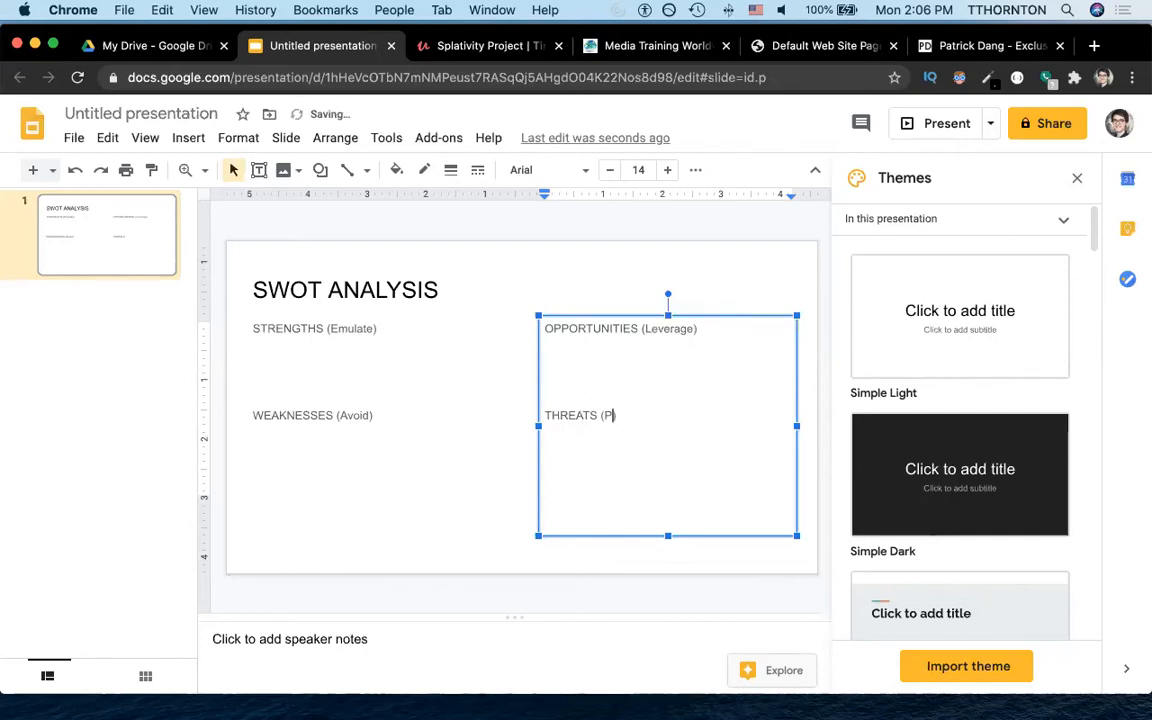
type("rotect")
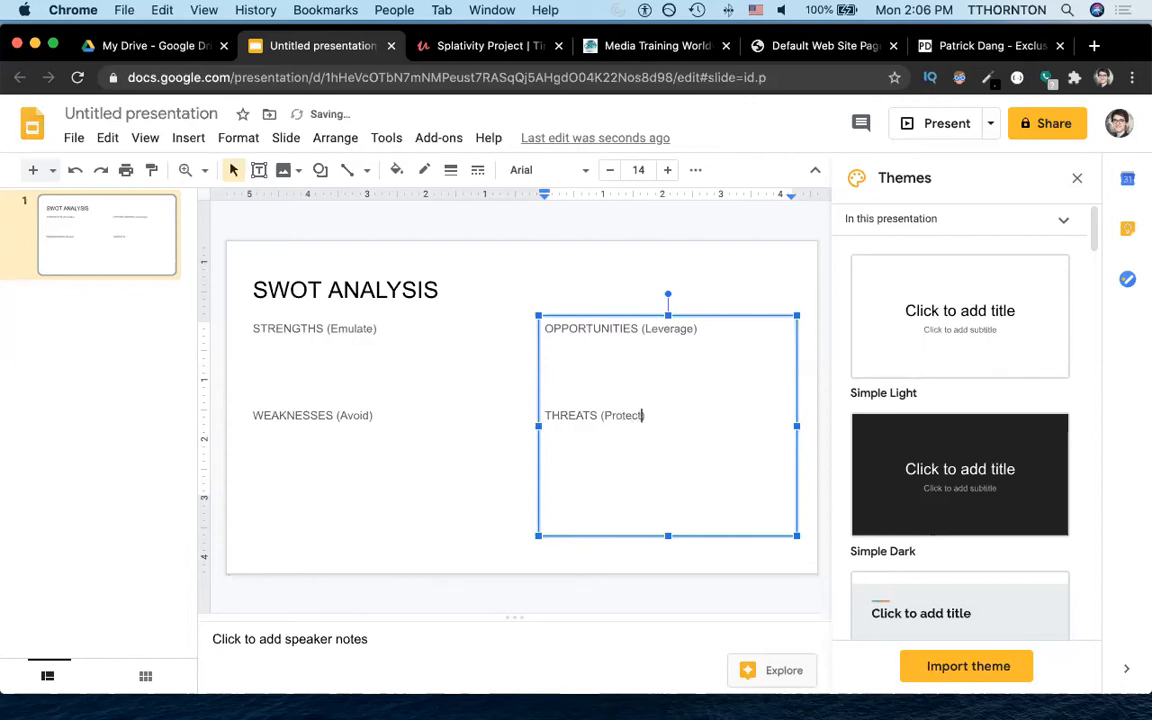
Step: Replace Protect with Defend and Leverage with Attack
double_click(620, 416)
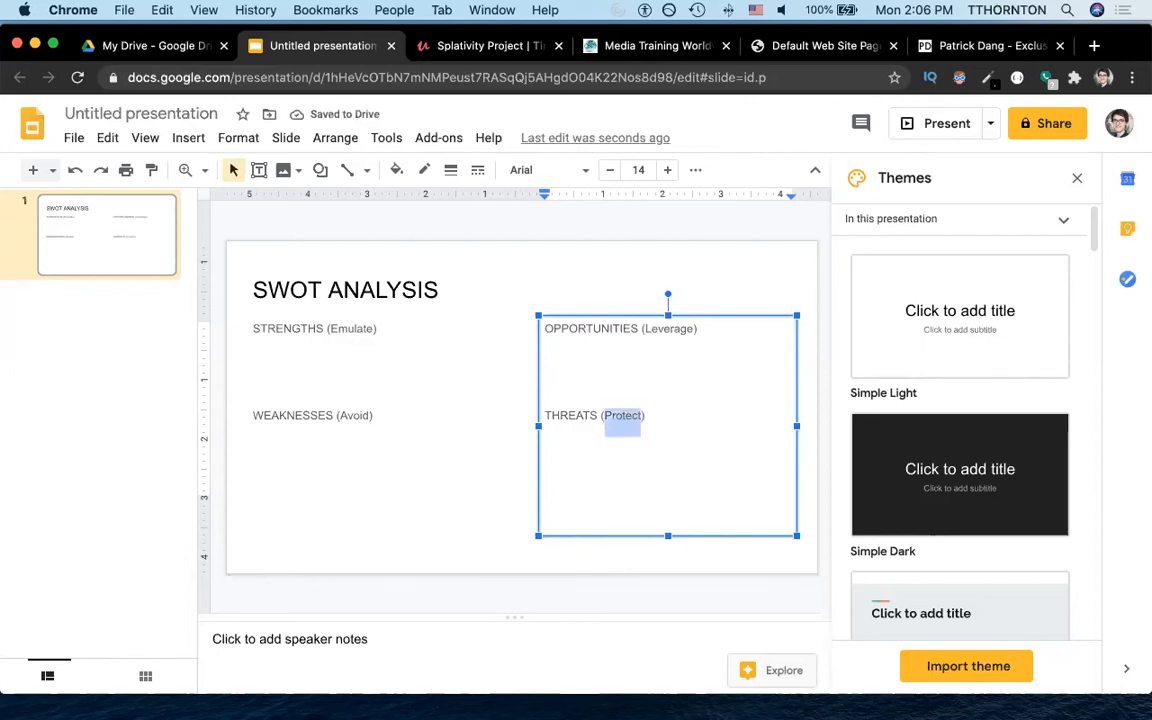
type("Defend")
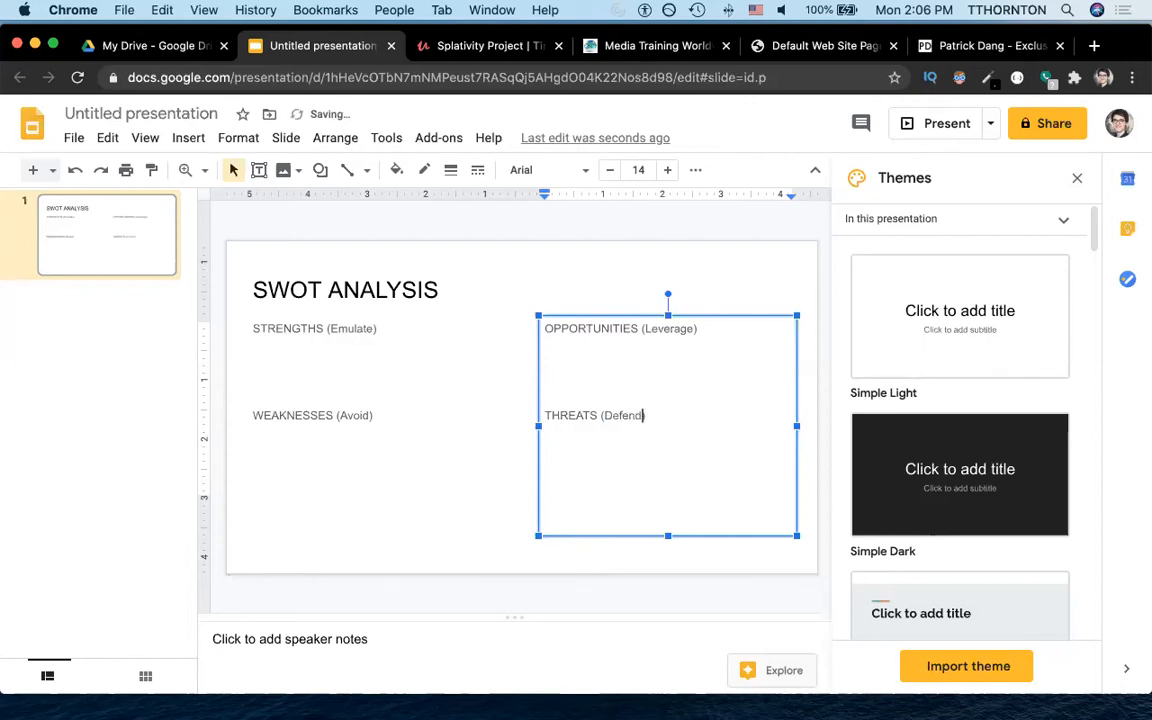
double_click(666, 328)
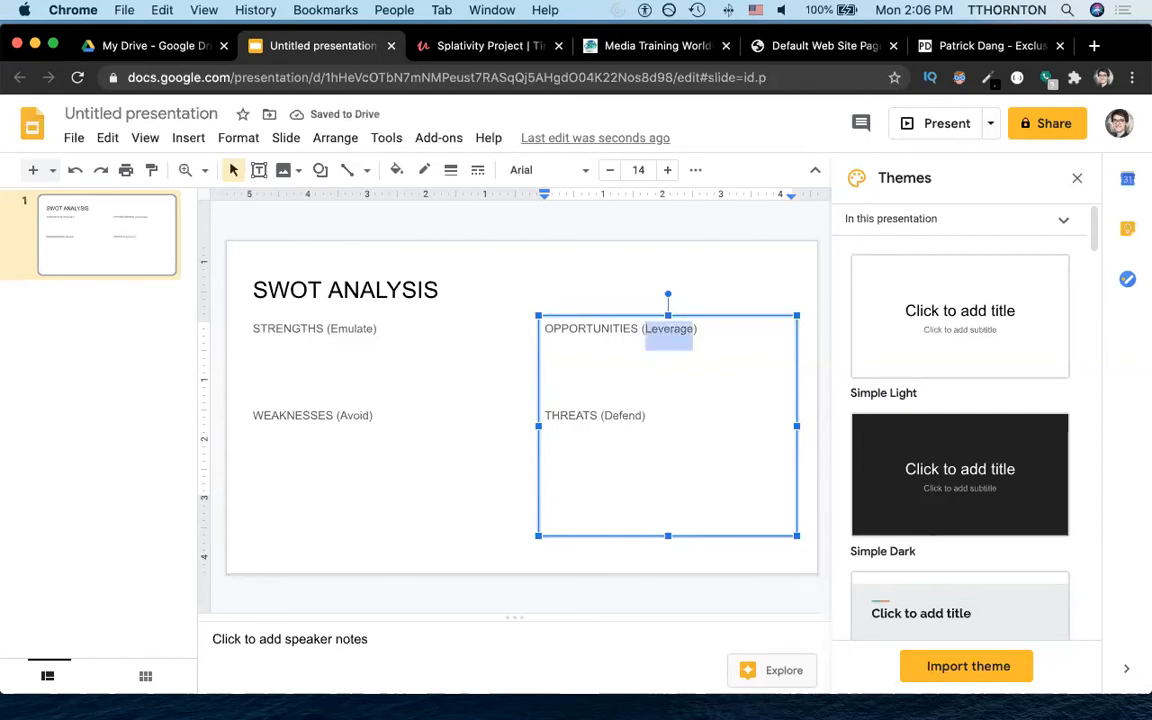
type("Attack")
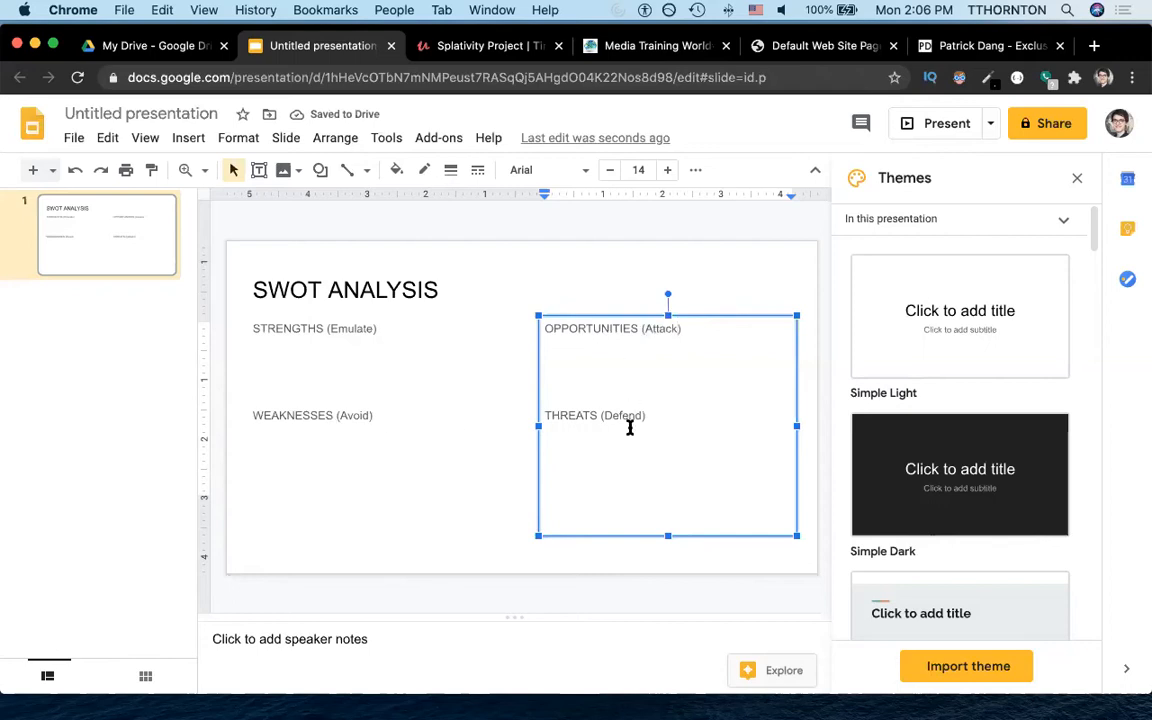
mouse_move(314, 420)
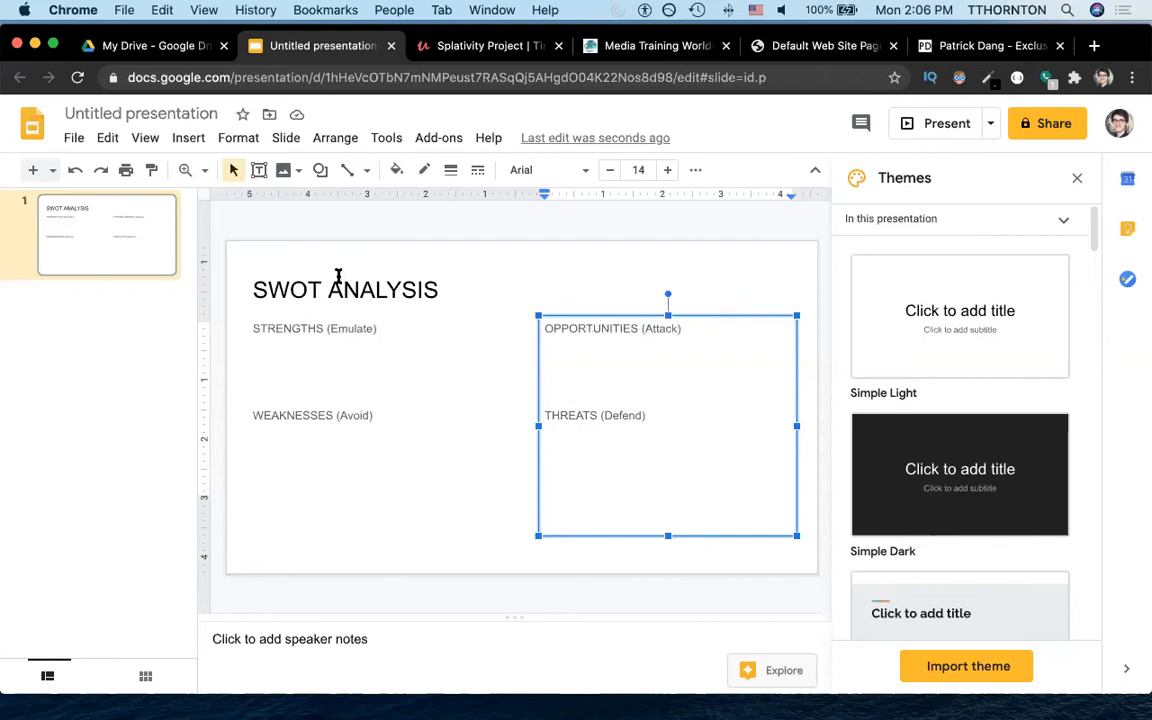
mouse_move(332, 344)
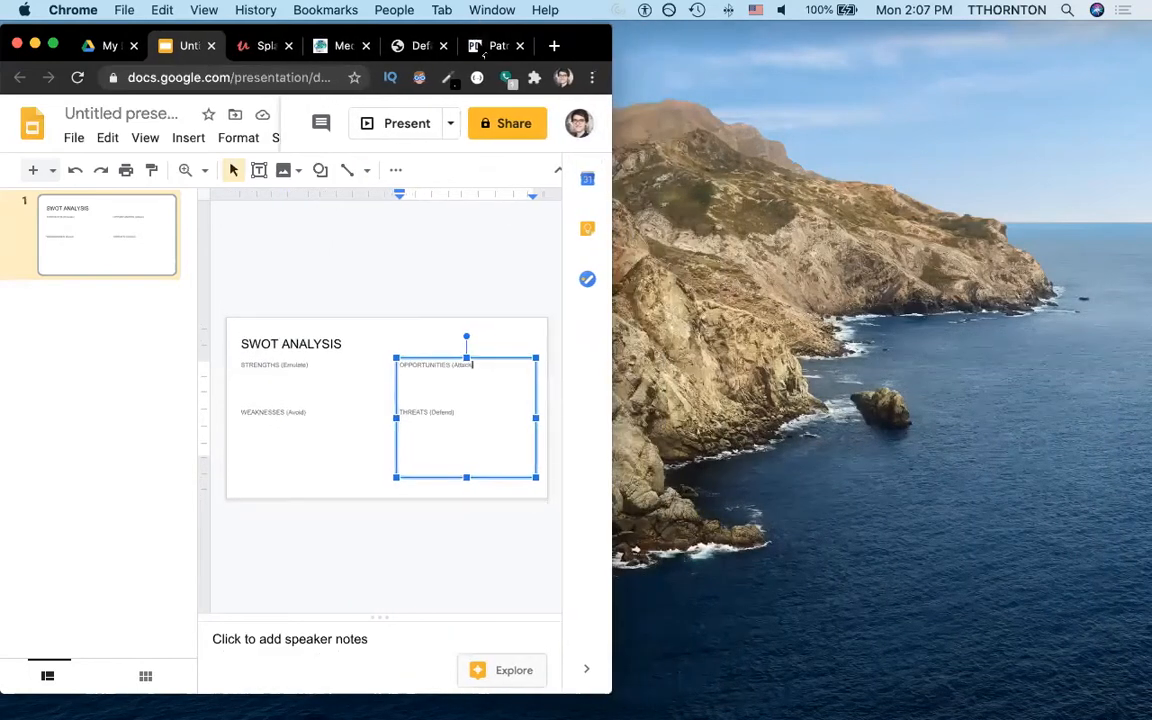
Step: View the Patrick Dang sales page, then return to the SWOT presentation tab
left_click(496, 46)
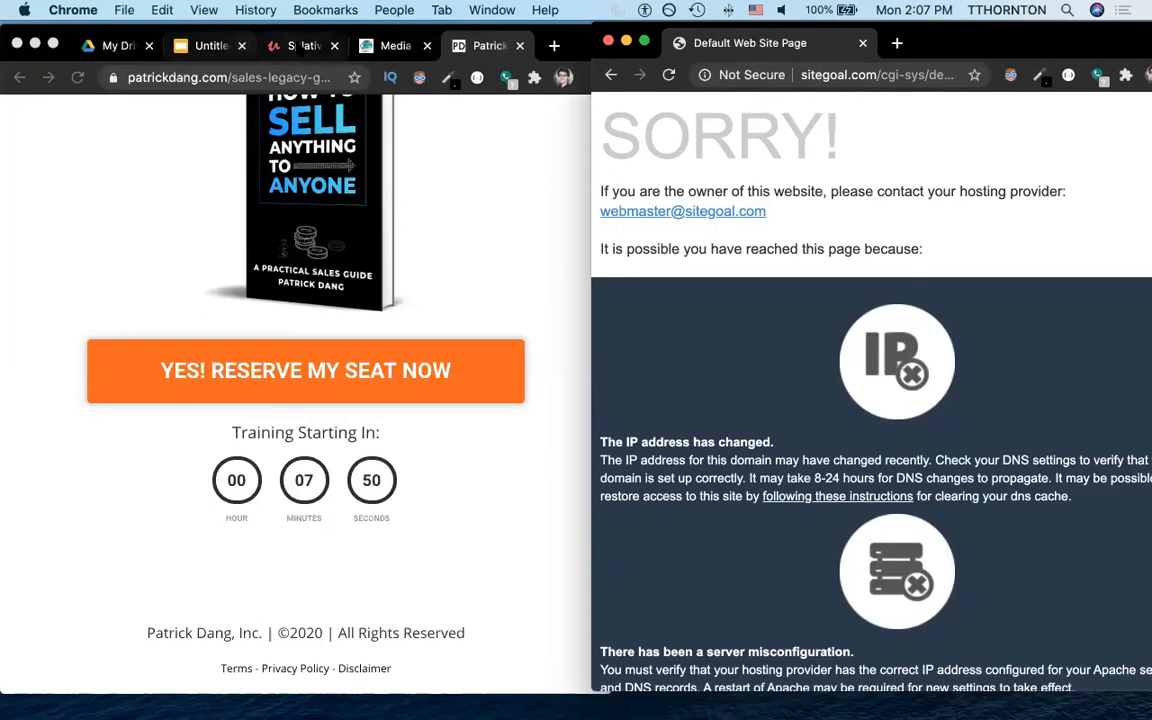
left_click(212, 46)
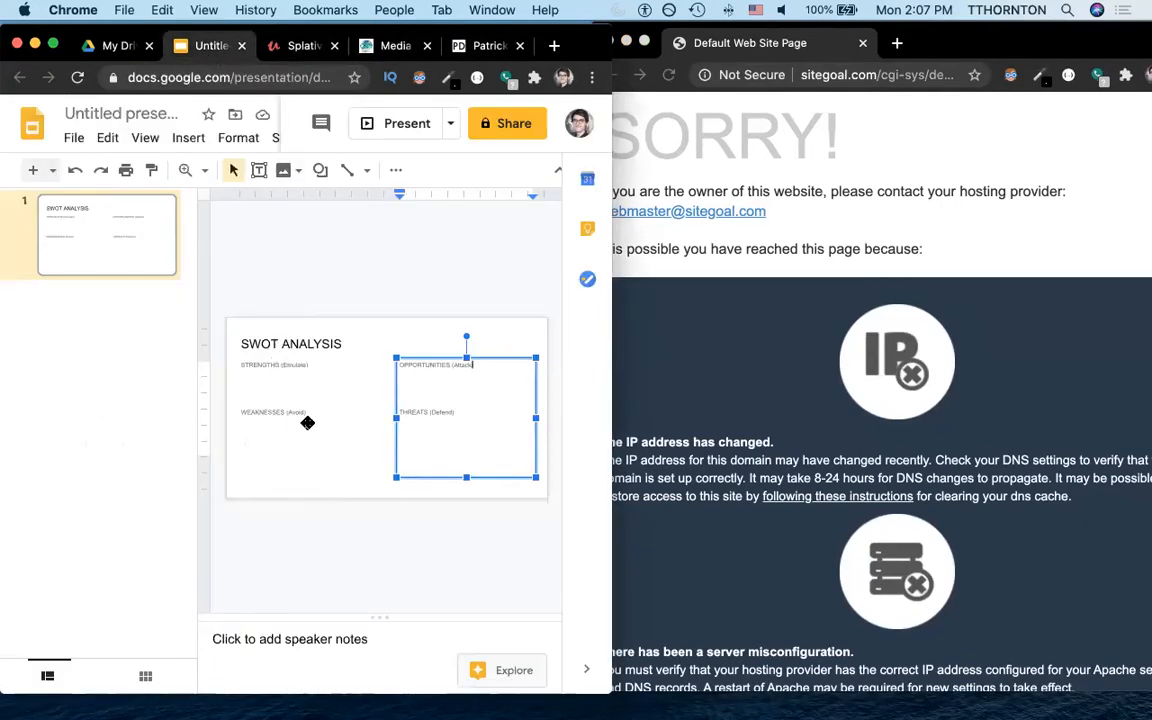
Step: Add the note '#broken link:' under WEAKNESSES on the SWOT slide
left_click(284, 412)
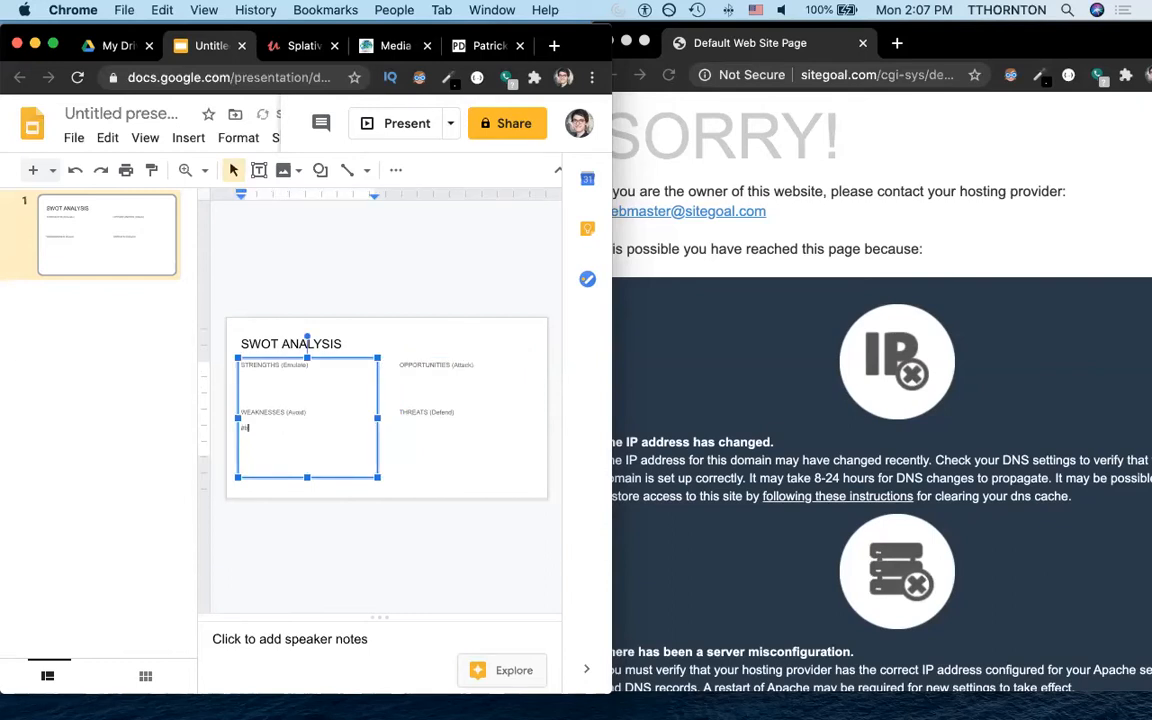
type("#broken link: dead-end domain")
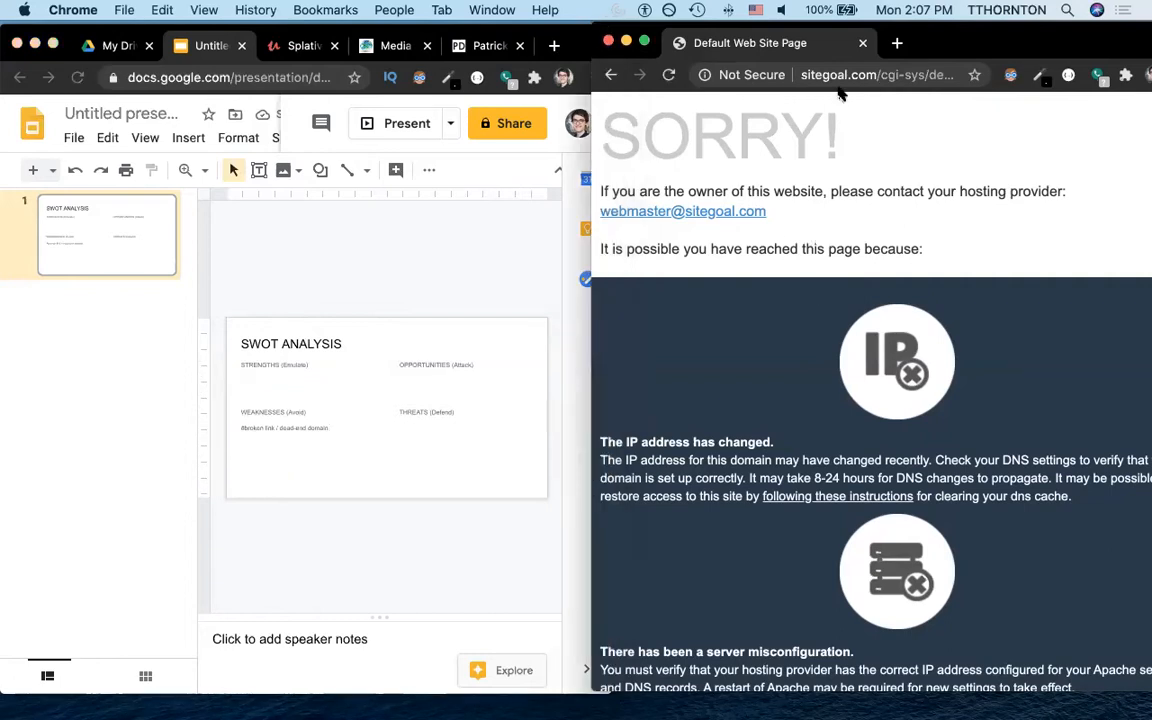
mouse_move(796, 94)
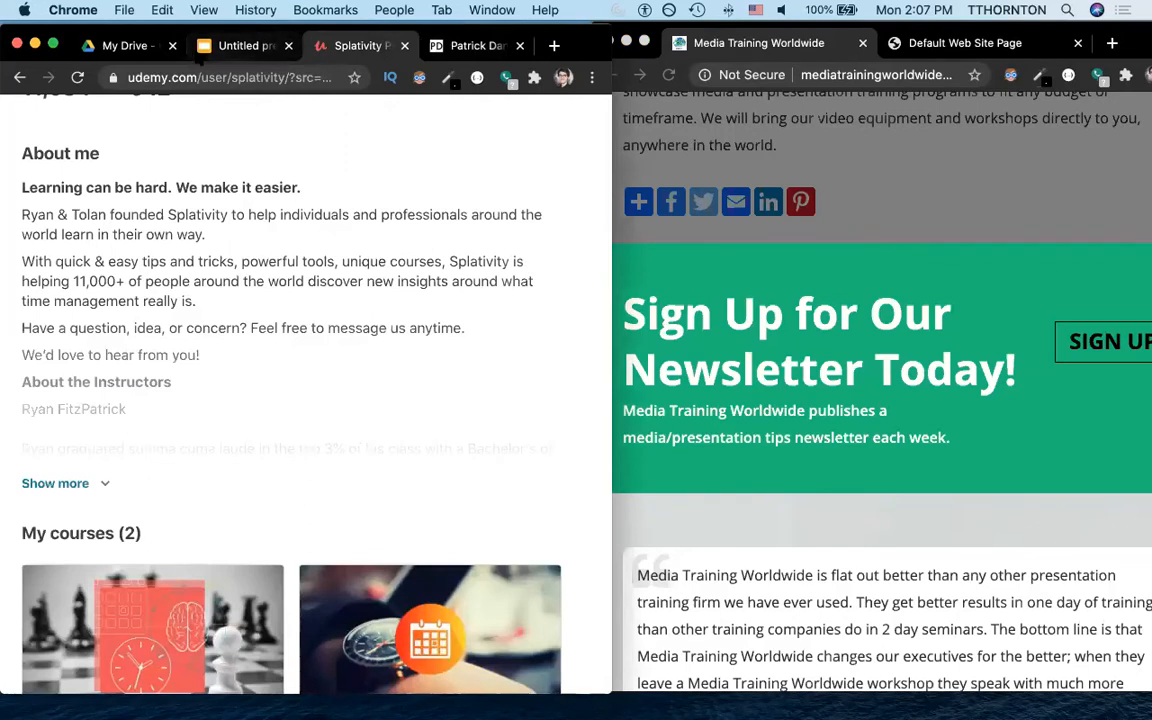
Step: Add the note 'Video' under STRENGTHS after checking the Media Training Worldwide page
left_click(248, 44)
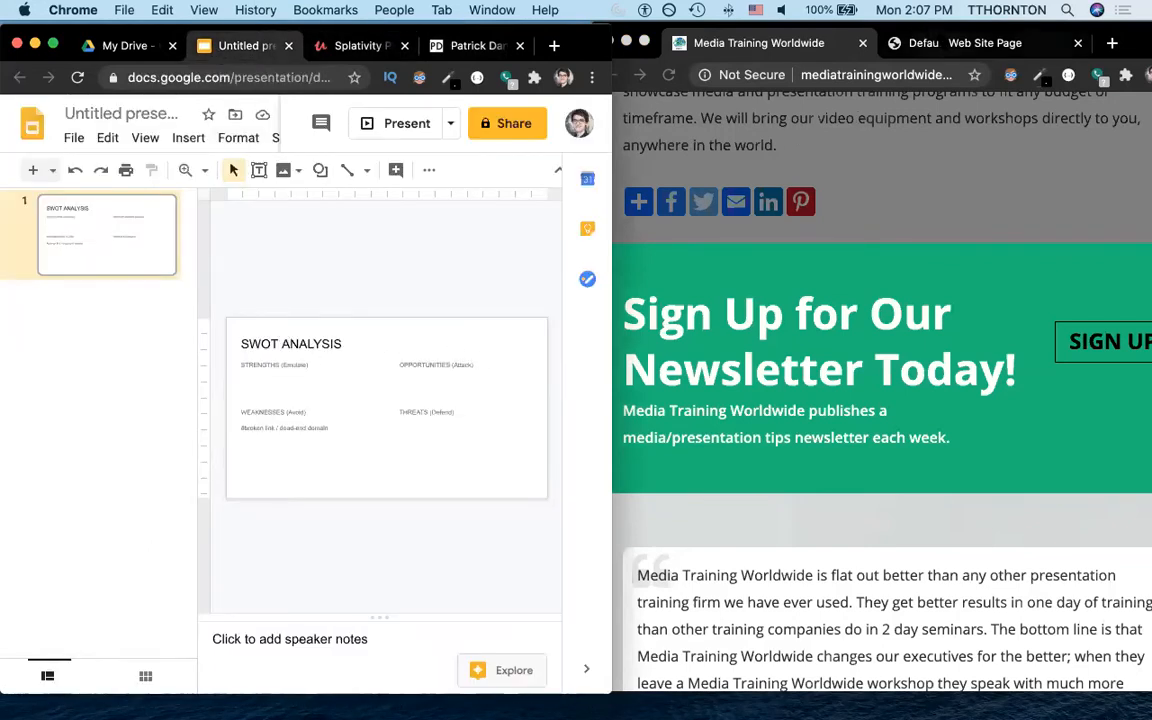
left_click(980, 44)
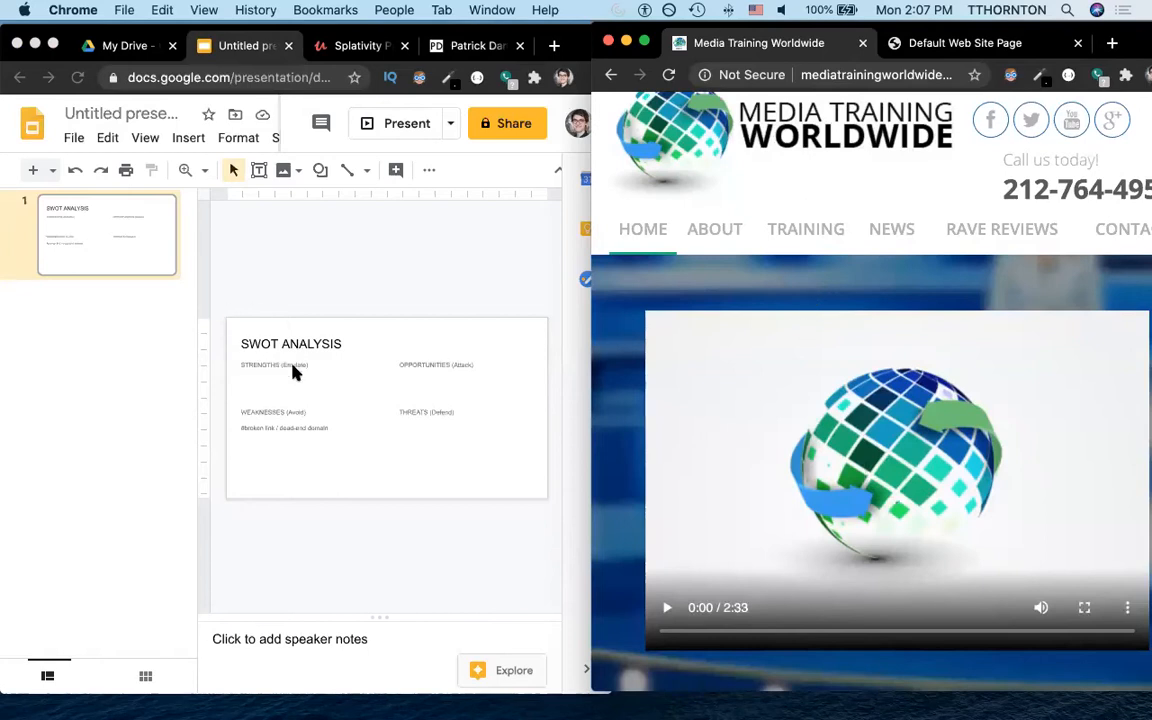
left_click(296, 378)
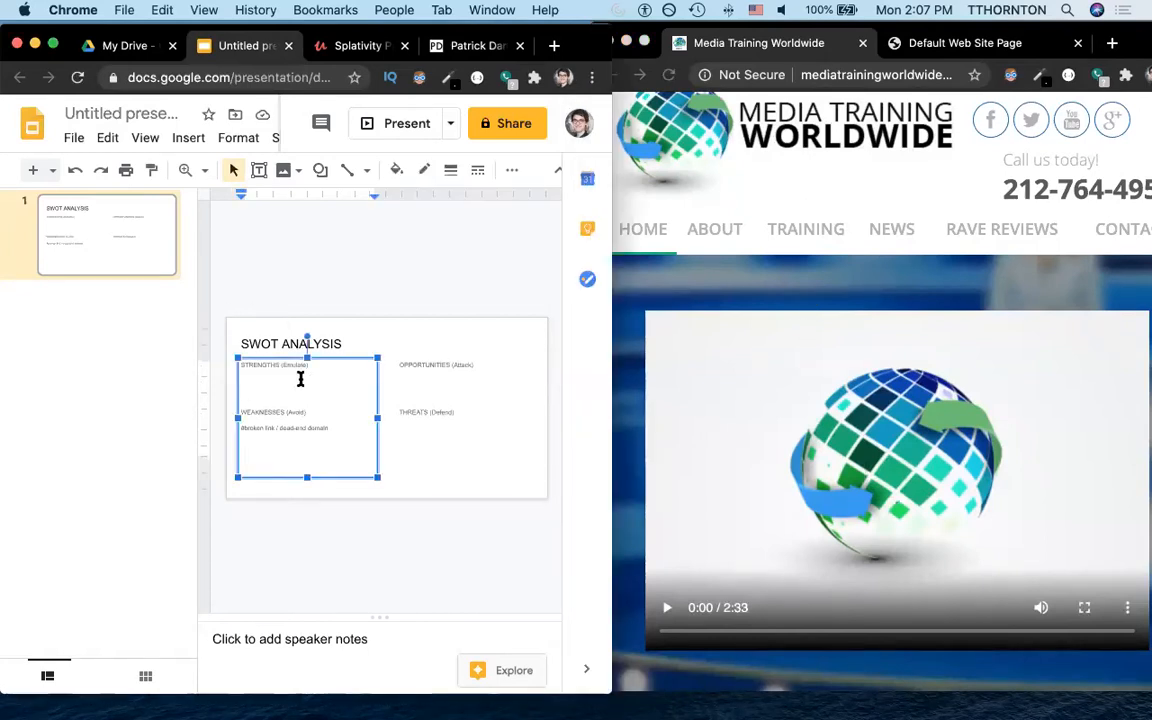
type("Video")
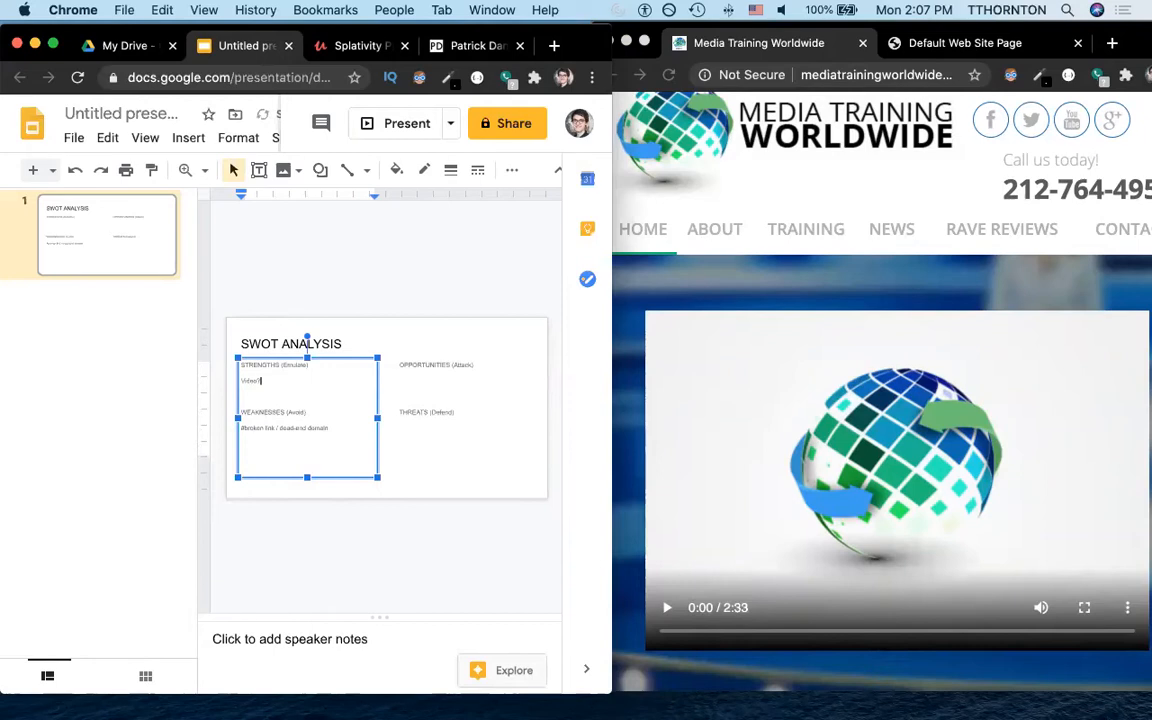
Step: Scroll through the Media Training Worldwide site to gather further WEAKNESSES notes
scroll("down", 3)
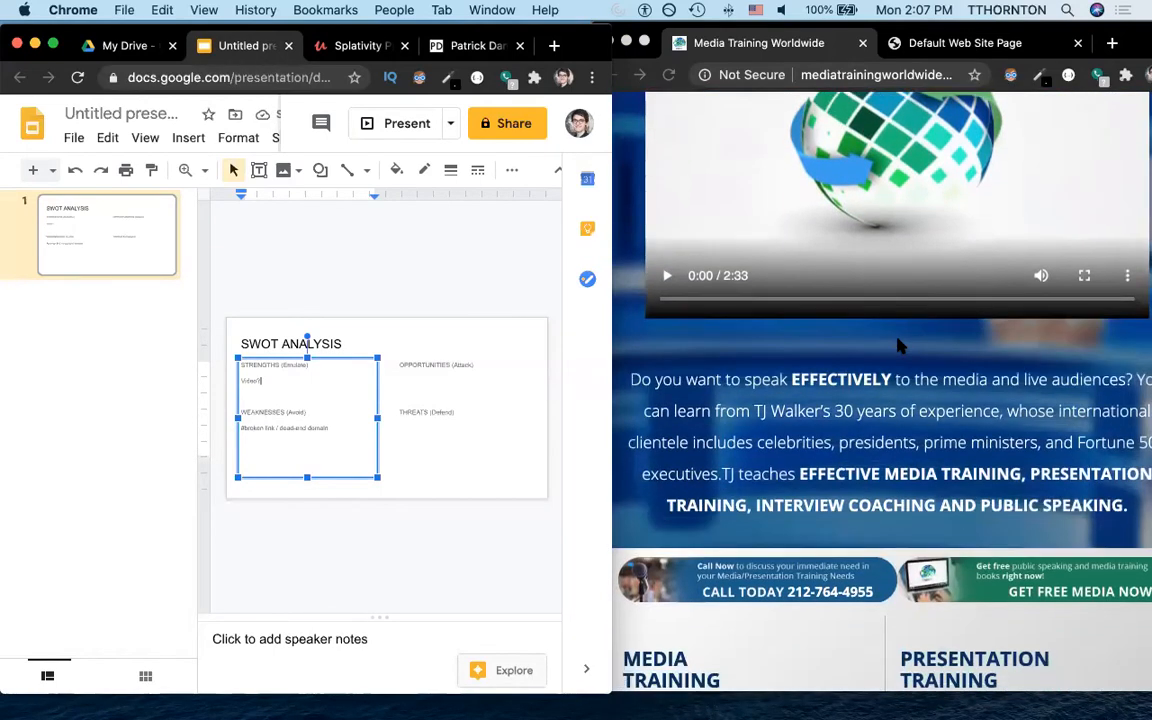
scroll("down", 3)
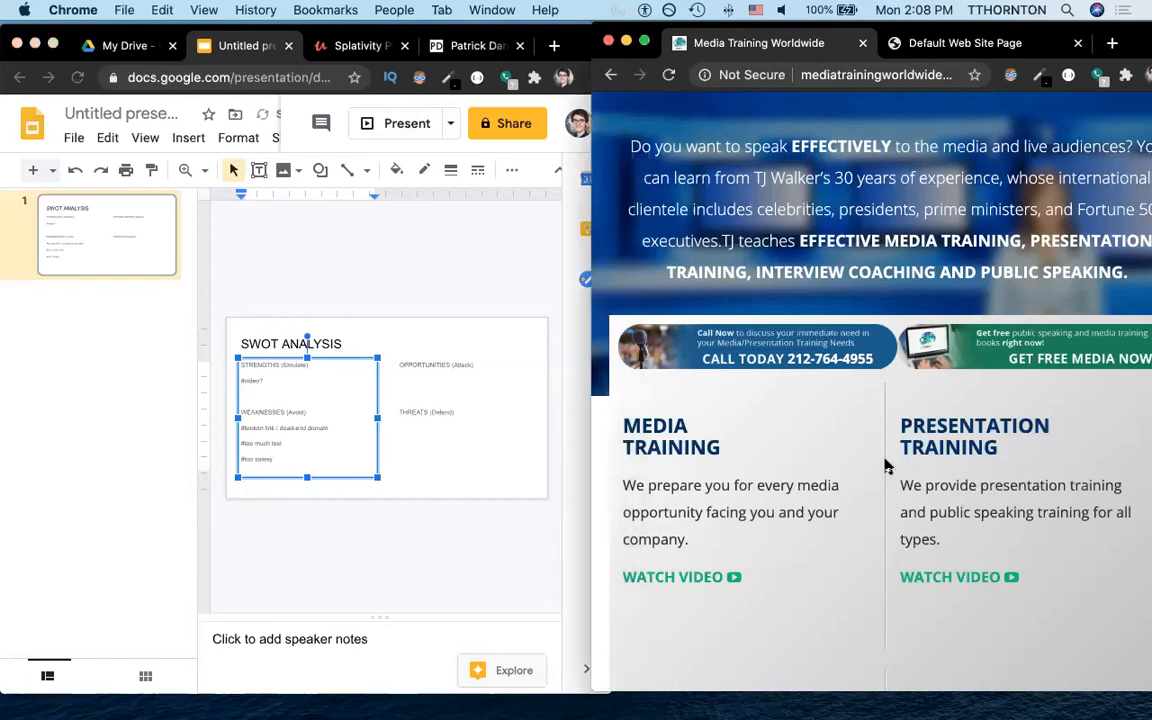
scroll("down", 3)
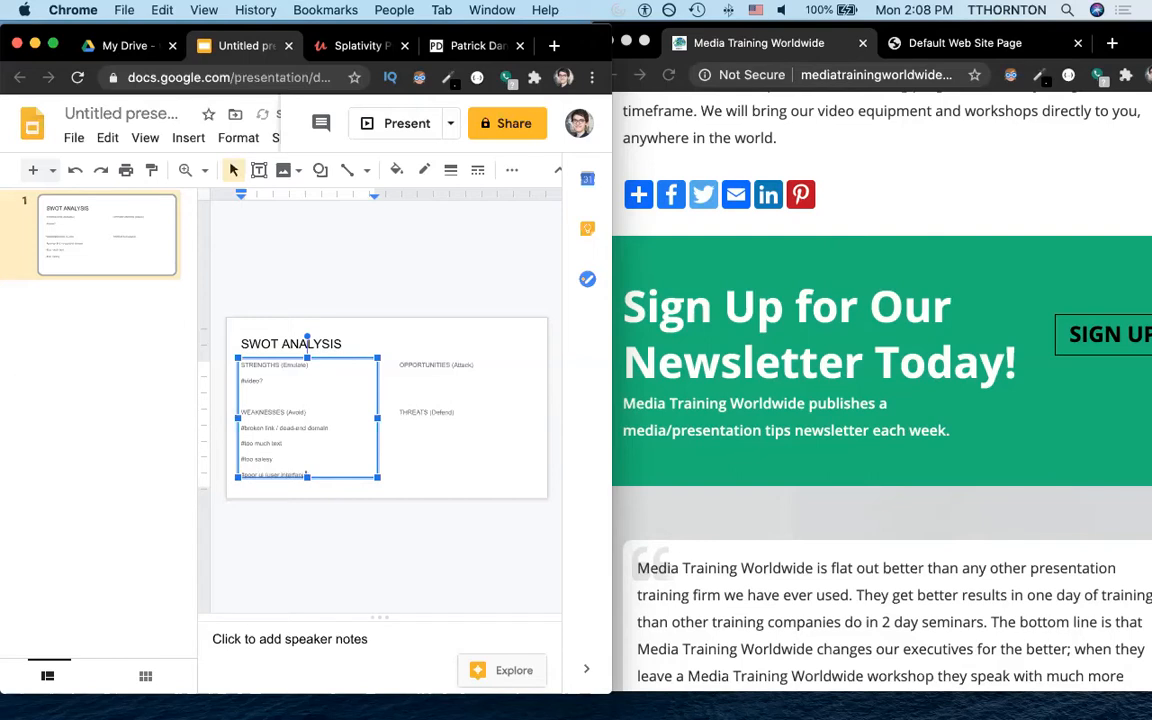
mouse_move(752, 492)
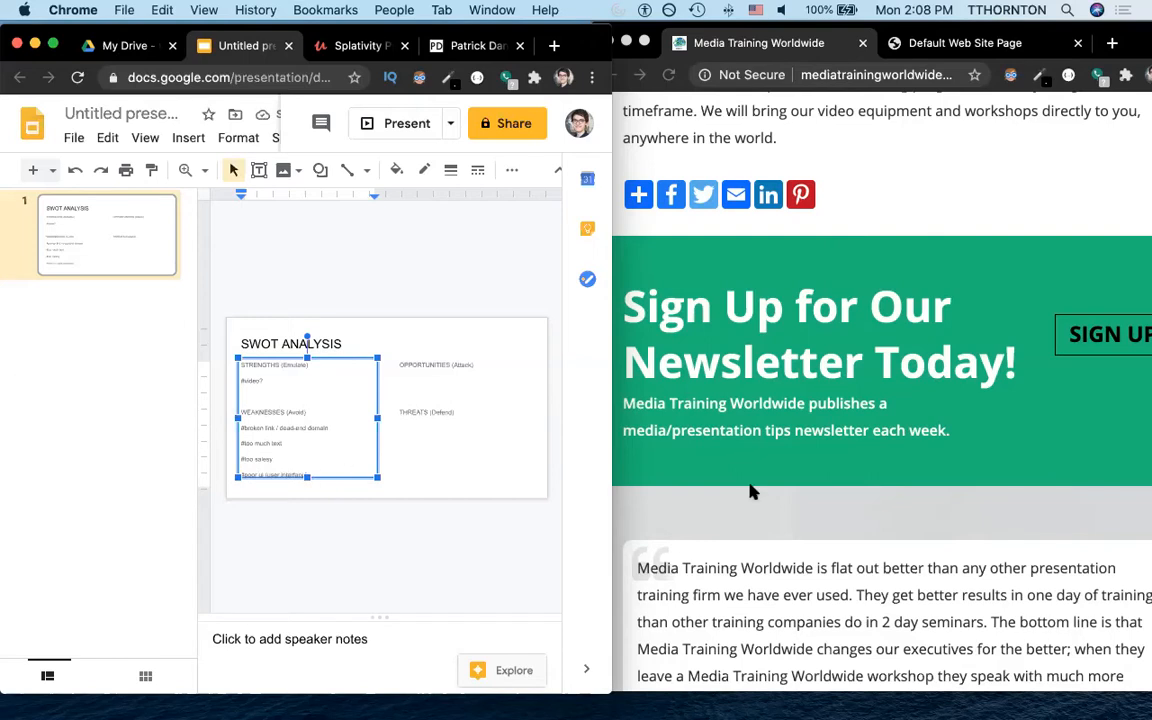
scroll("down", 3)
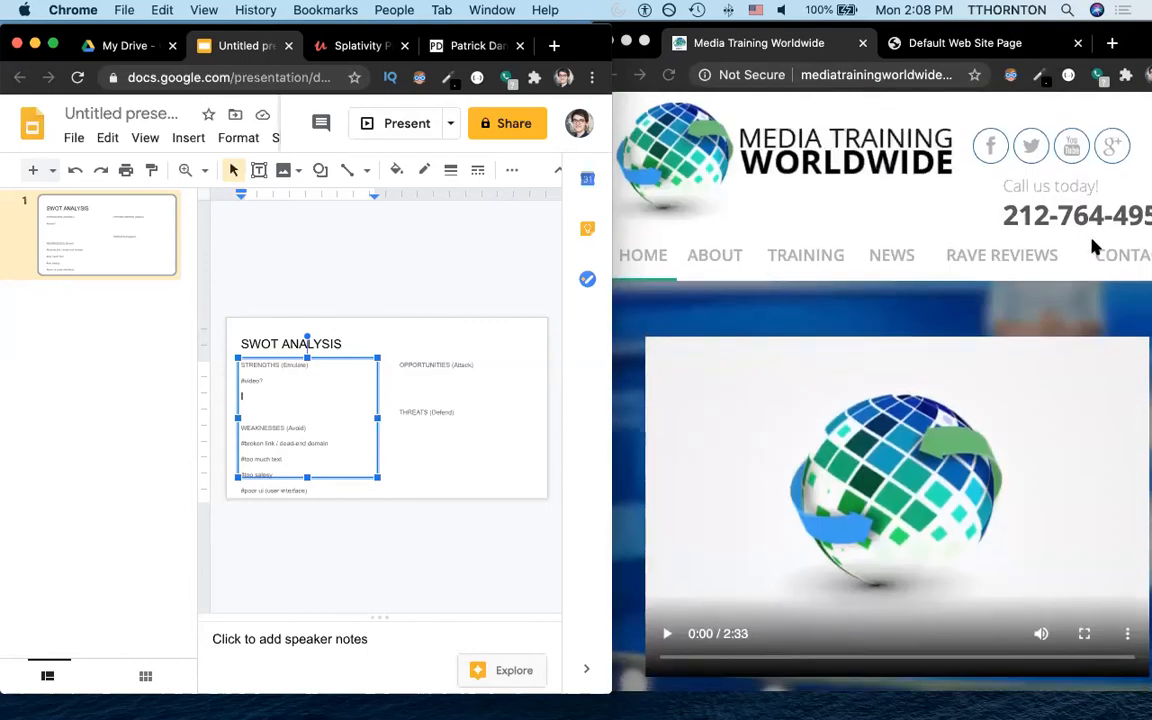
Step: Add a 'More site design' note under OPPORTUNITIES
left_click(428, 380)
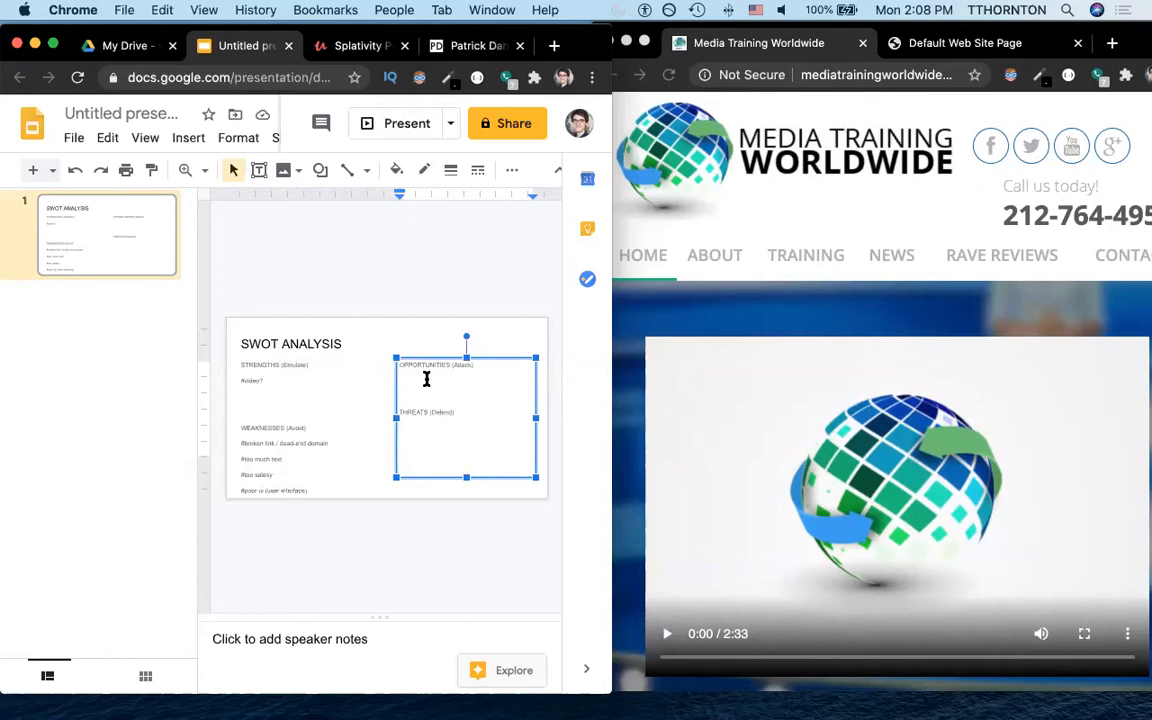
type("Simpli")
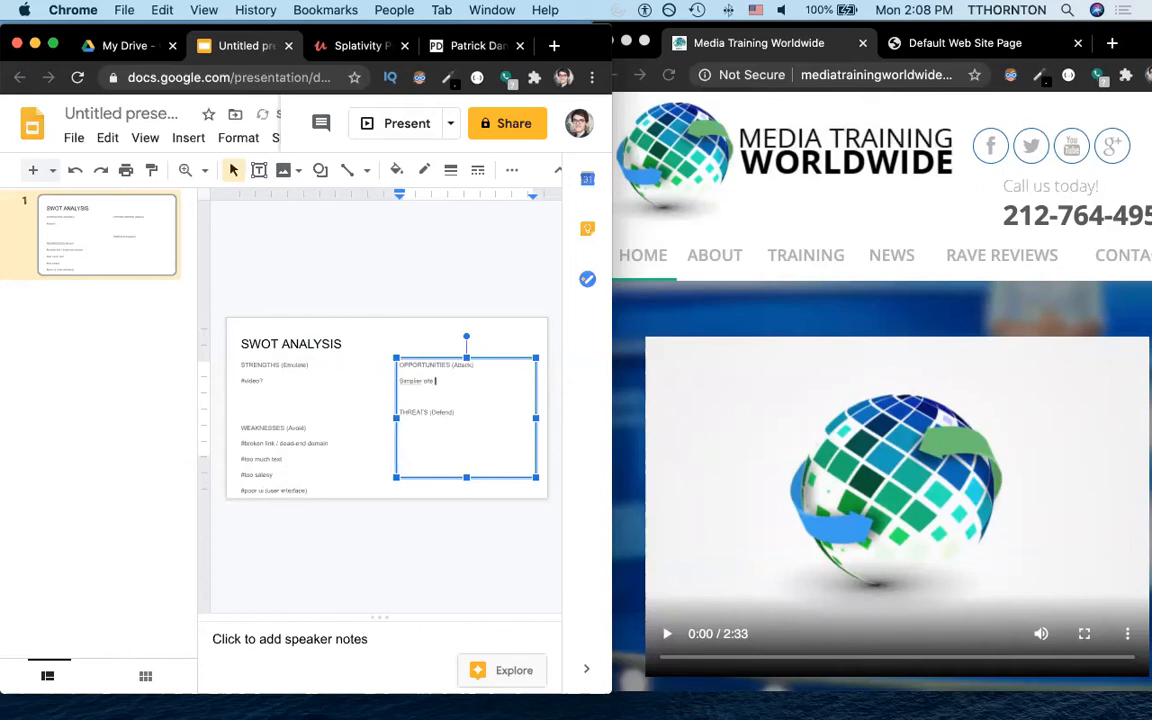
type("design")
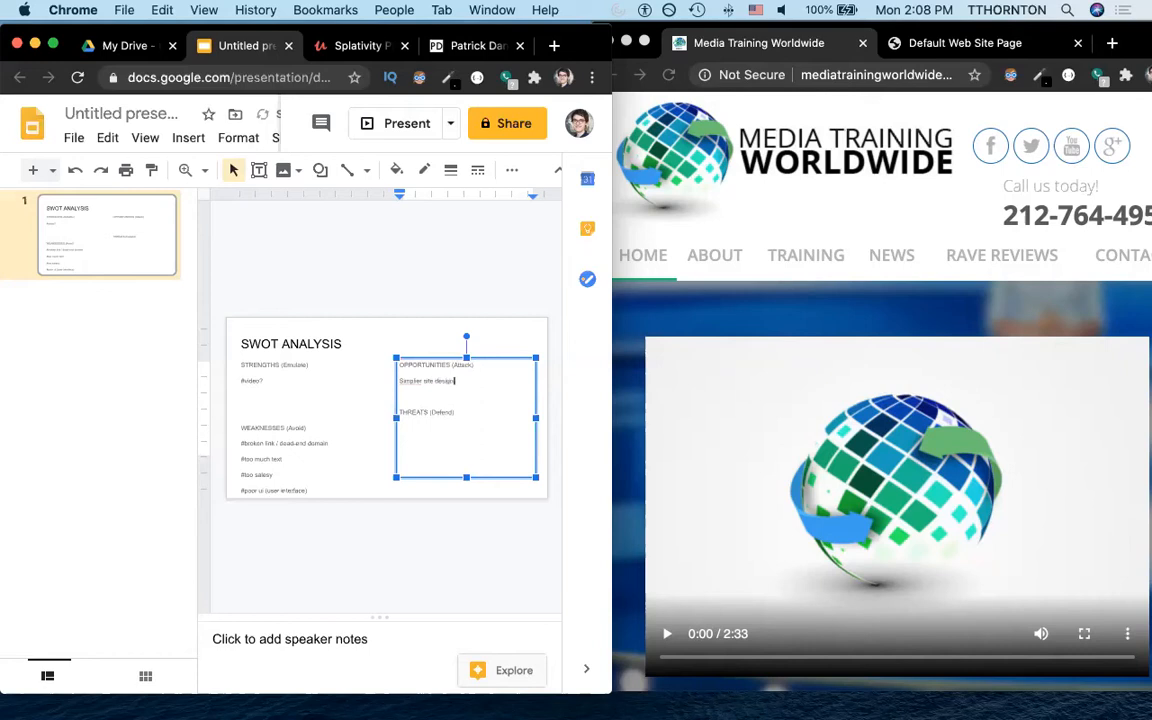
type("More site design")
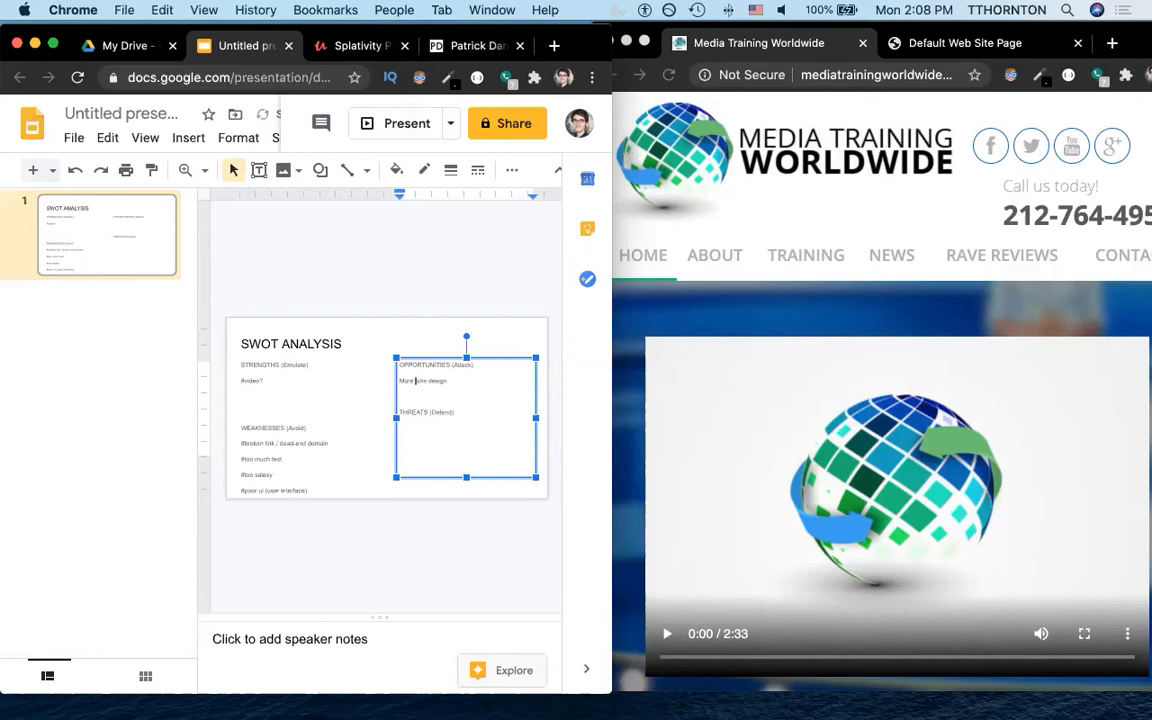
Step: Note an established brand under THREATS while reading the competitor site
scroll("down", 3)
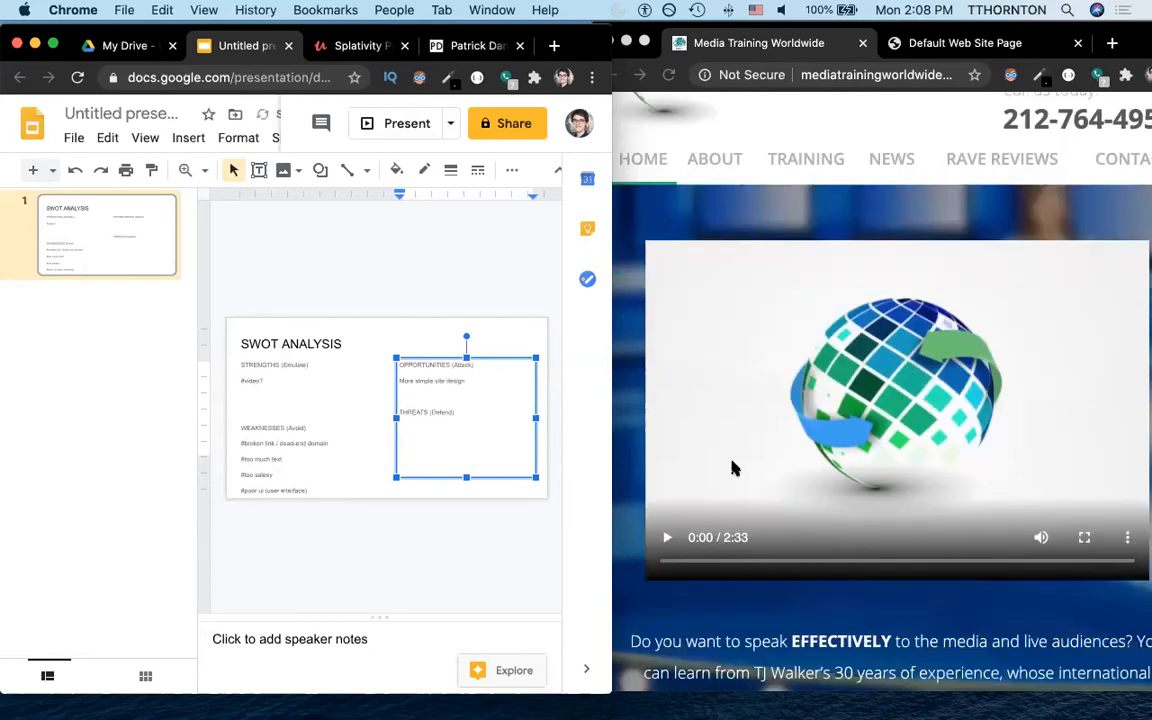
scroll("down", 3)
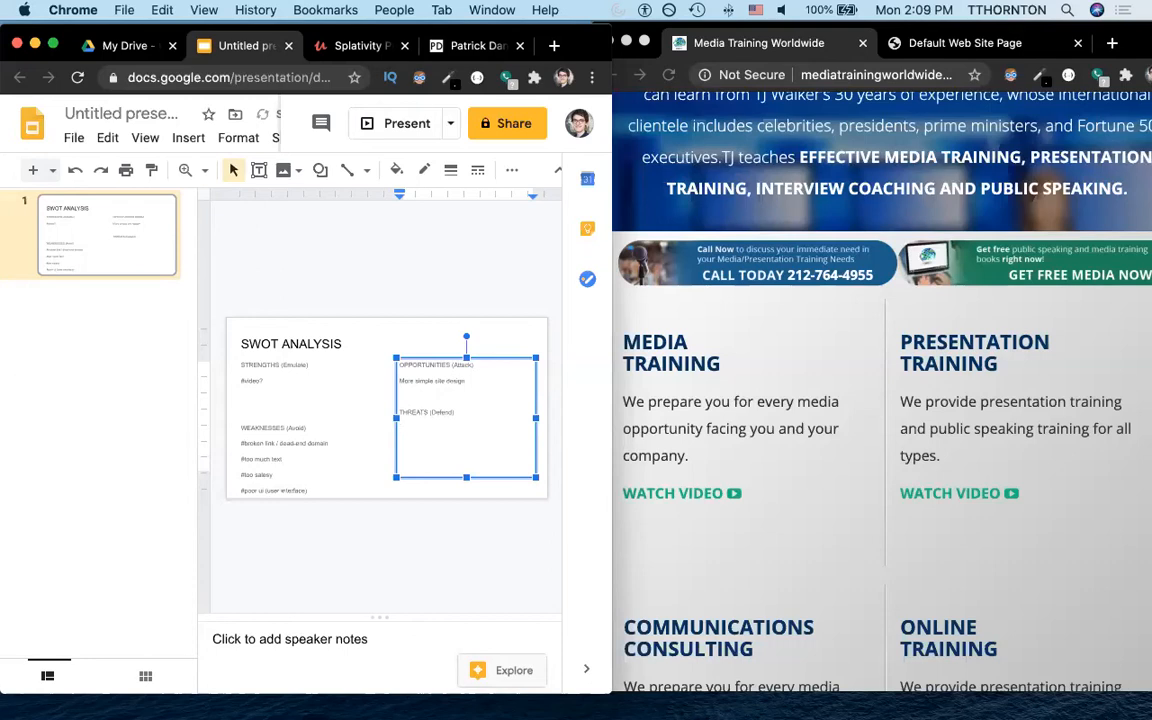
type("Established brand")
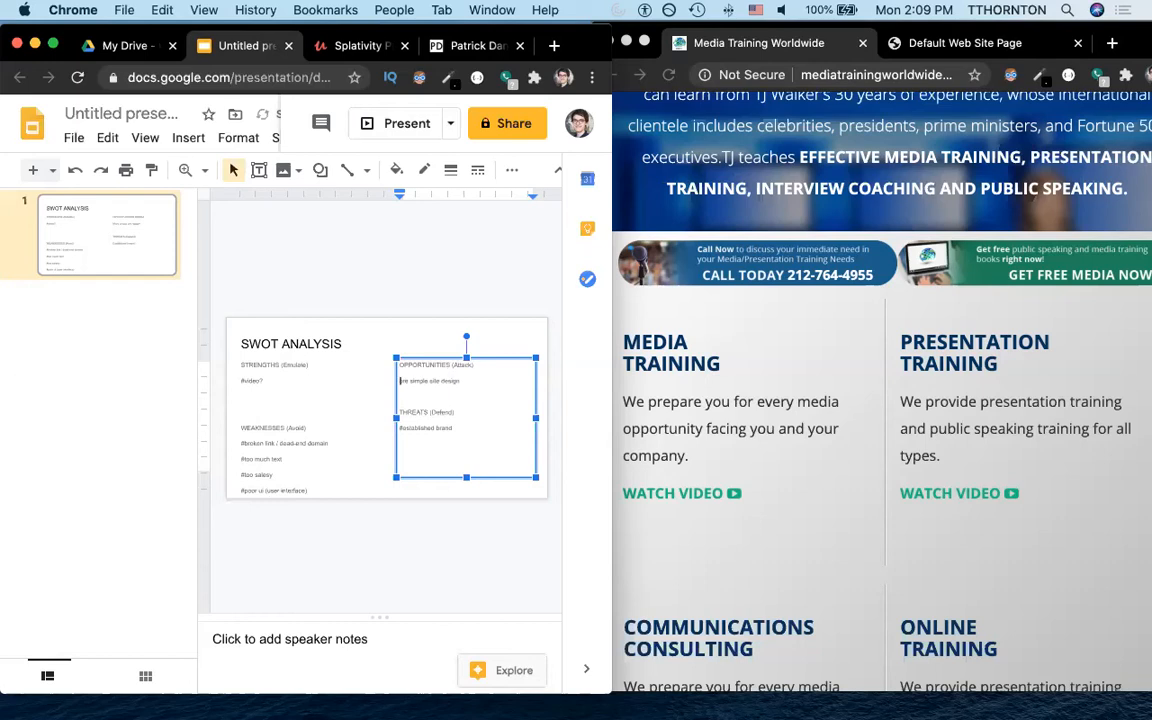
scroll("down", 3)
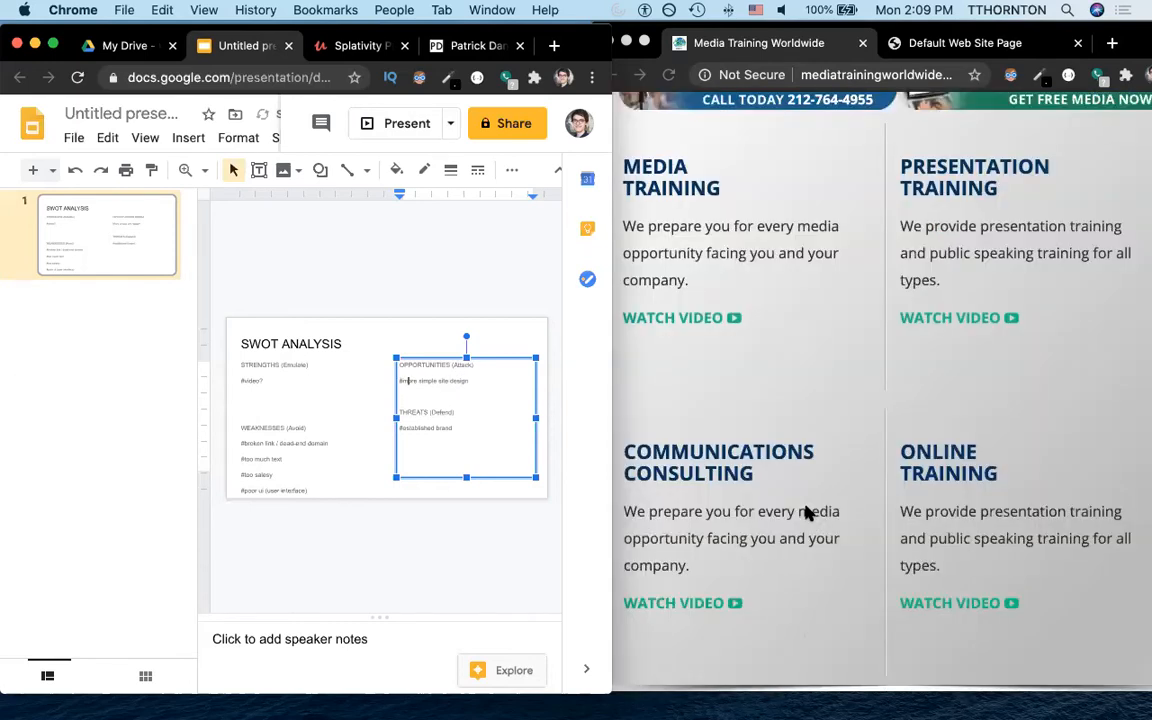
scroll("down", 3)
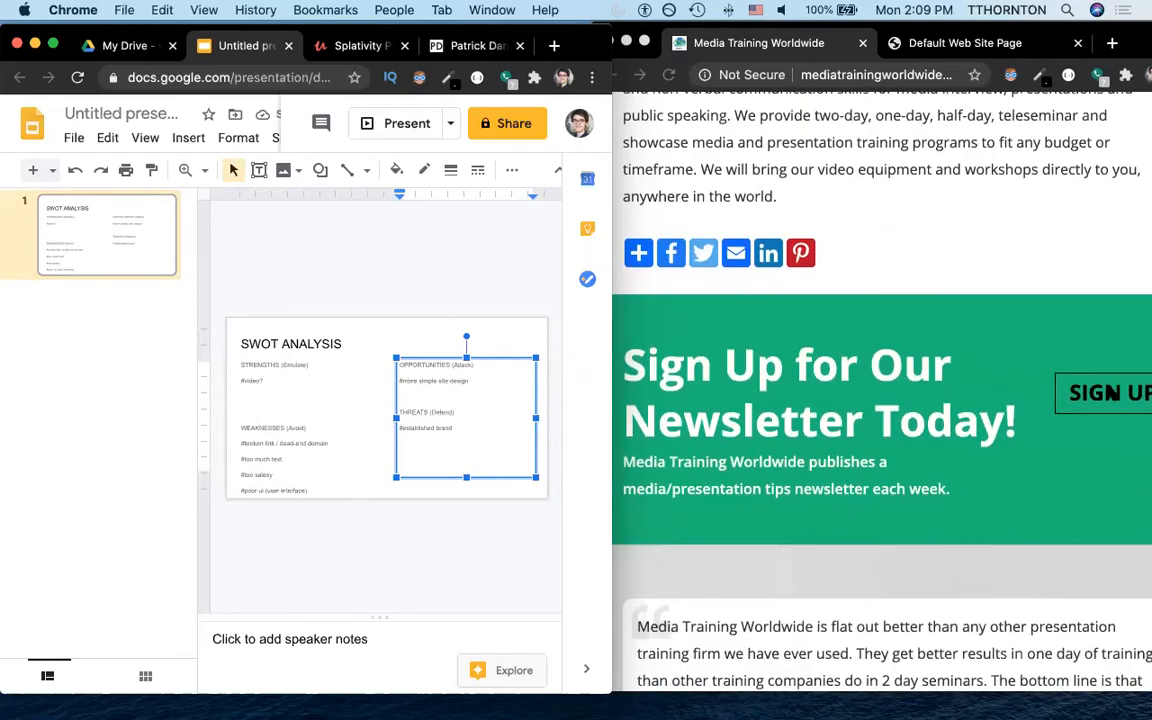
mouse_move(920, 448)
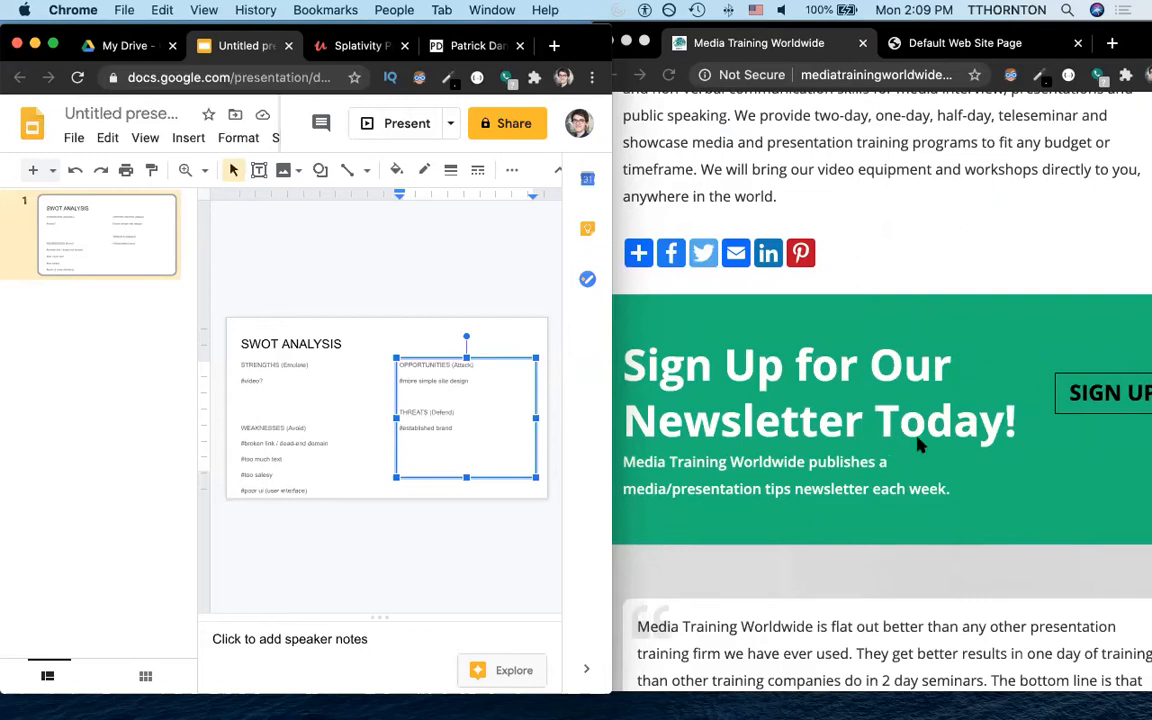
scroll("down", 3)
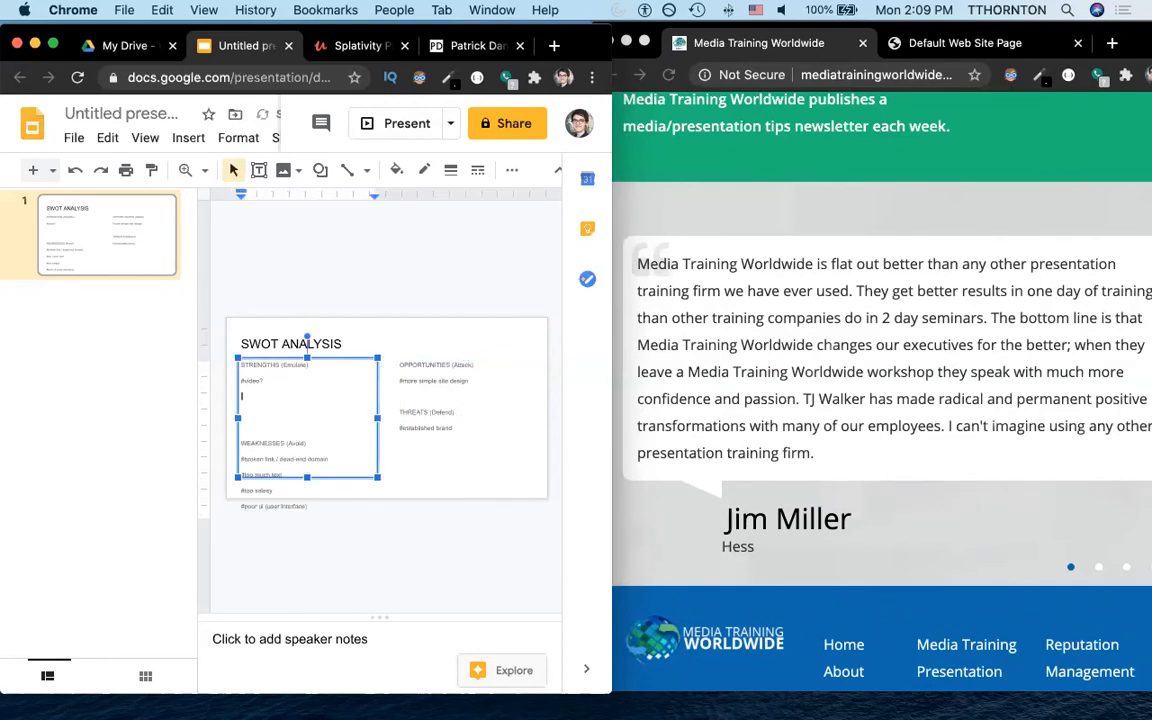
Step: Add a testimonials note under STRENGTHS, check TJ Walker's Facebook page, then bring up the next competitor
type("#rea")
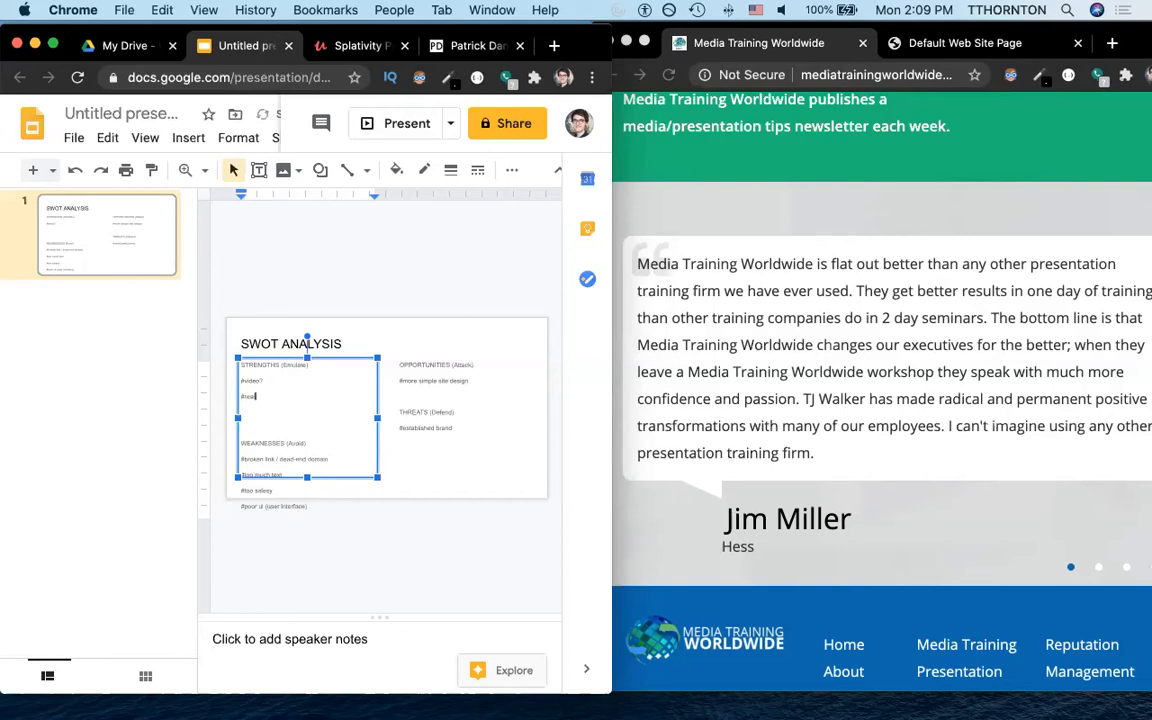
type("testimonials")
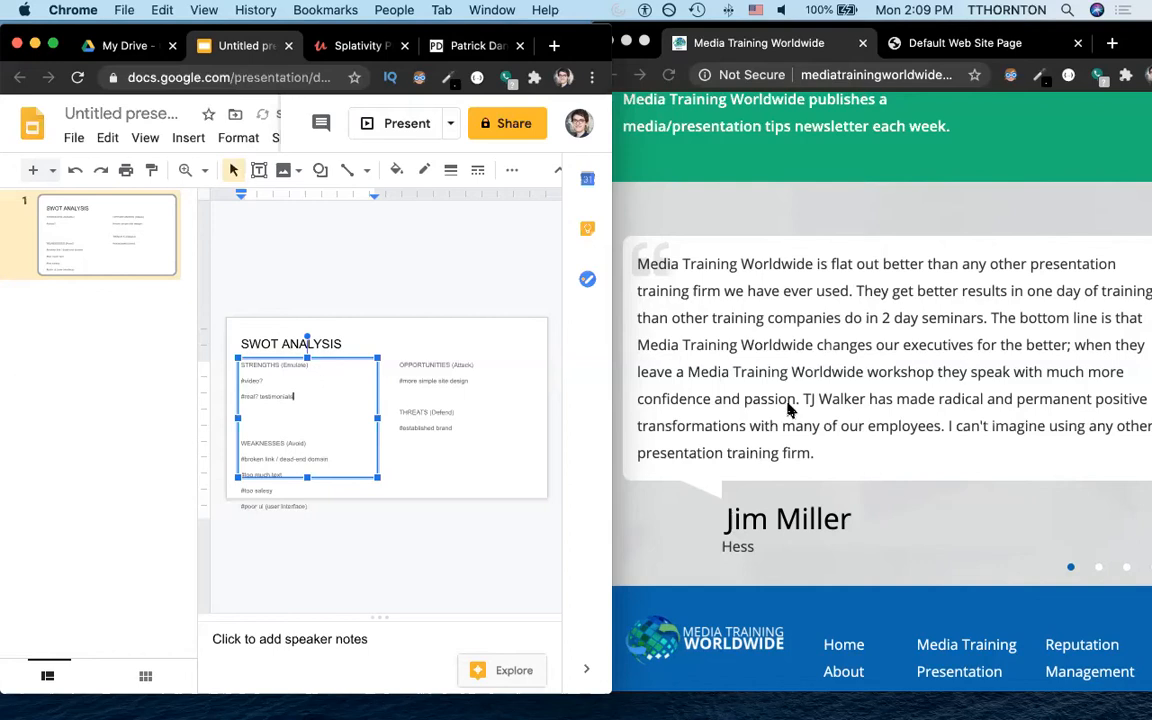
scroll("down", 3)
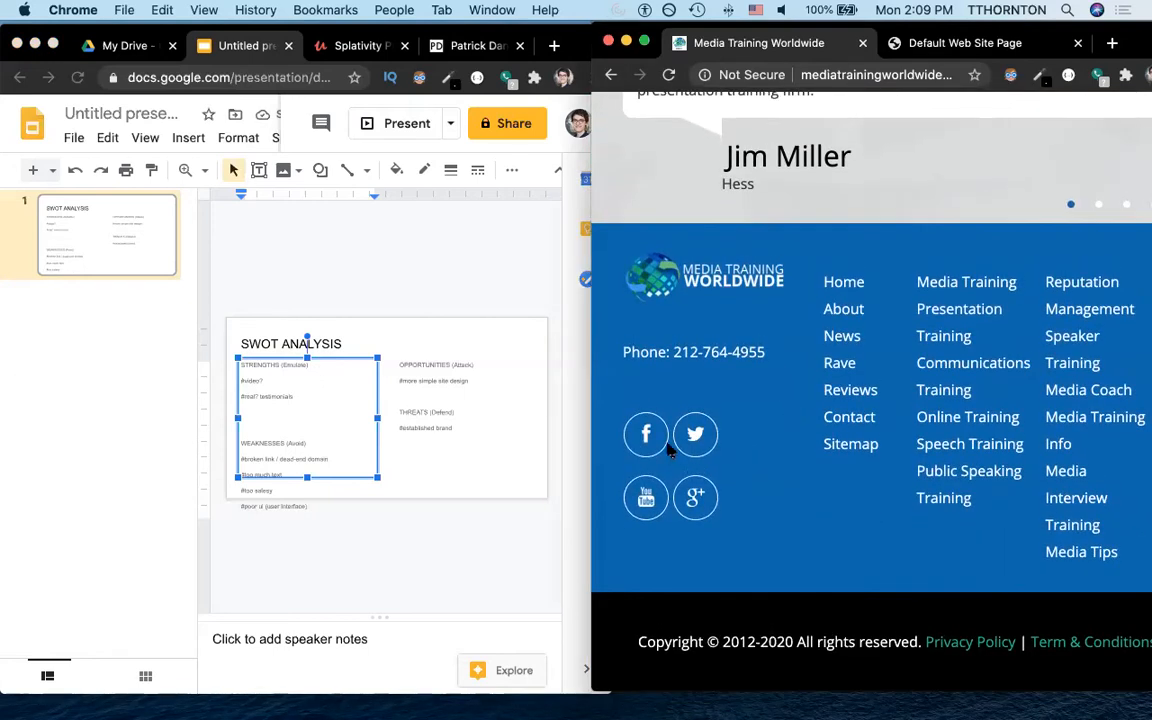
mouse_move(662, 444)
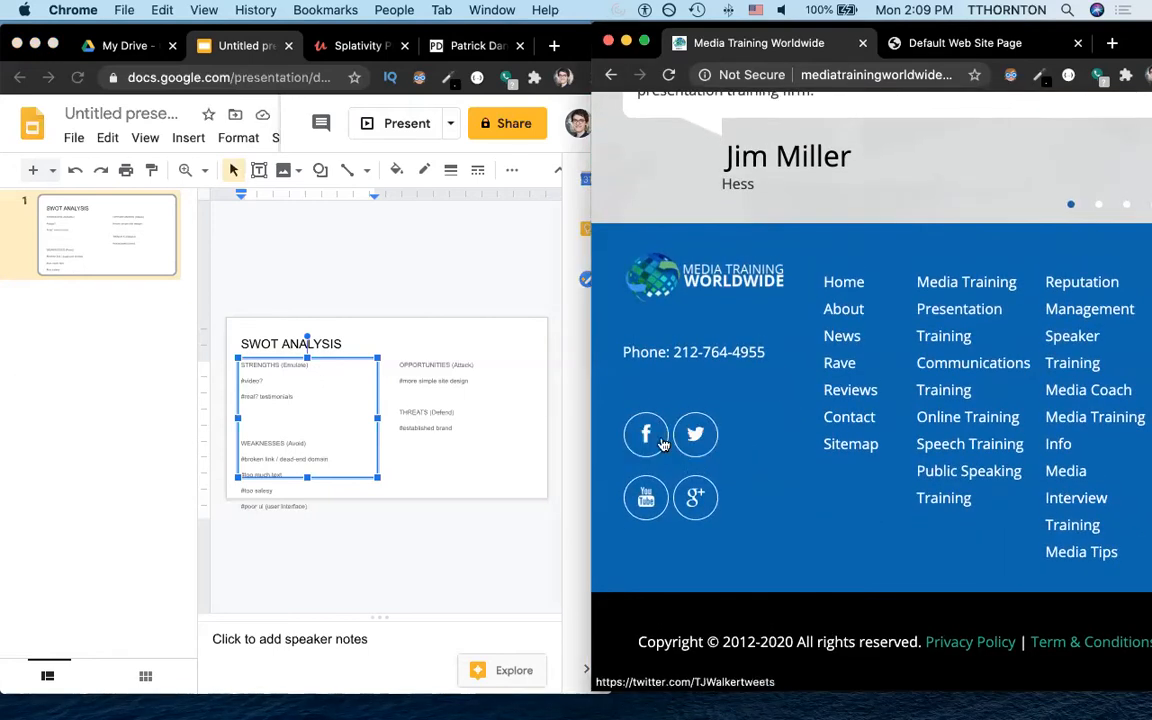
mouse_move(648, 448)
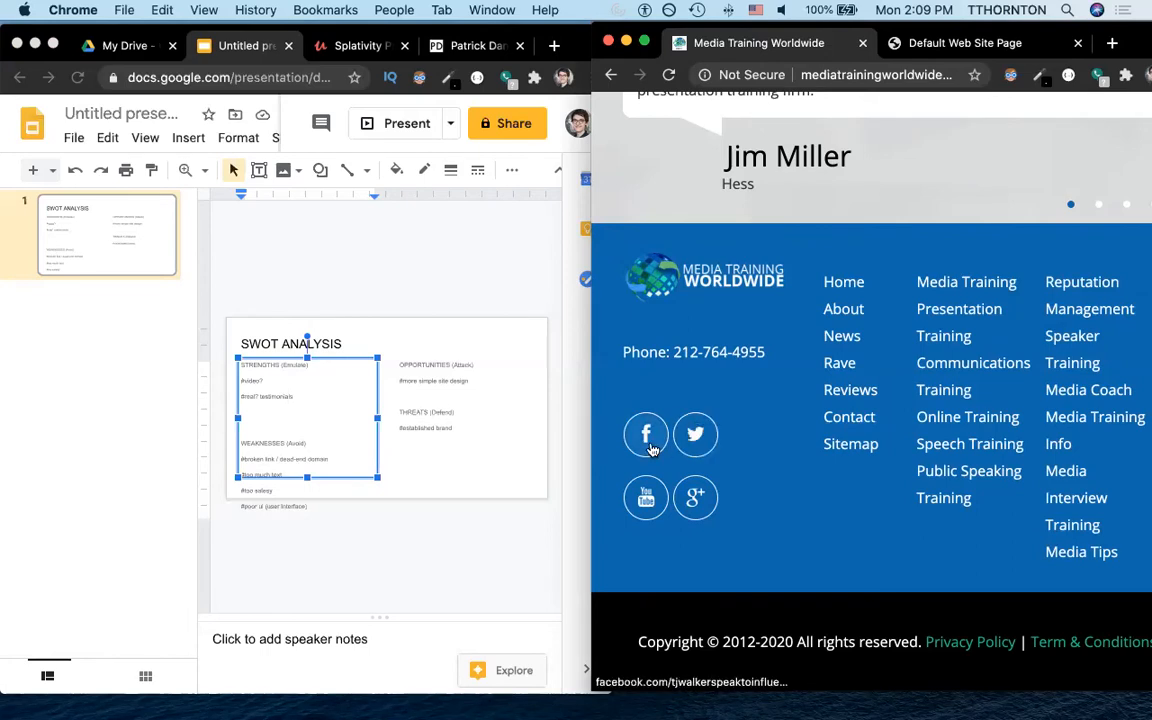
left_click(646, 436)
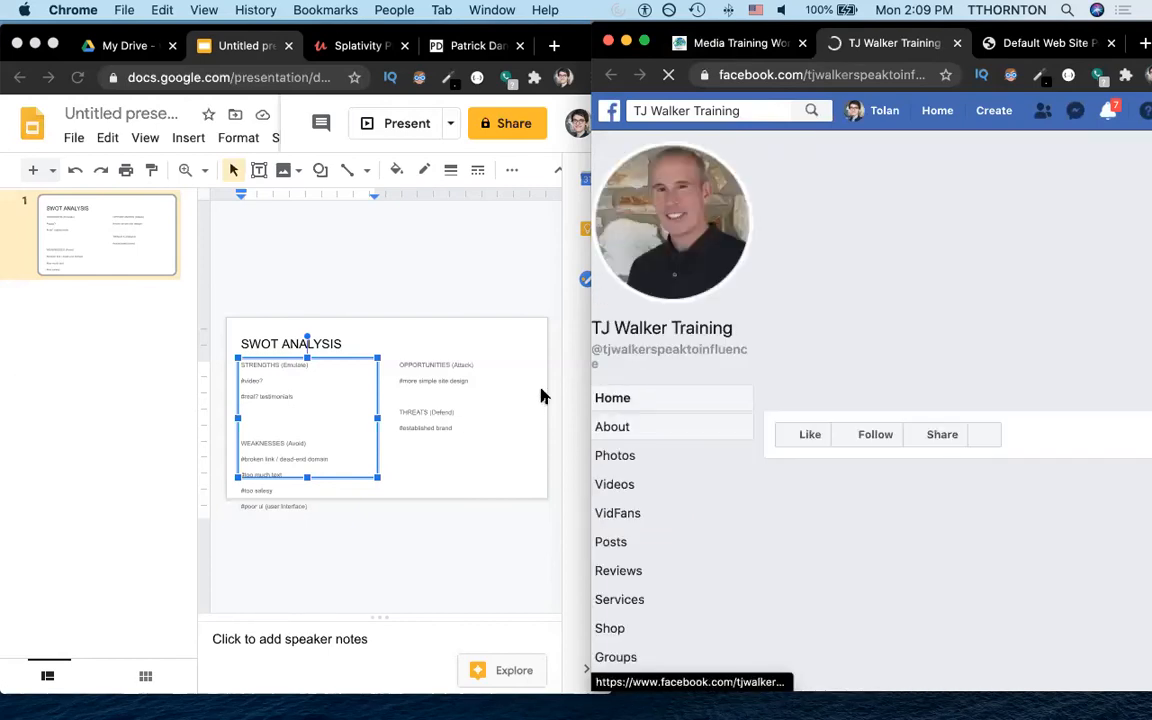
scroll("down", 3)
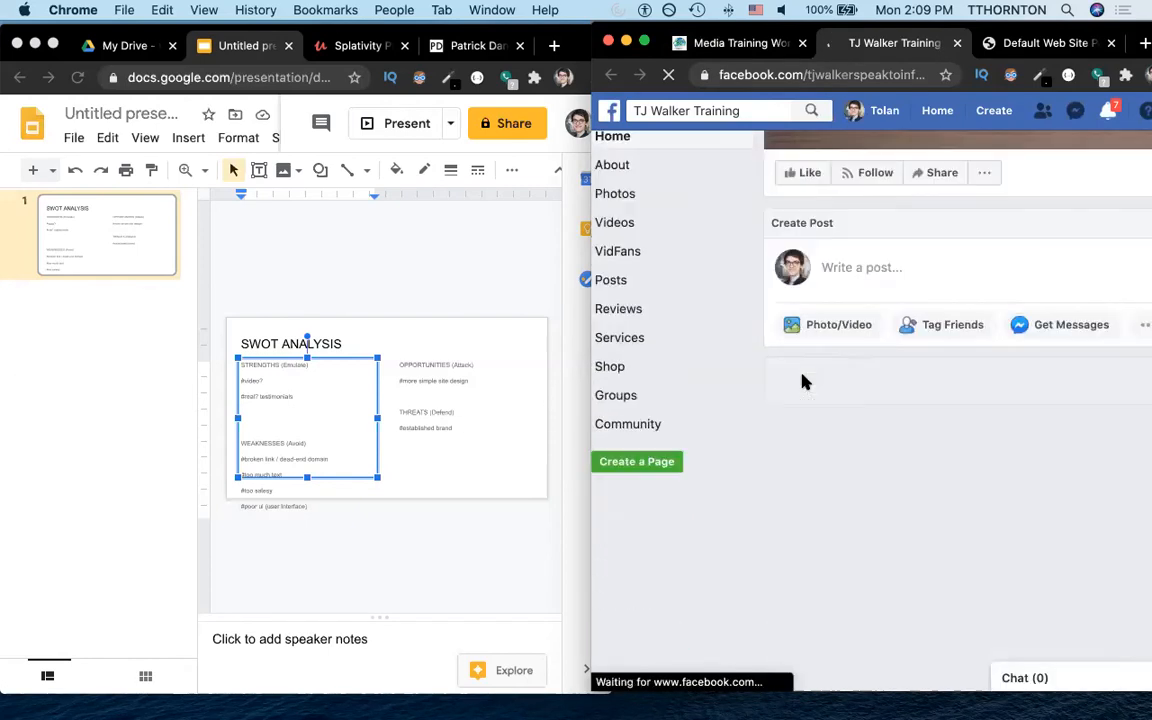
scroll("down", 3)
type("#social media influence")
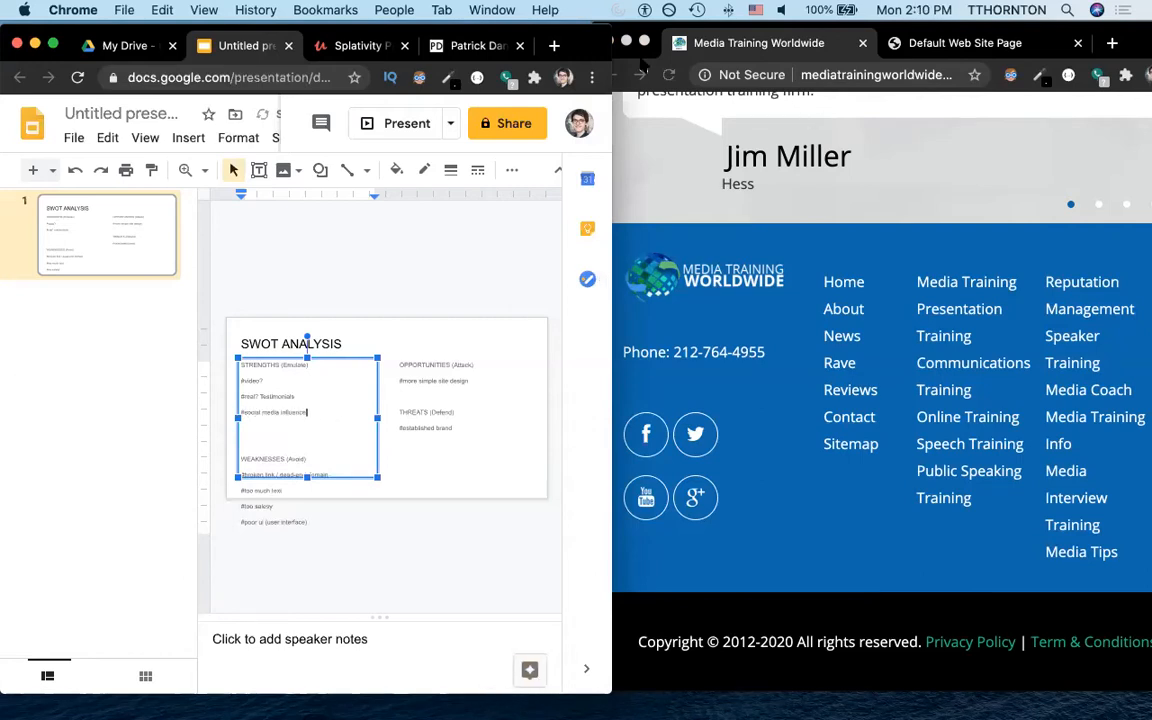
left_click(490, 44)
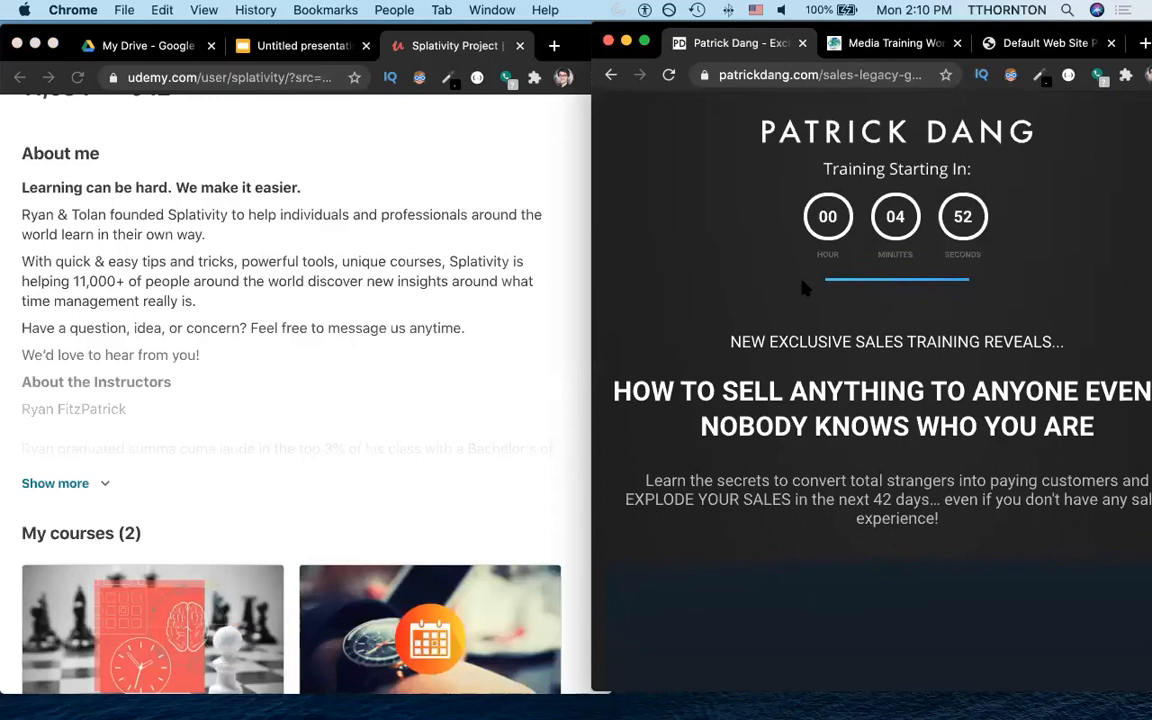
Step: Read the Patrick Dang sales page to its footer and return to the SWOT presentation
scroll("down", 3)
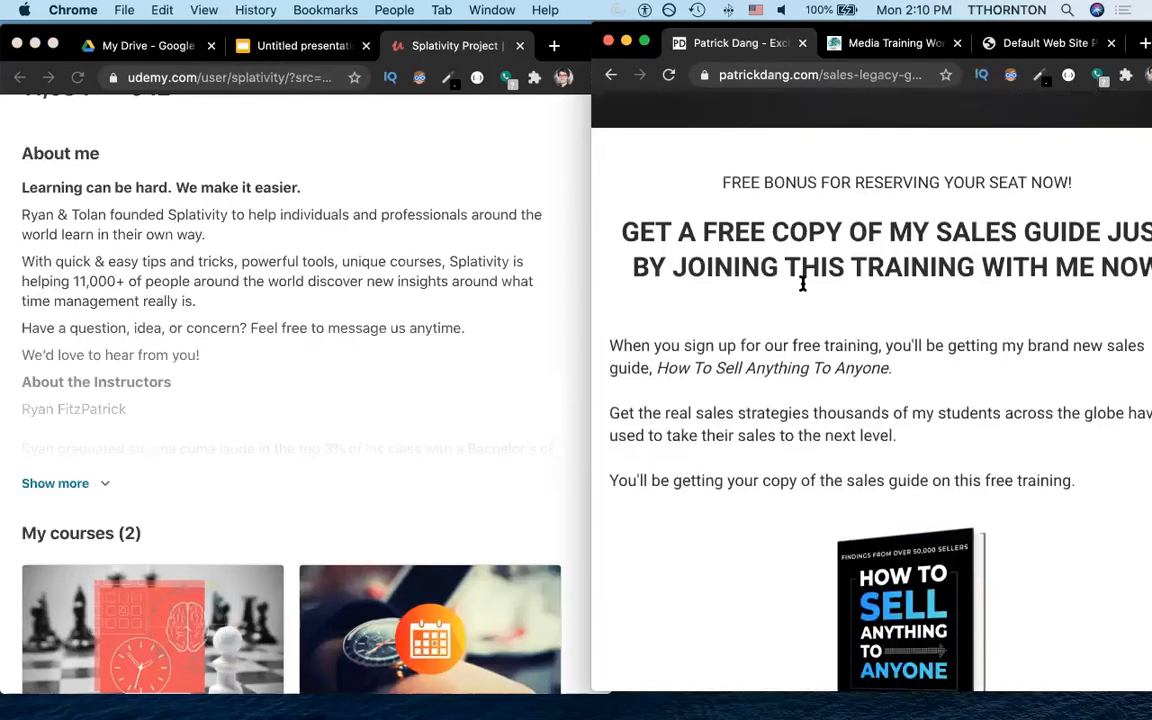
scroll("down", 3)
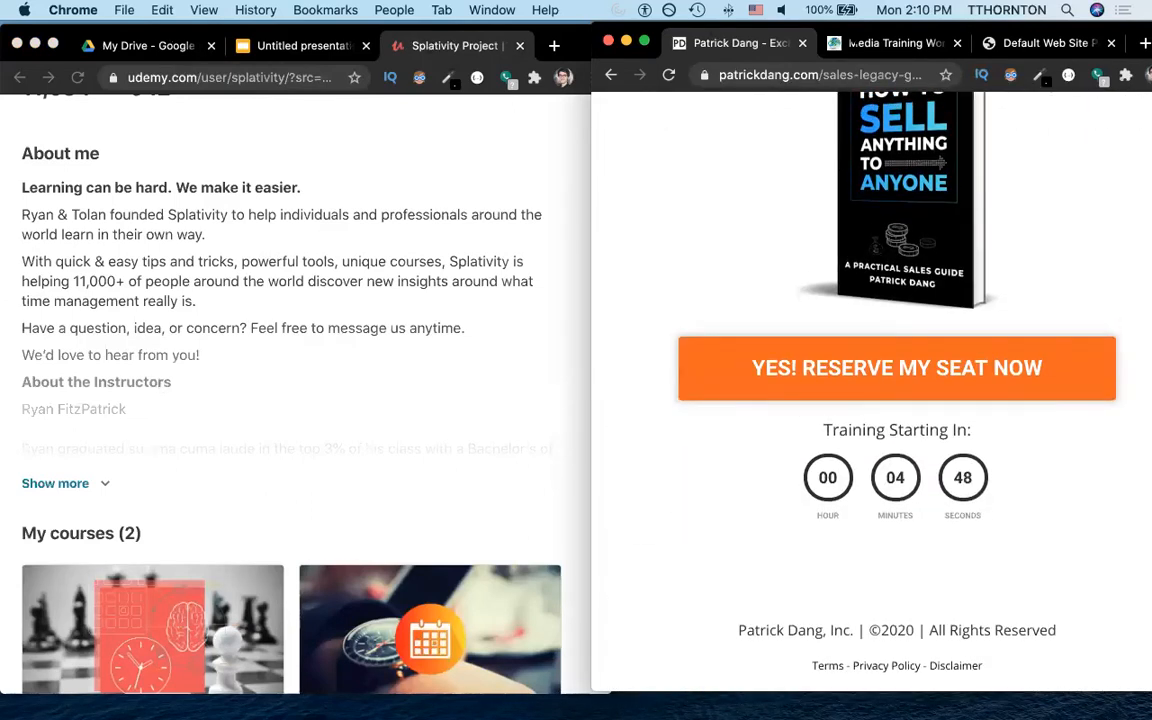
left_click(300, 46)
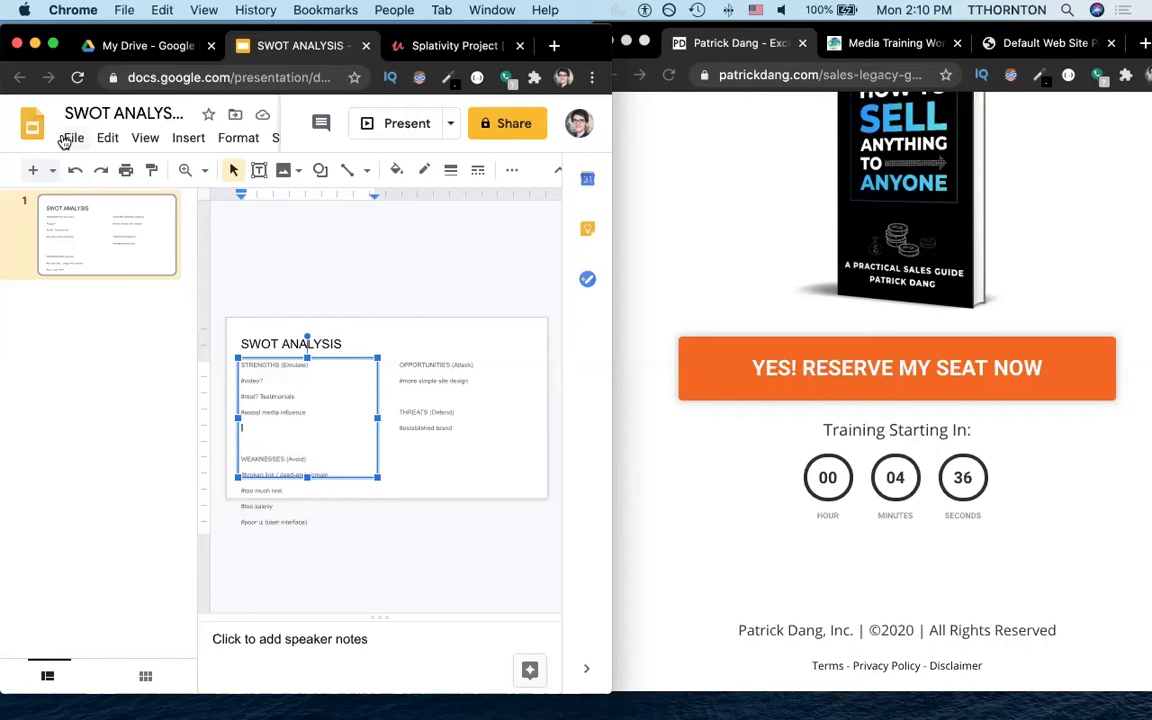
Step: Set the slide to a custom portrait page size via Page setup and resume editing STRENGTHS
left_click(72, 136)
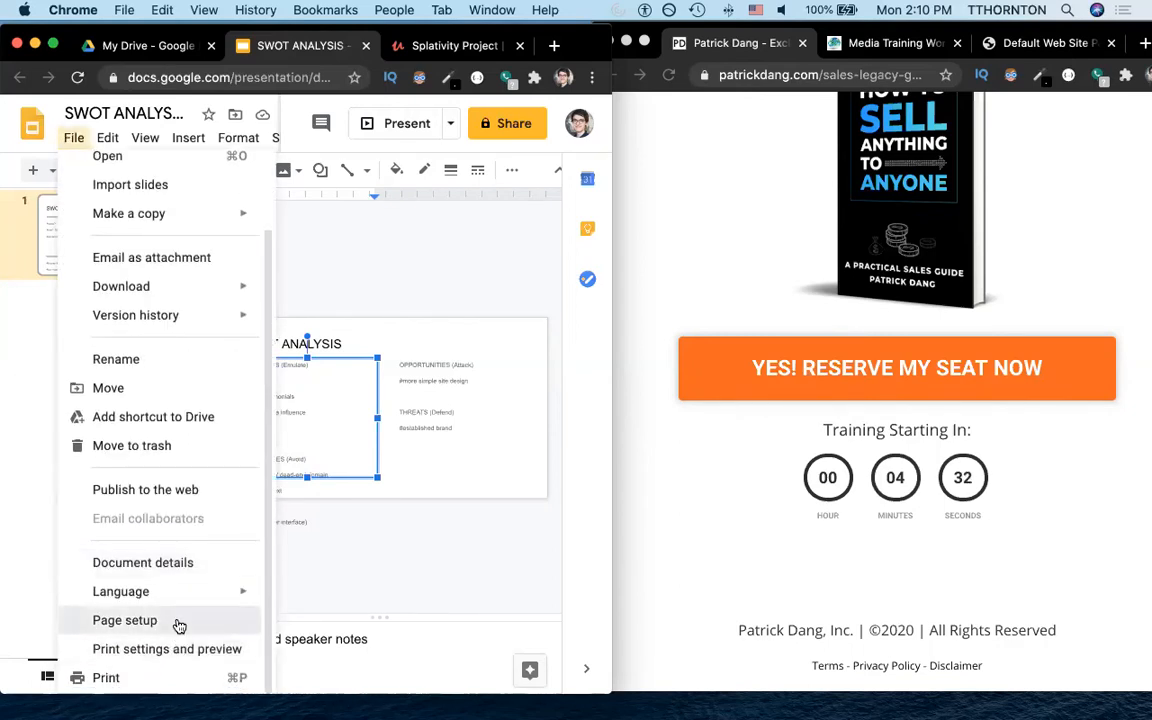
left_click(124, 620)
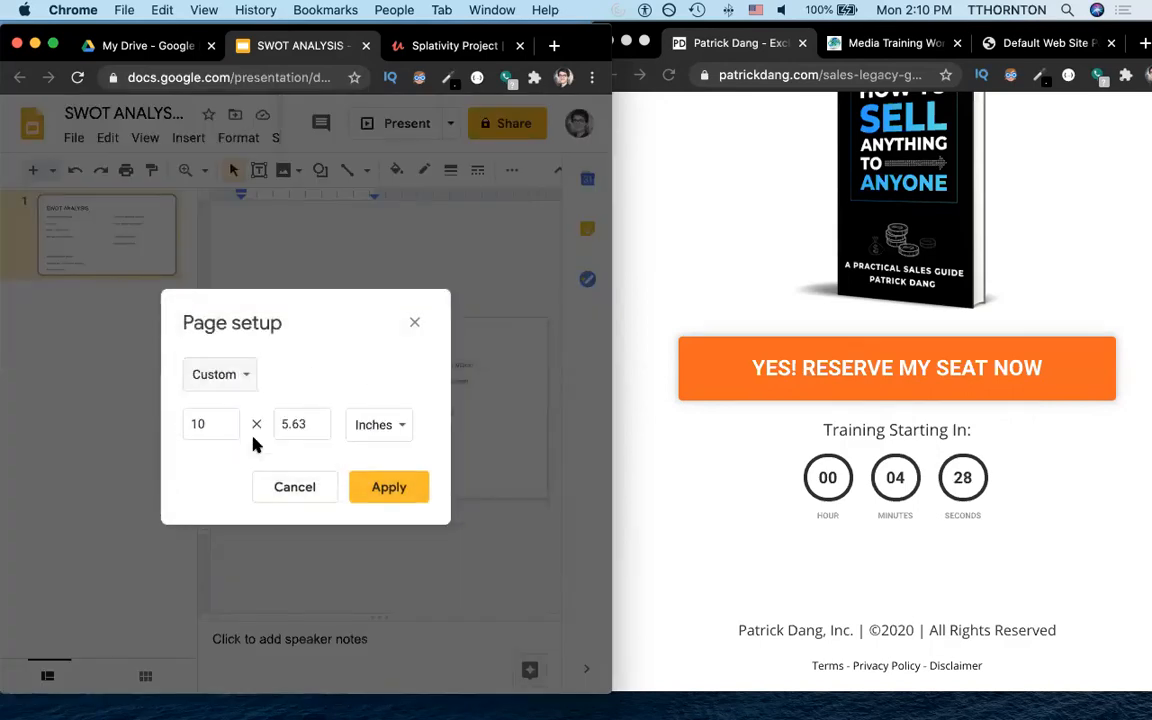
left_click(300, 424)
type("10")
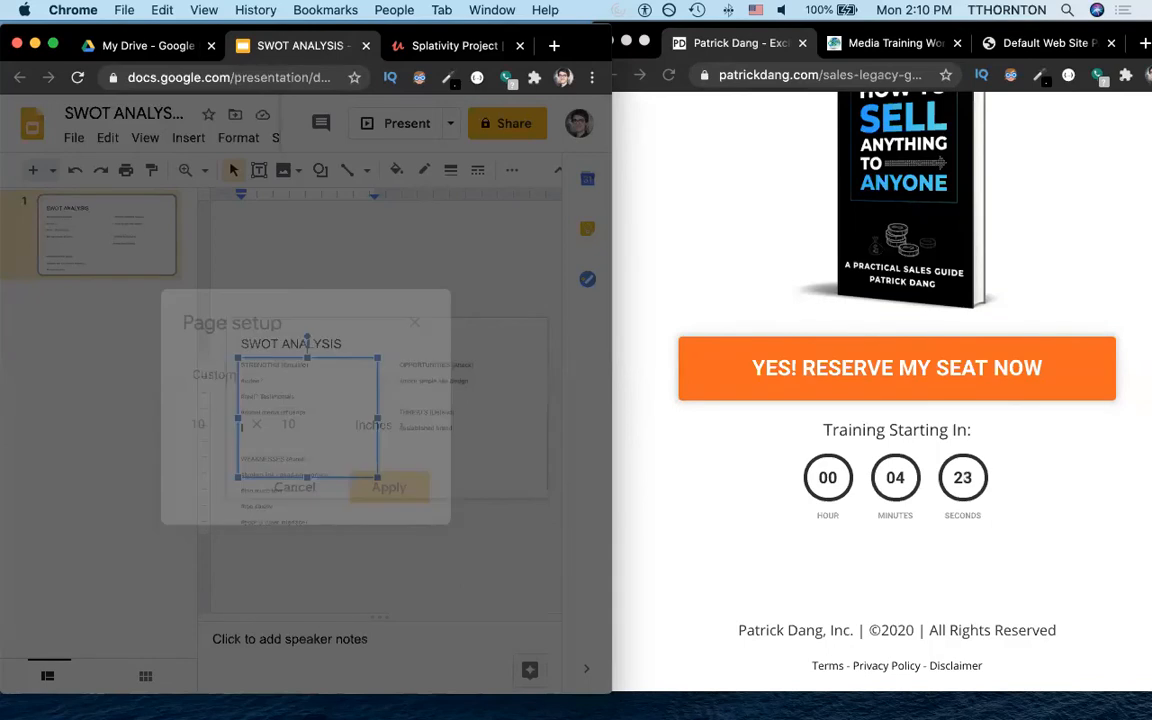
left_click(284, 488)
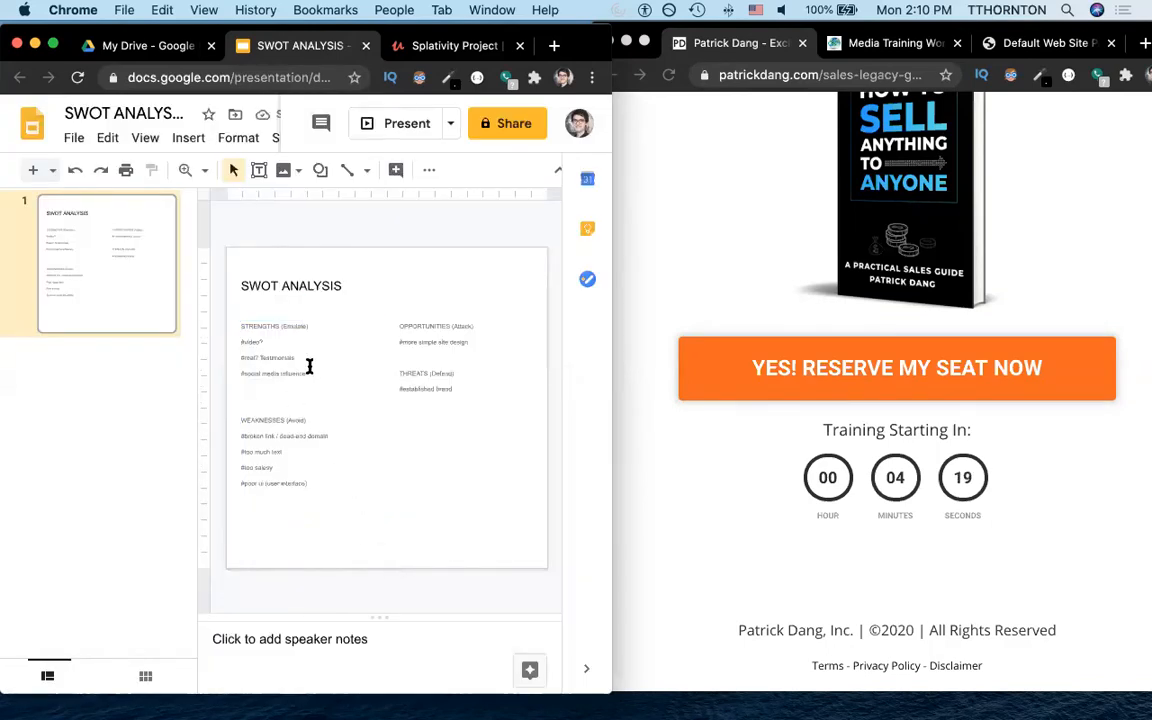
left_click(308, 374)
type("#coherent color palette")
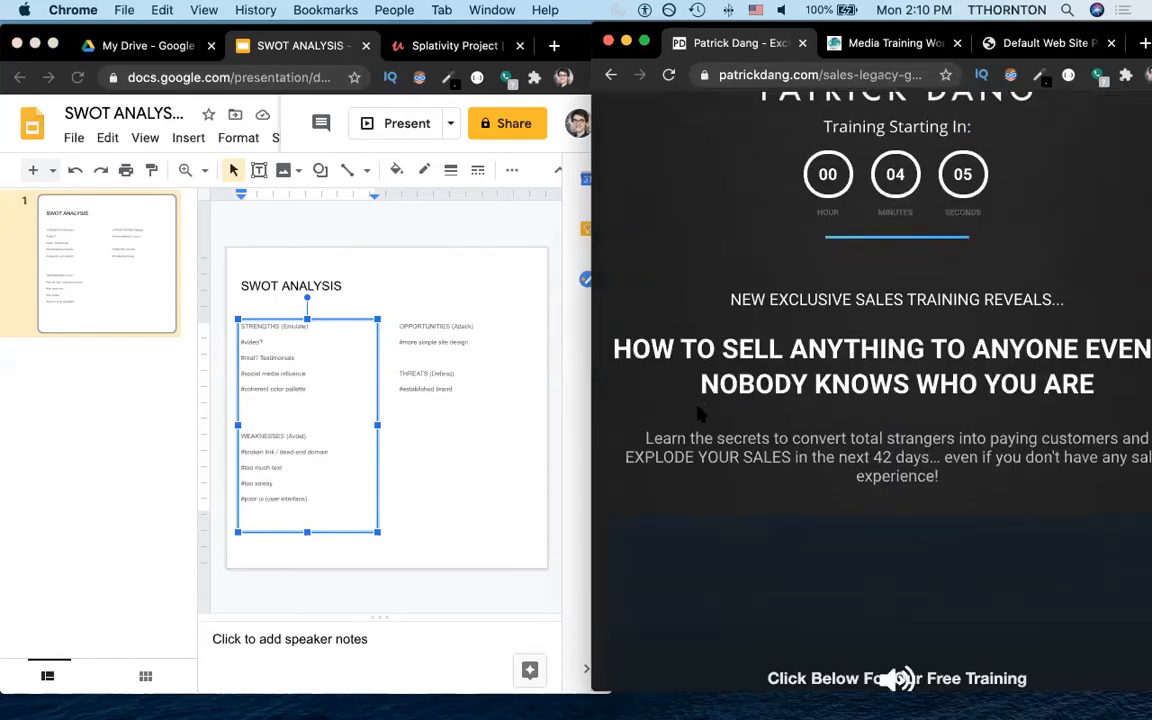
Step: Add a good-design-principles note under STRENGTHS
scroll("down", 3)
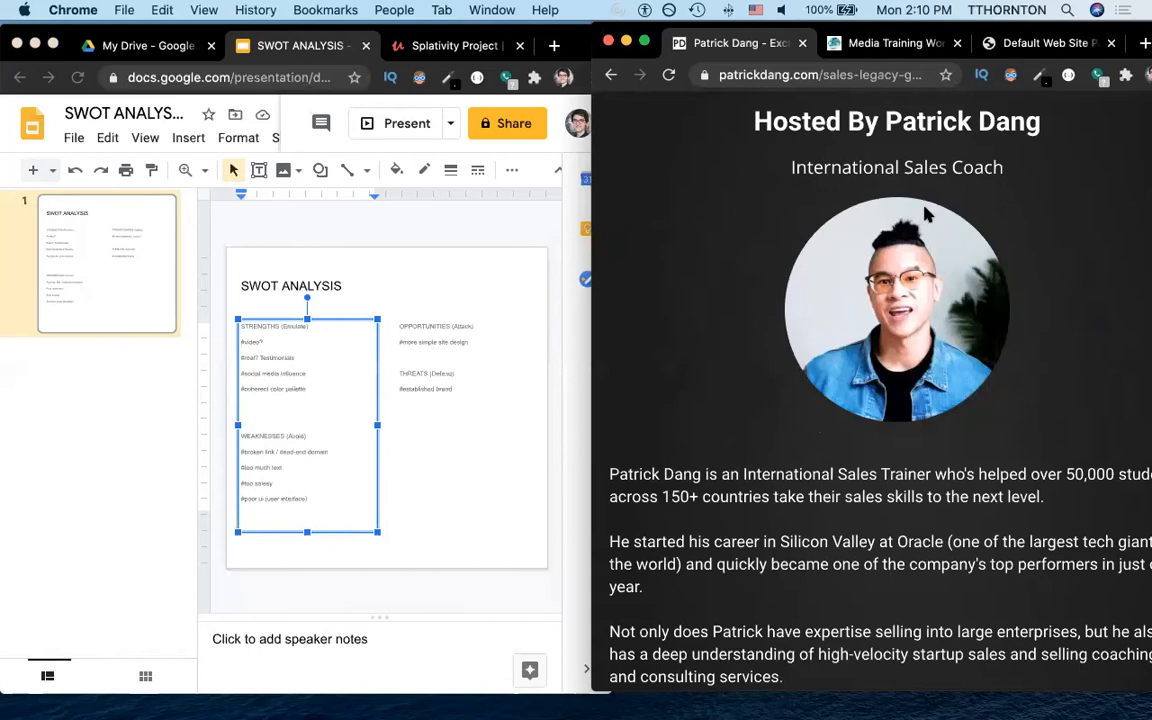
mouse_move(304, 374)
type("#some ")
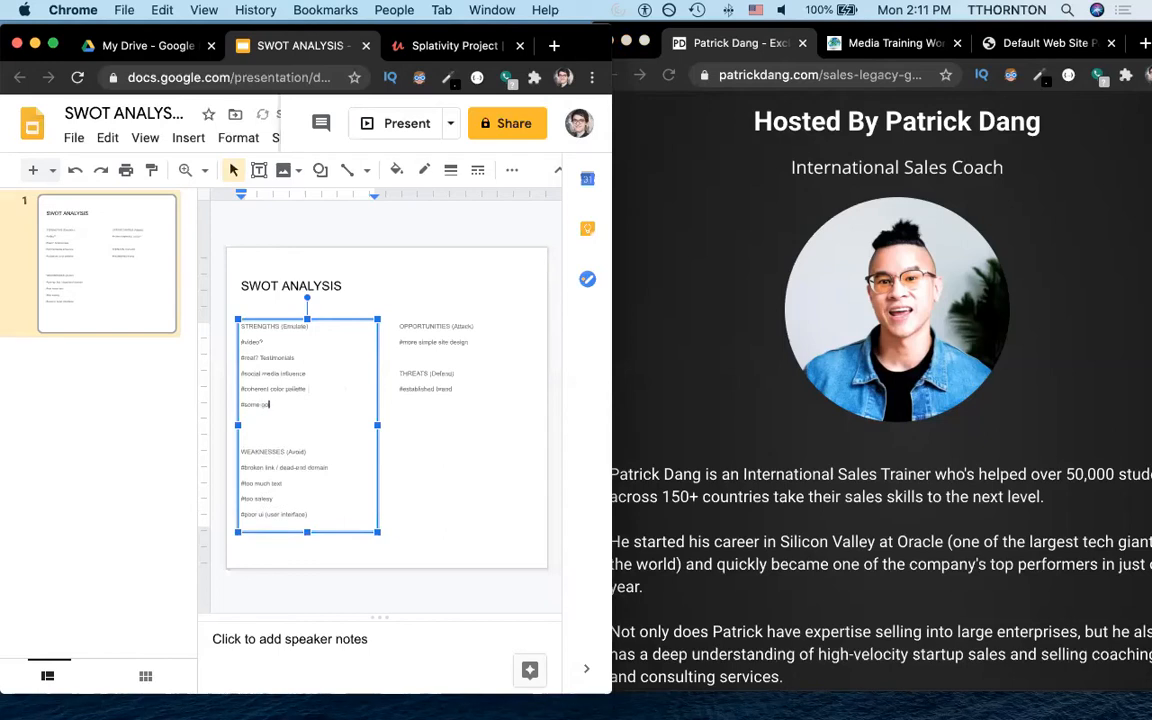
type("good design principles")
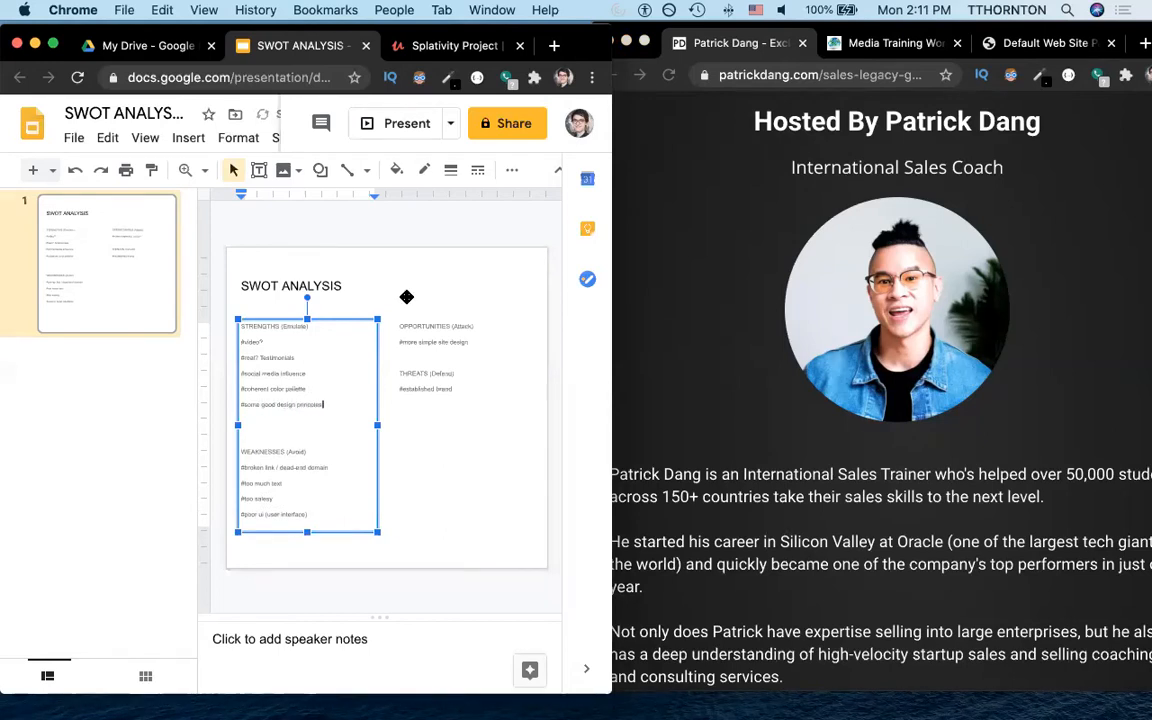
Step: Add '#low sales pitch' to OPPORTUNITIES and keep reading the competitor site
left_click(432, 342)
type("#clear color combo")
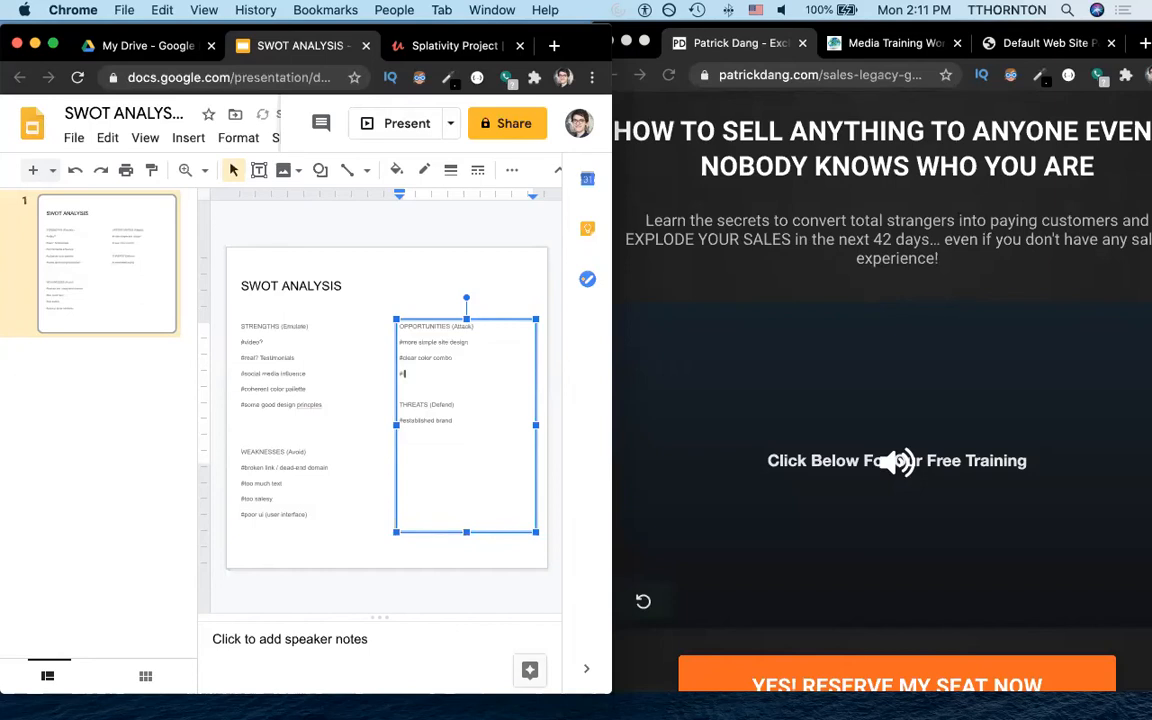
type("#low sales pitch")
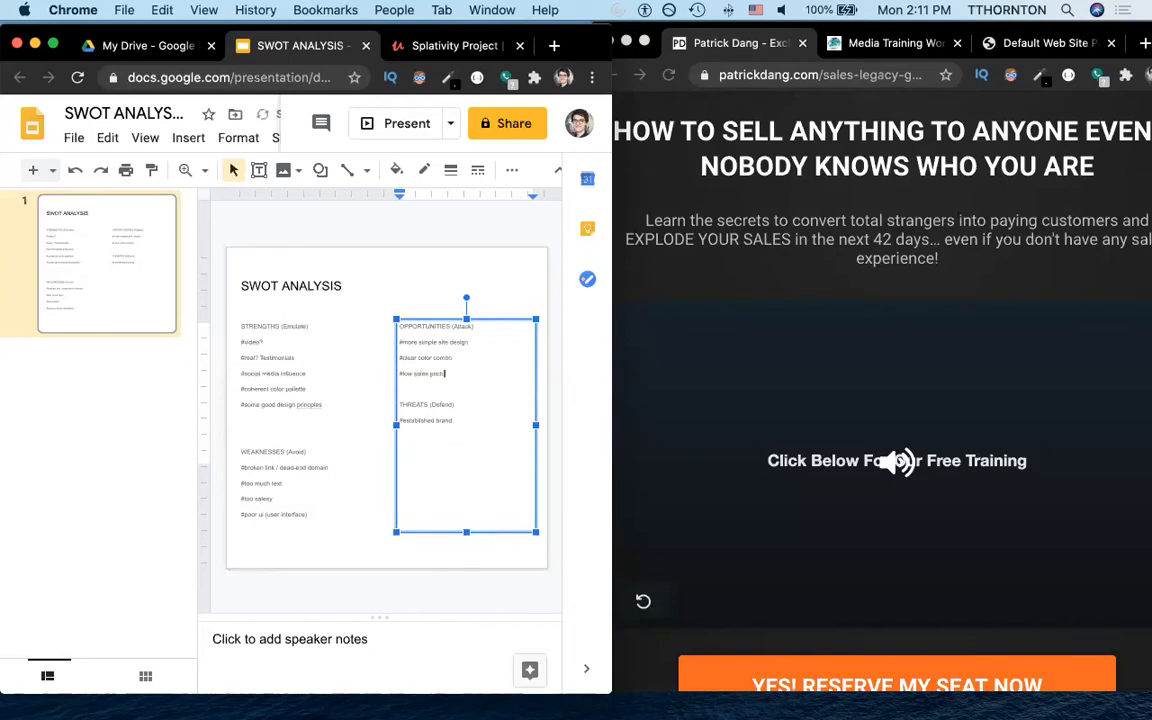
scroll("down", 3)
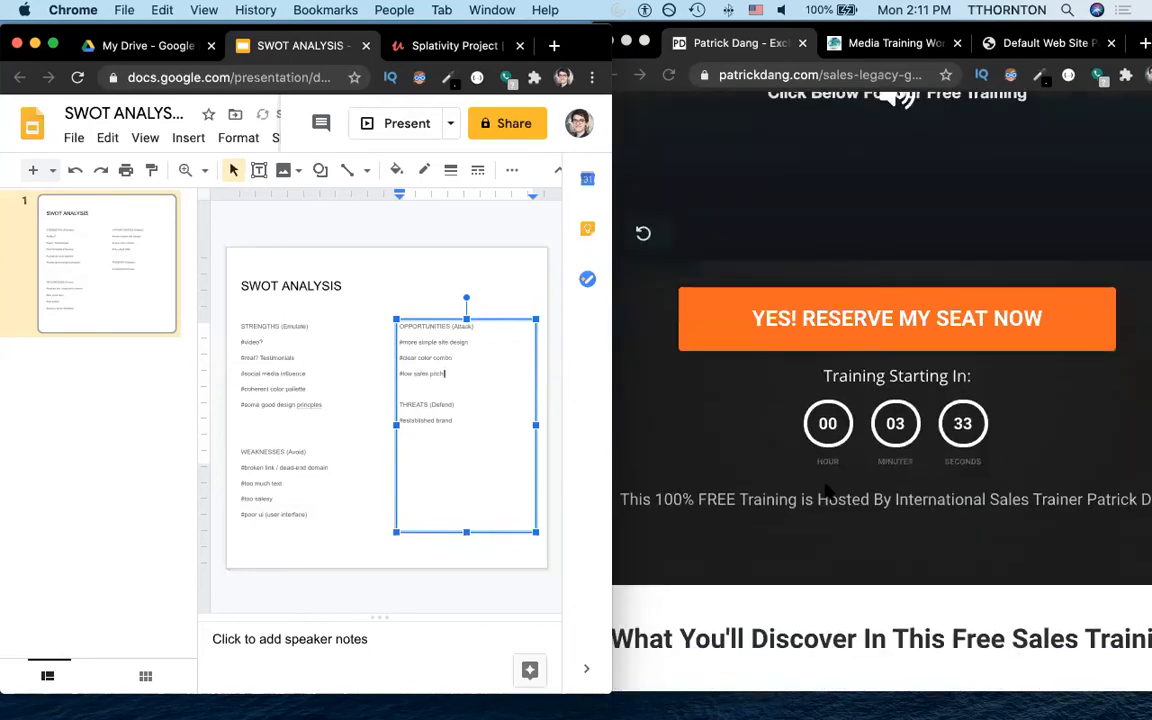
scroll("down", 3)
type("#easy site")
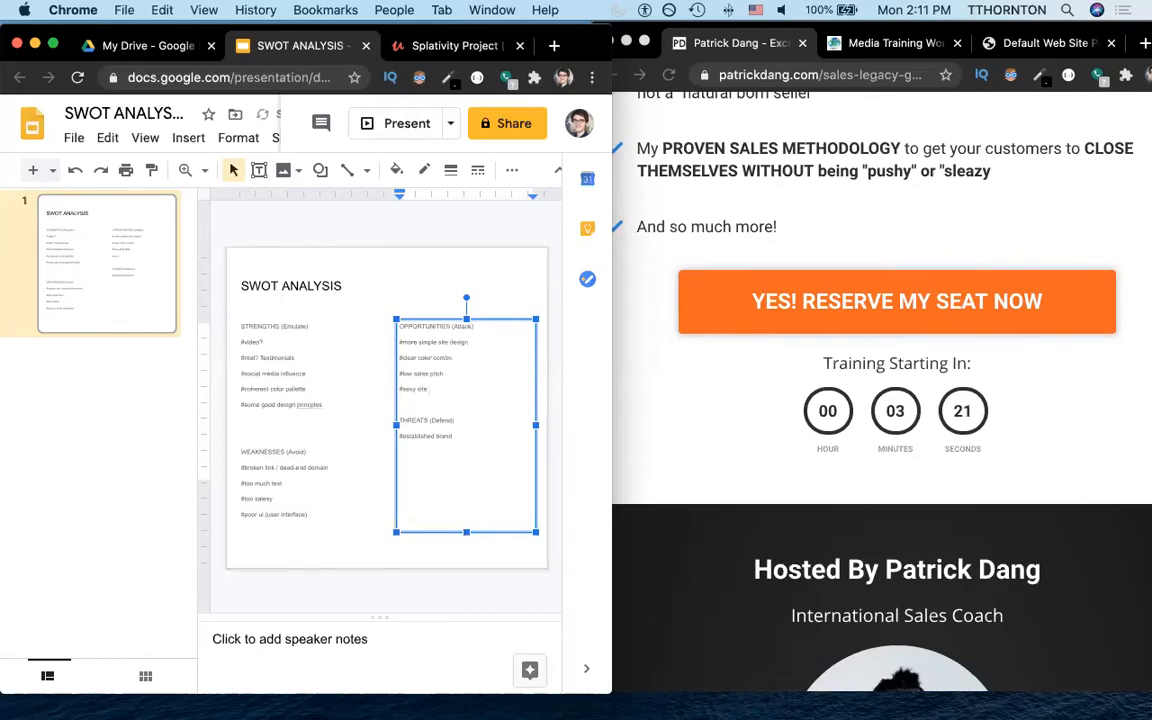
mouse_move(652, 408)
type(" visuals")
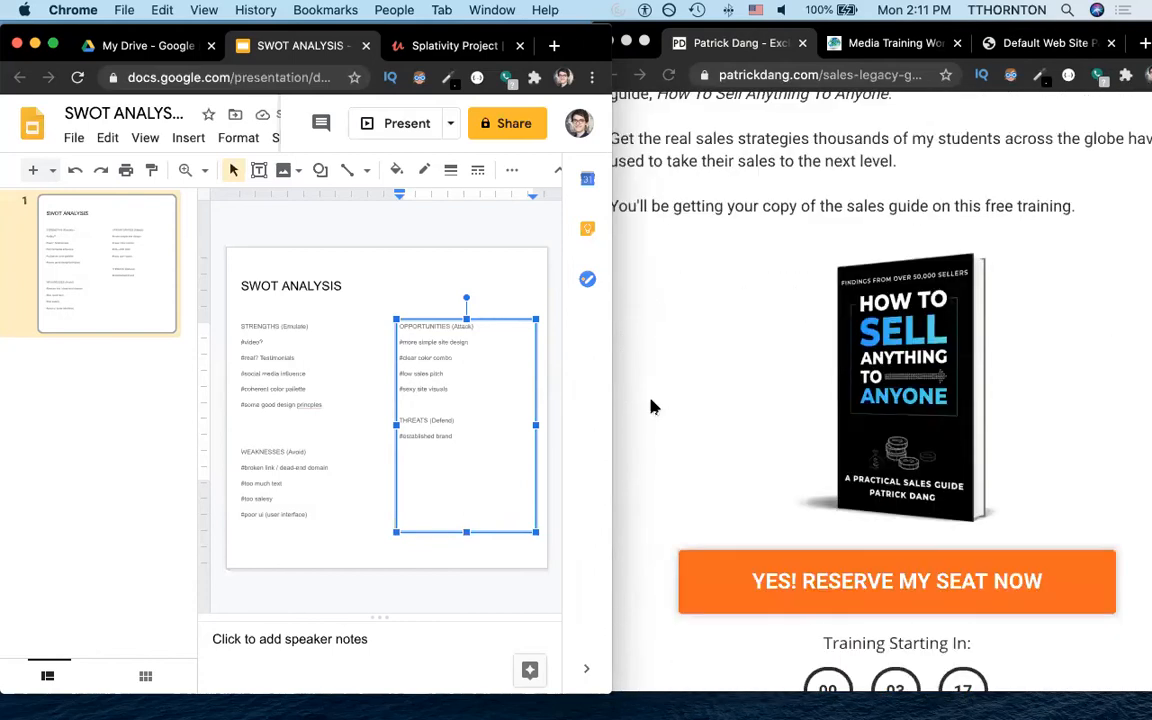
scroll("down", 3)
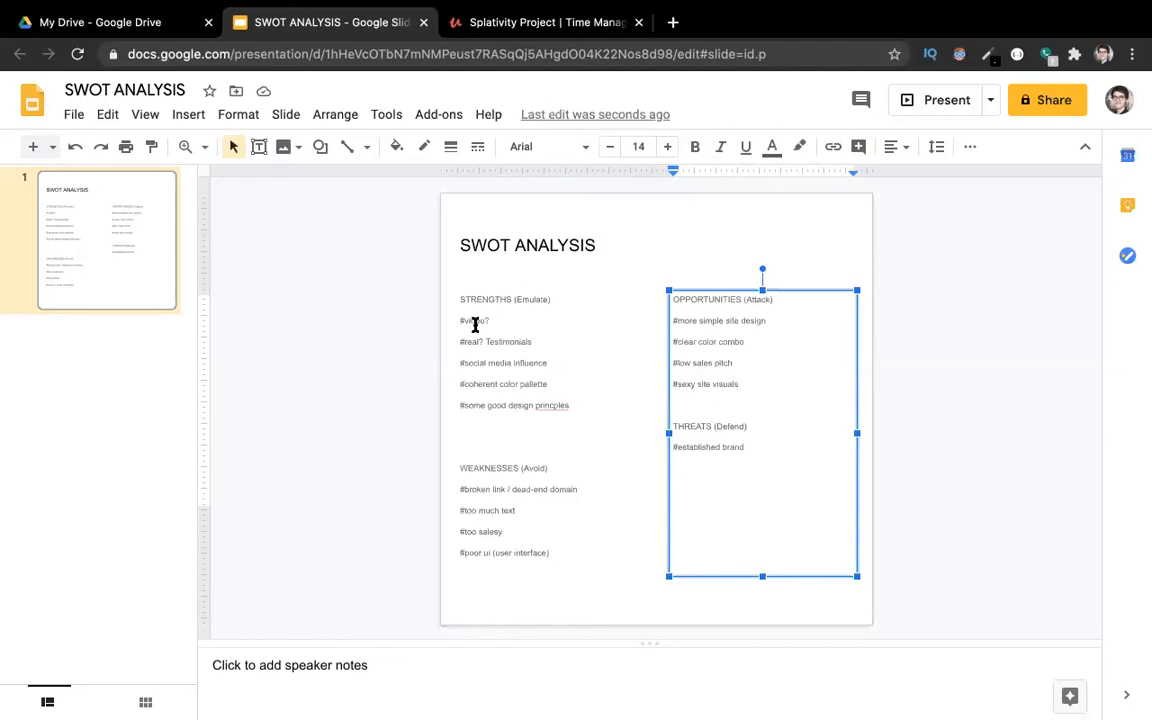
mouse_move(498, 340)
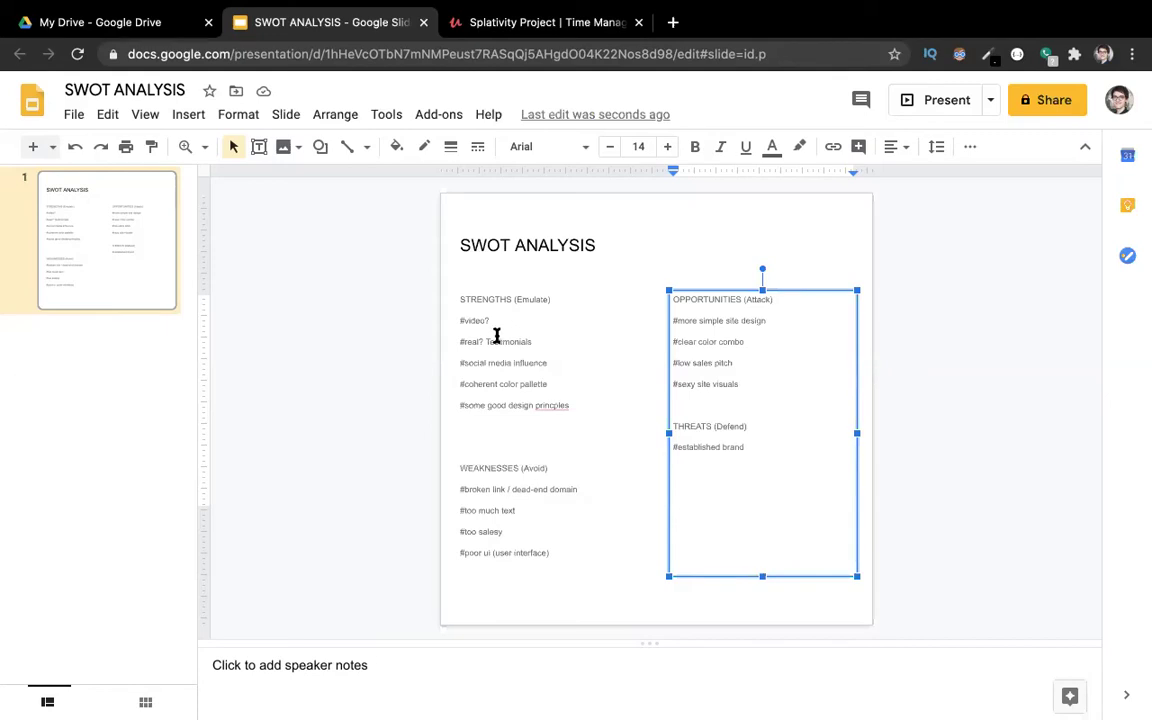
mouse_move(512, 364)
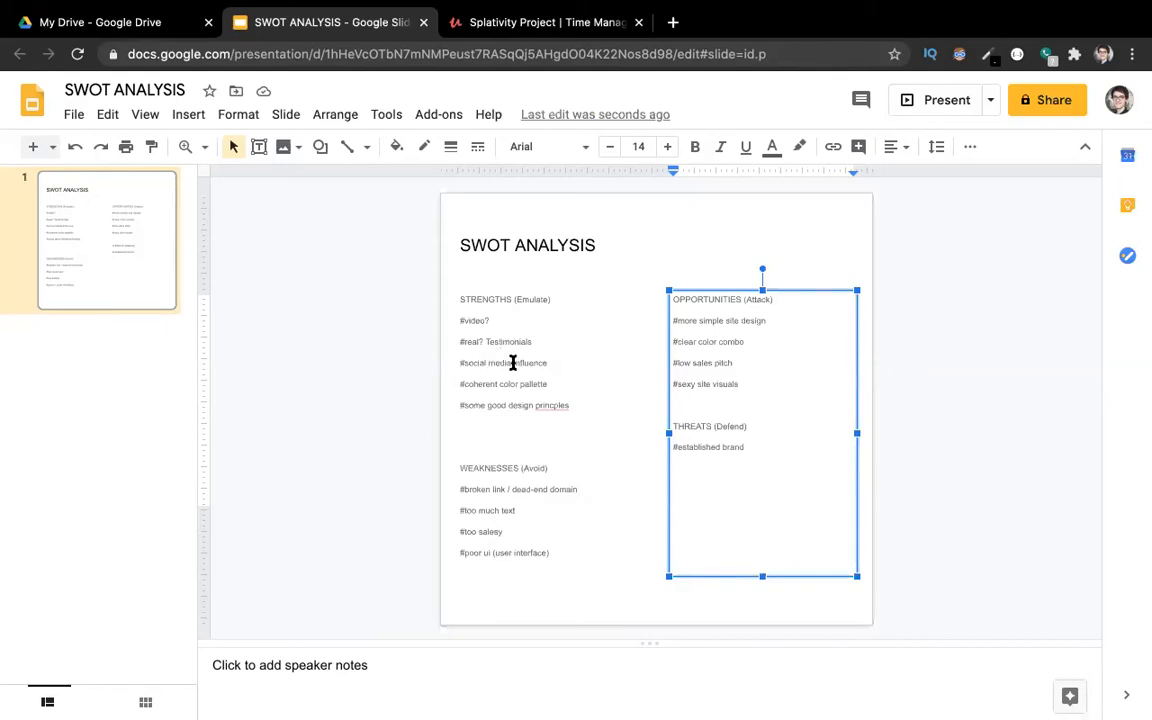
mouse_move(496, 394)
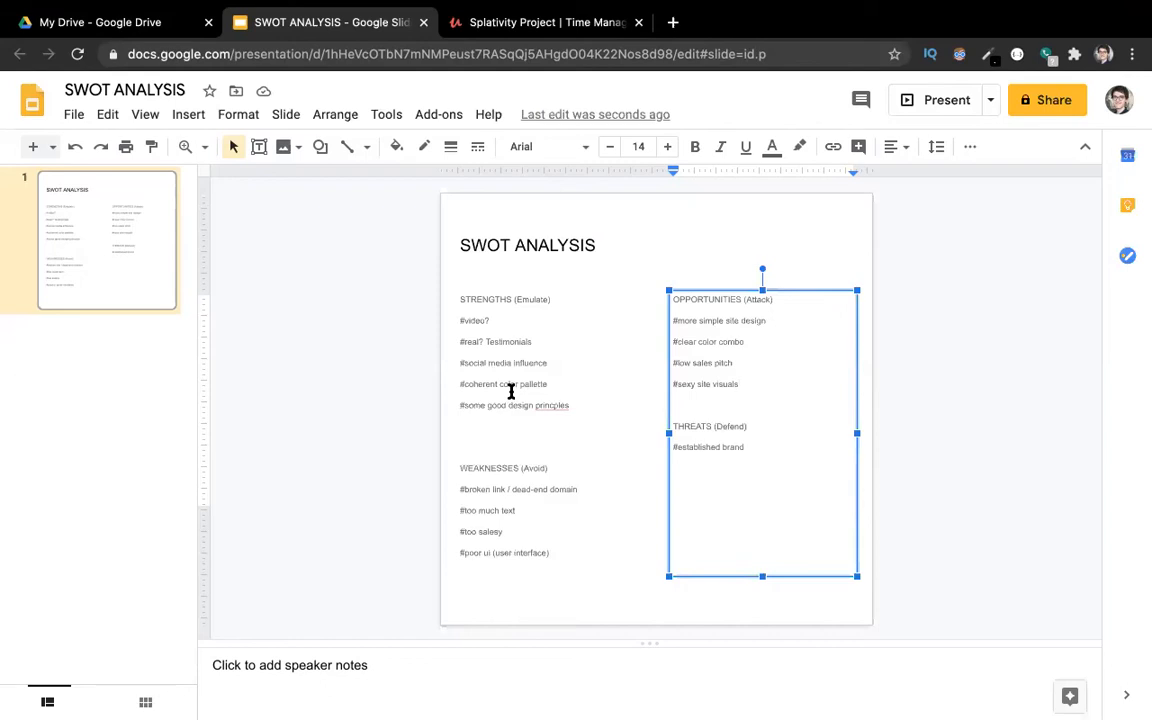
mouse_move(552, 410)
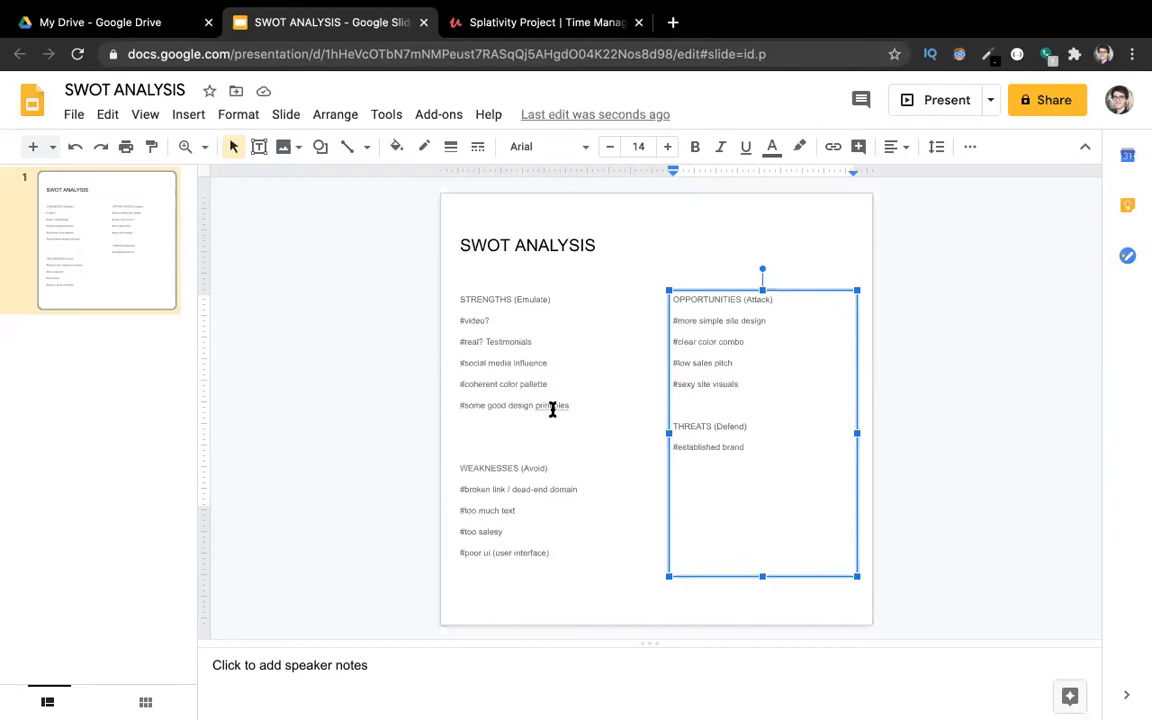
left_click(544, 408)
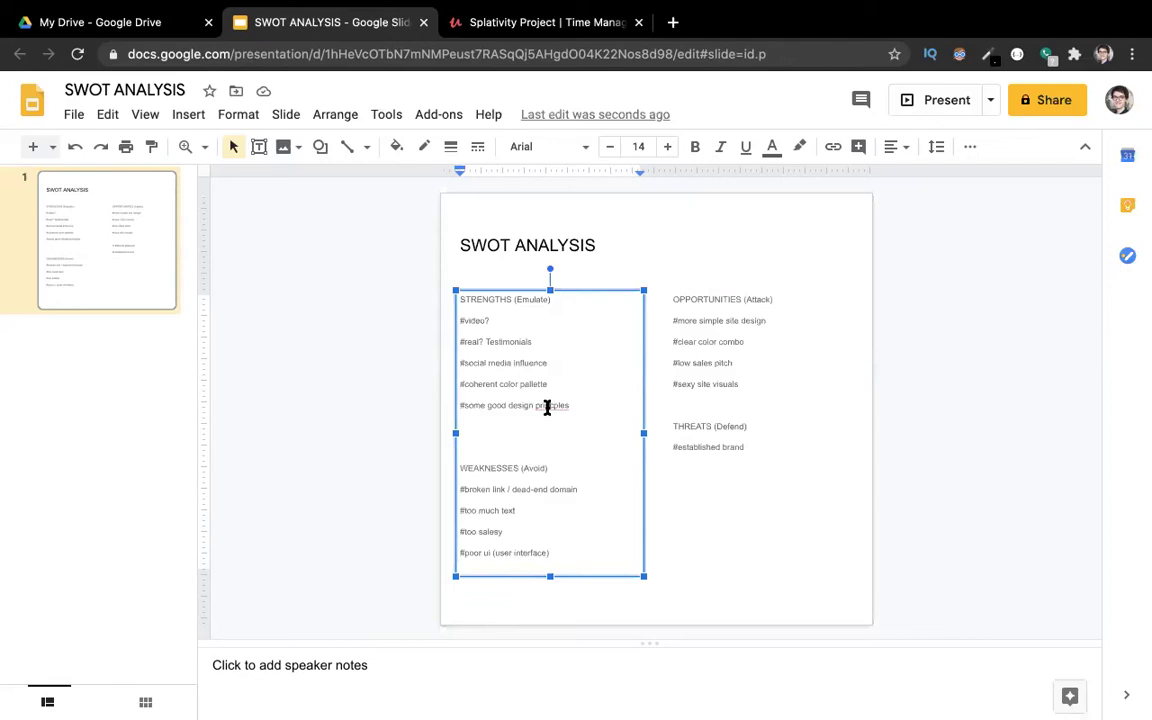
right_click(548, 406)
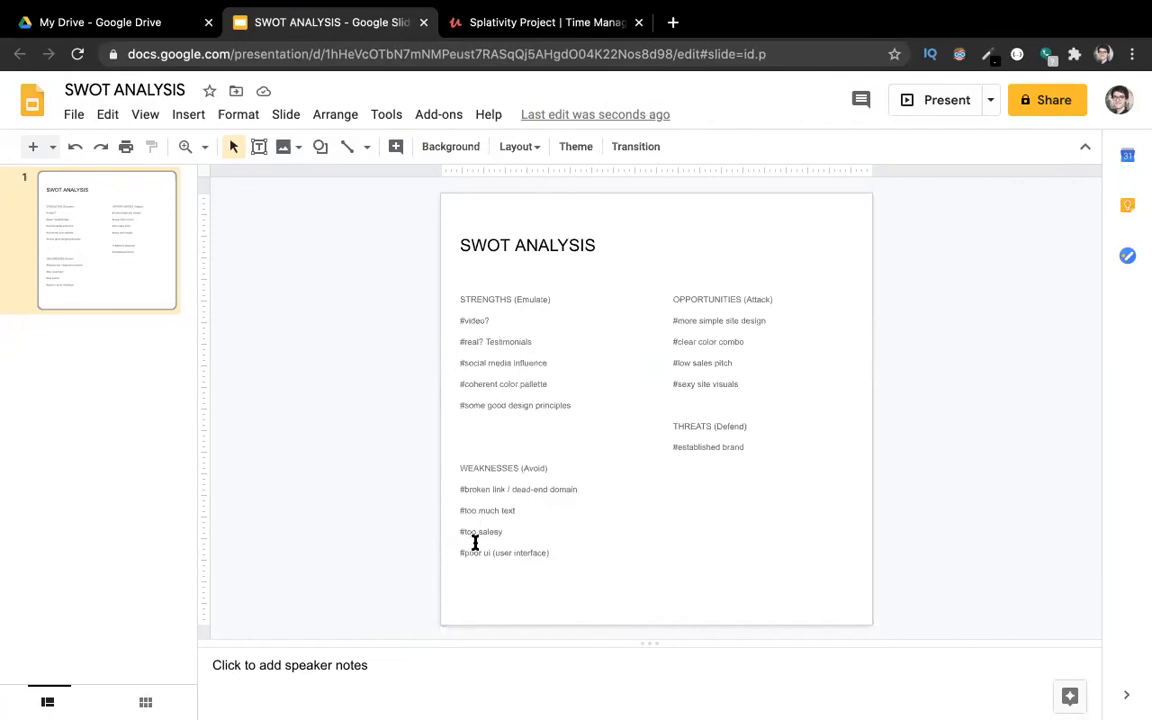
mouse_move(530, 560)
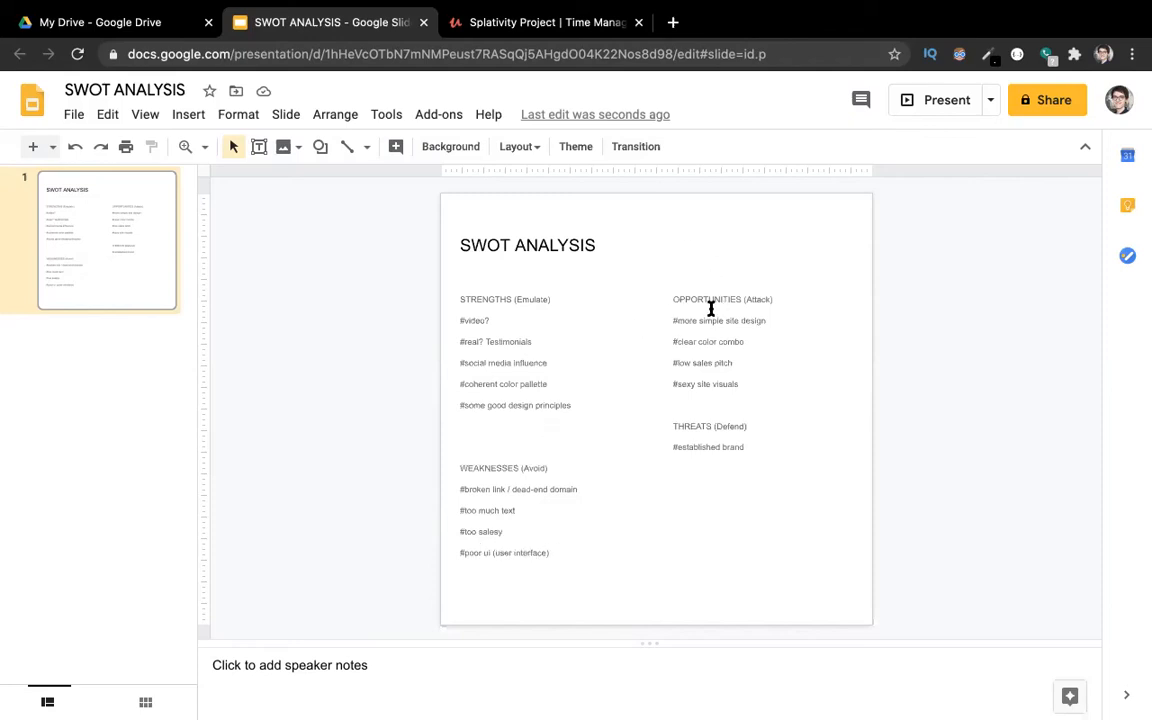
left_click(718, 320)
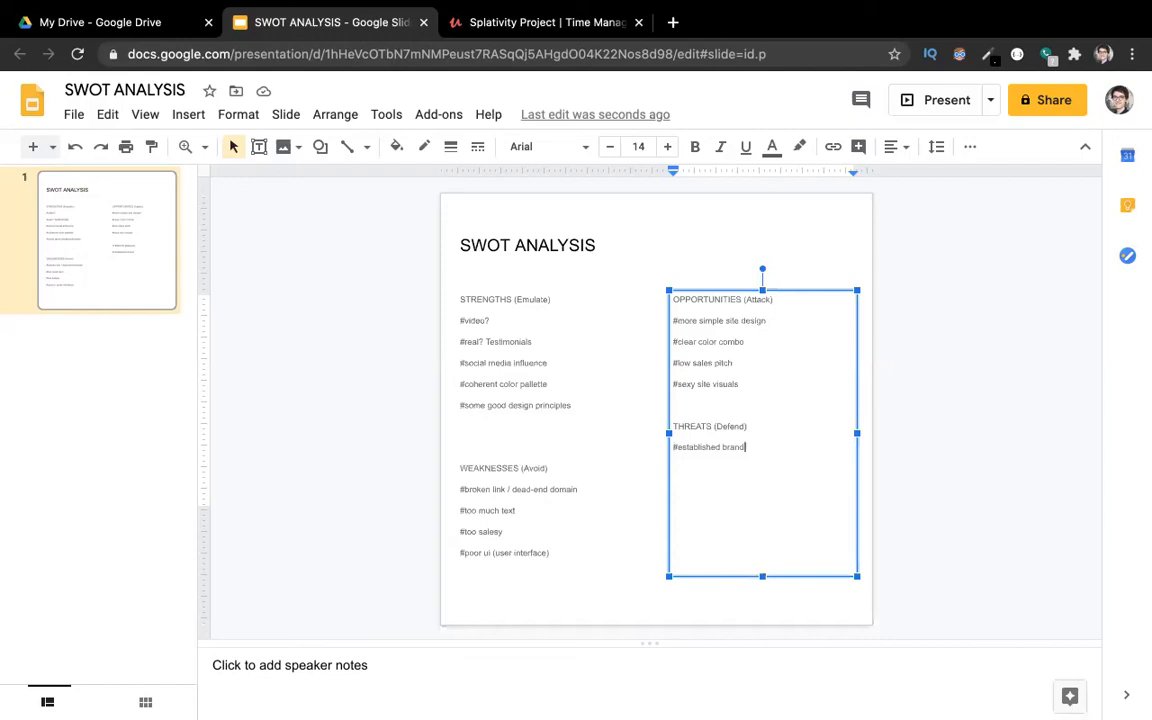
Step: Add '#visibility on platforms like Udemy' under THREATS, then switch to the Udemy instructor page
type("#vis")
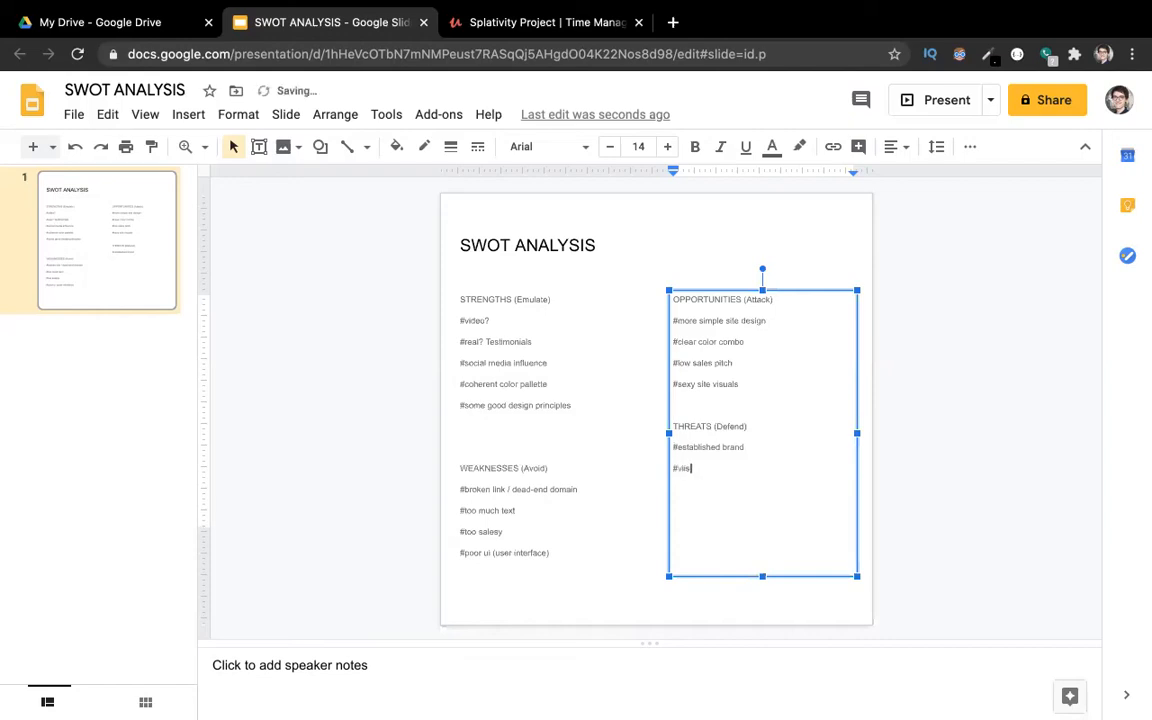
type("u")
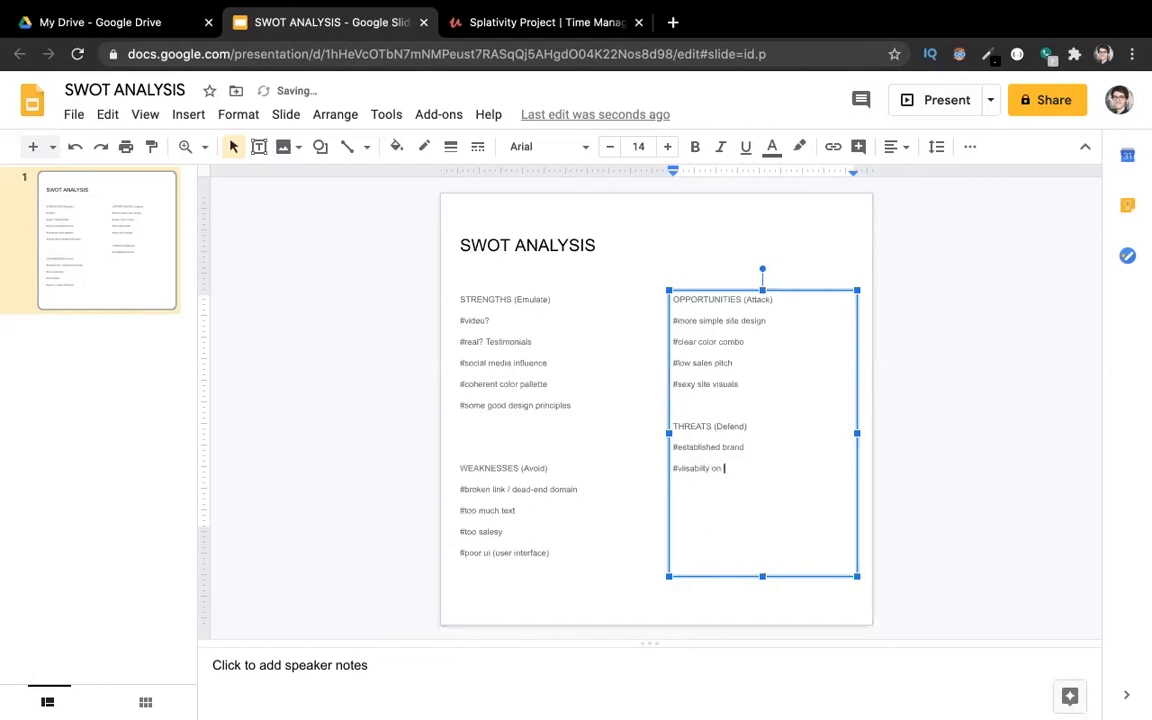
type("platforms like Udemy")
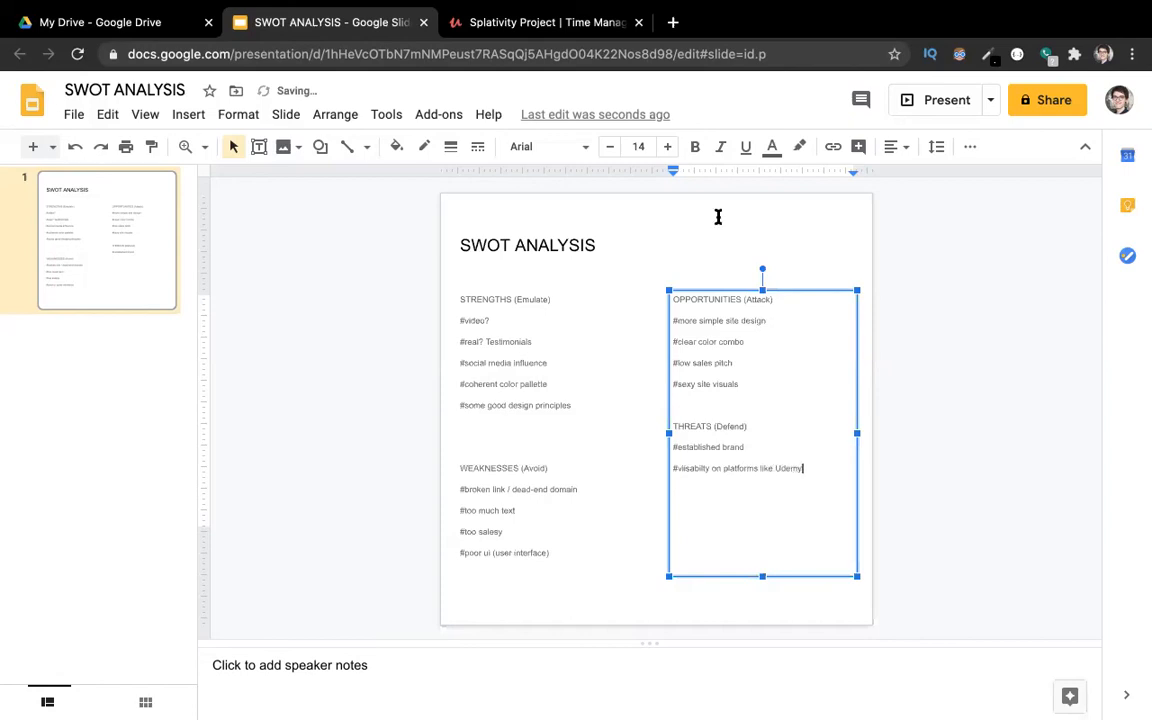
left_click(544, 22)
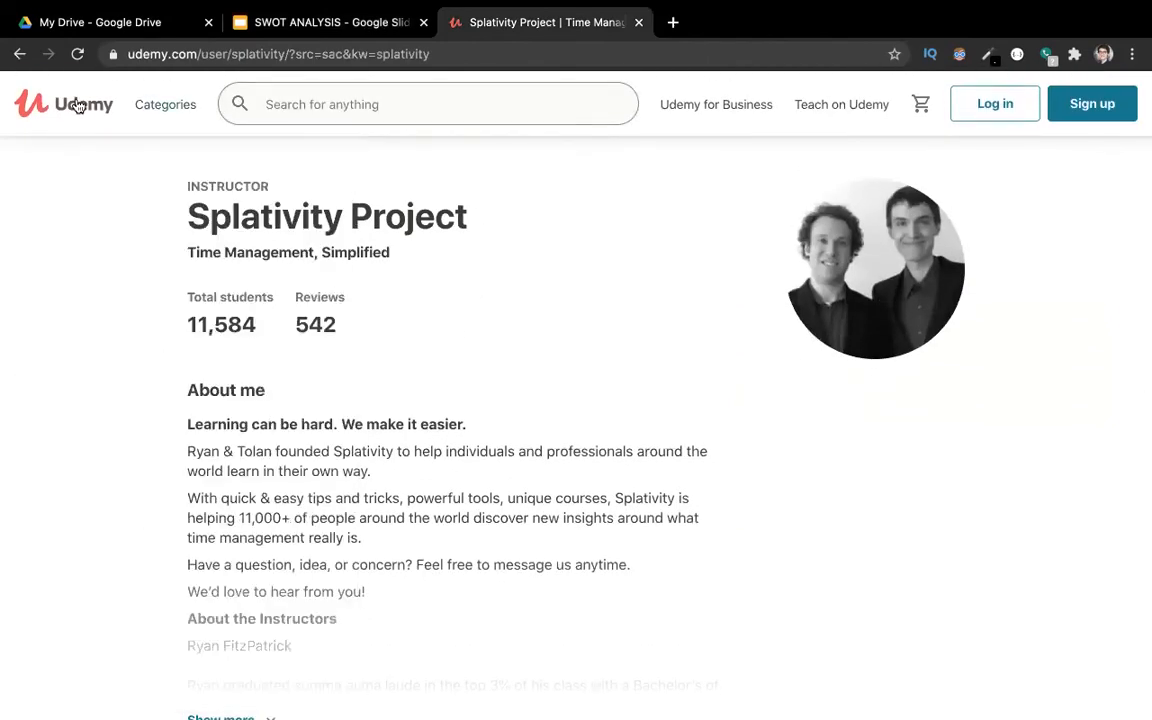
Step: Search Udemy for 'time management' courses, review the results, and return to the SWOT presentation
left_click(300, 104)
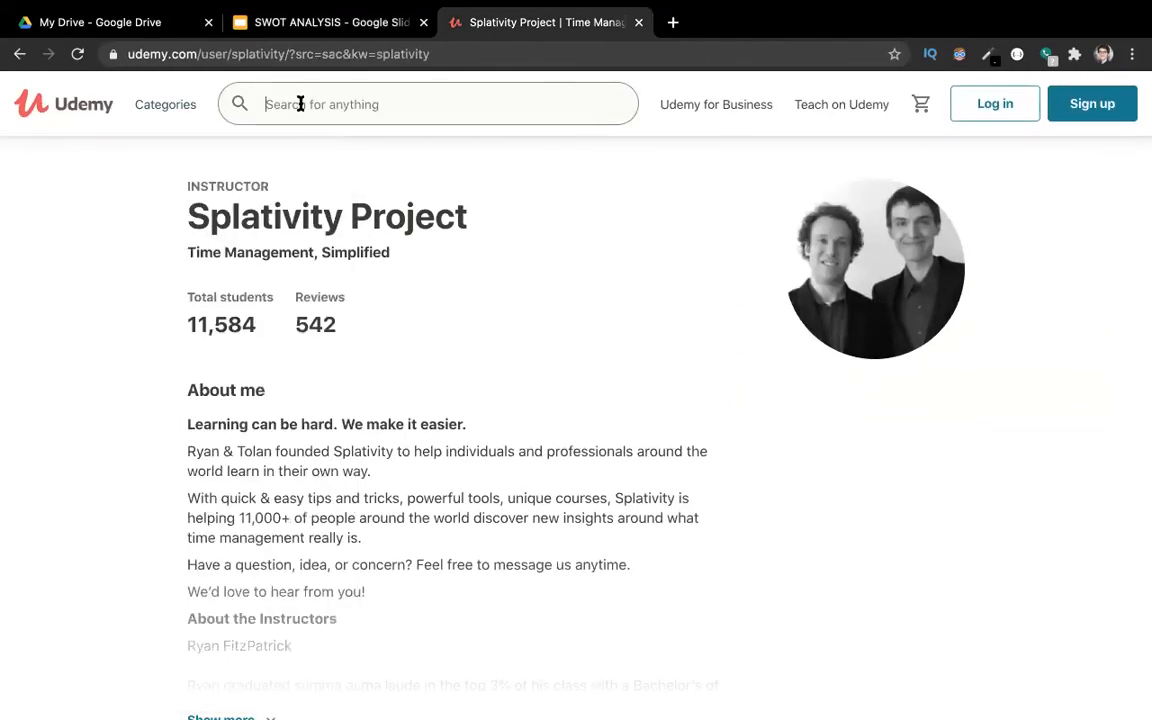
type("time mana")
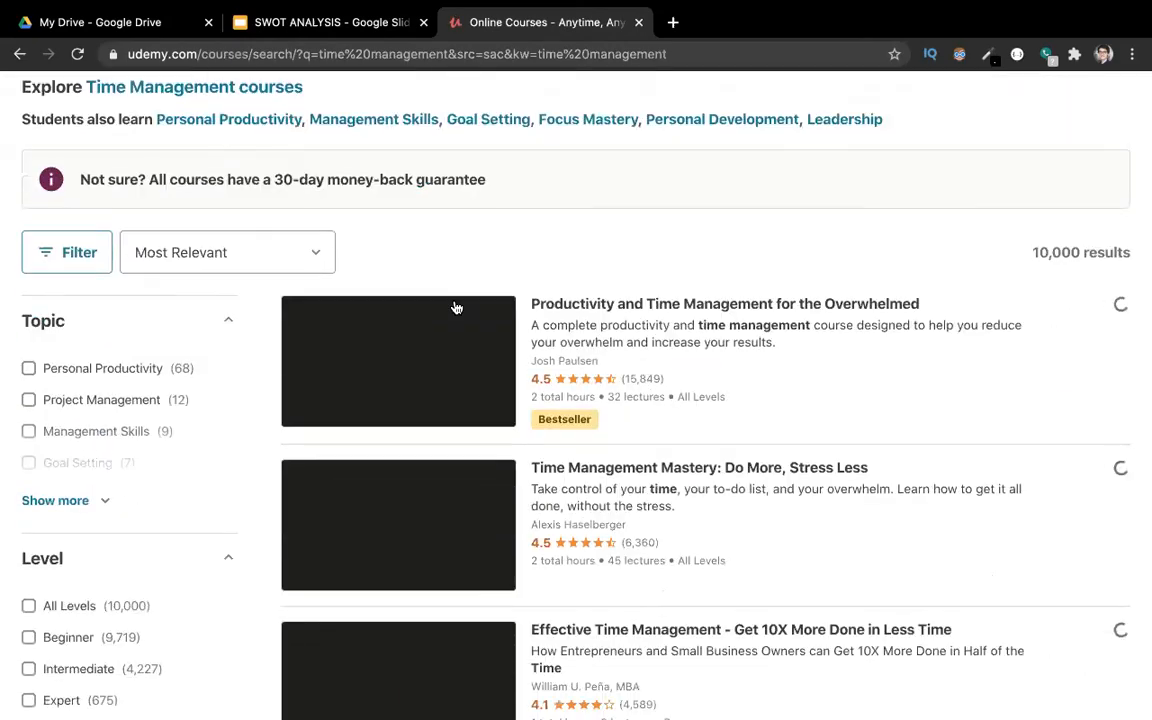
scroll("down", 3)
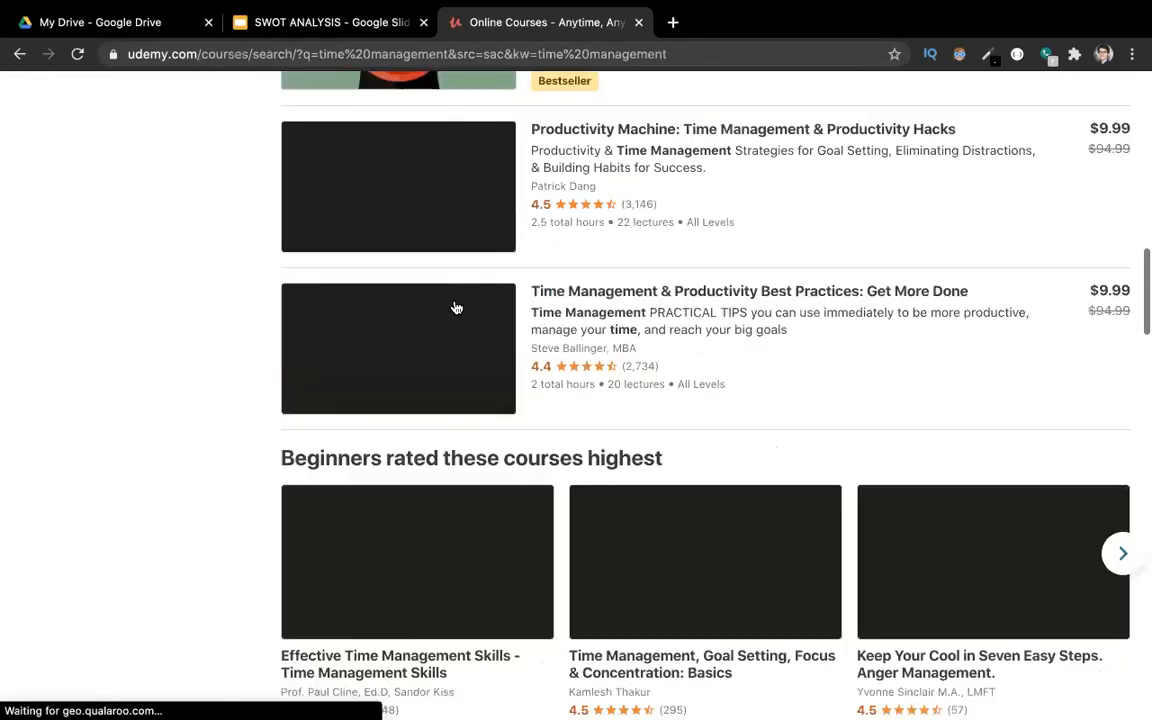
scroll("down", 3)
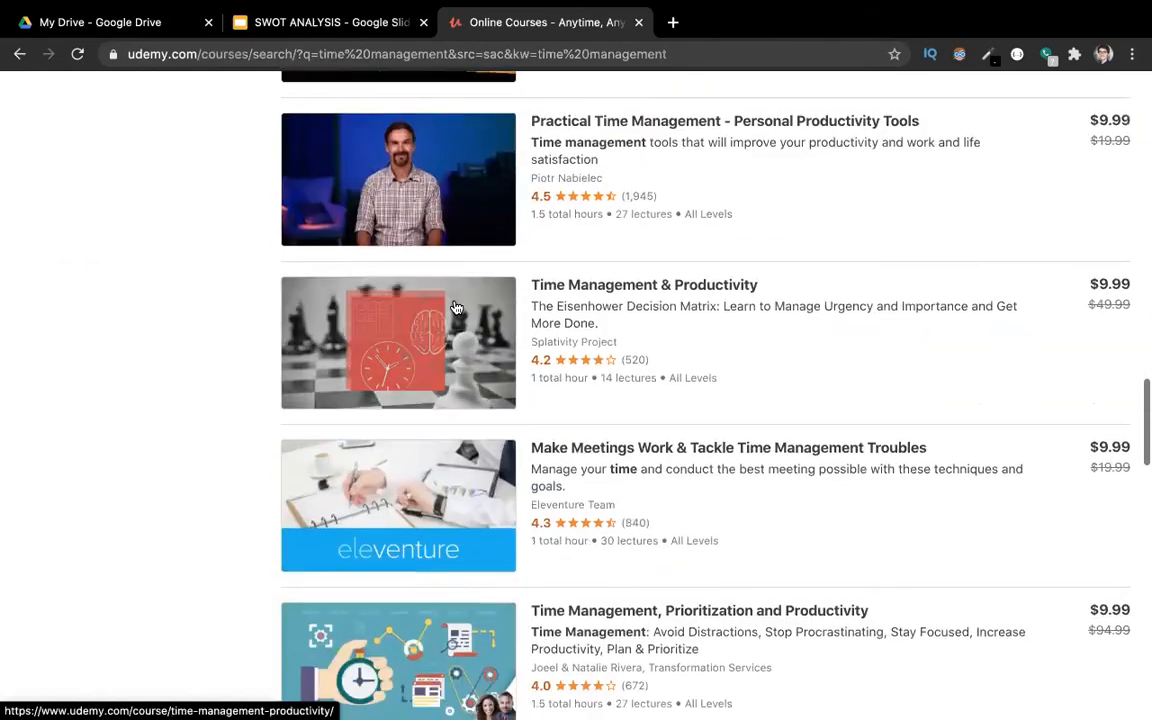
scroll("down", 3)
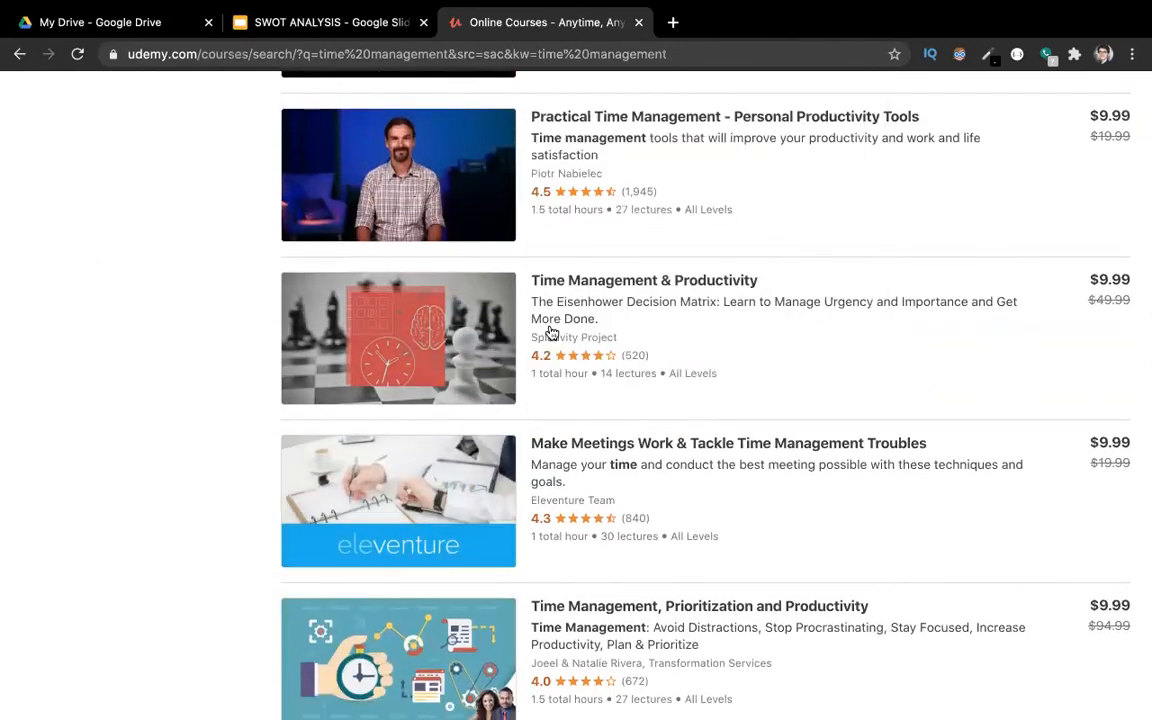
scroll("up", 3)
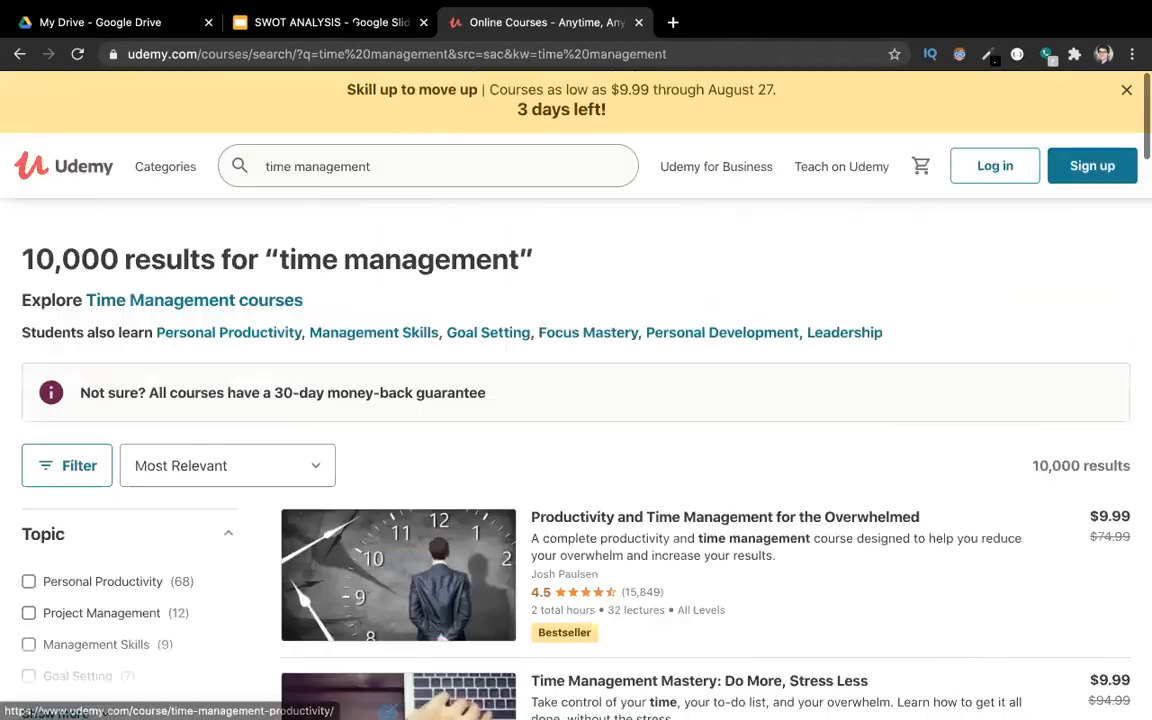
left_click(330, 22)
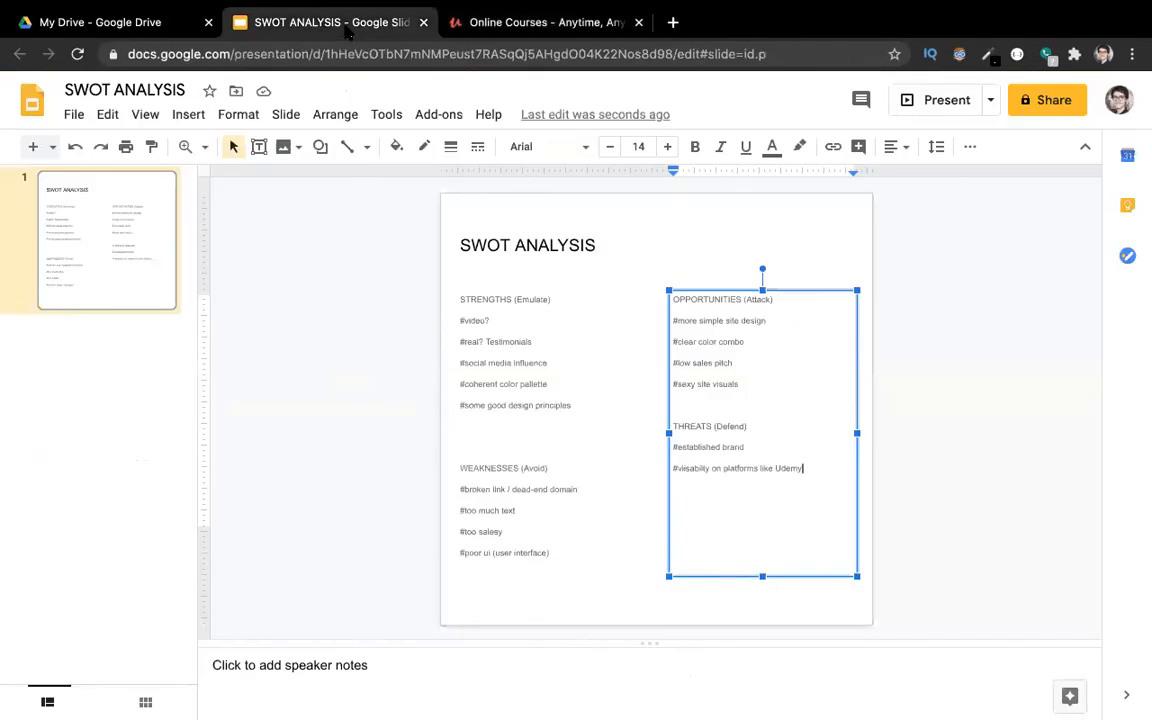